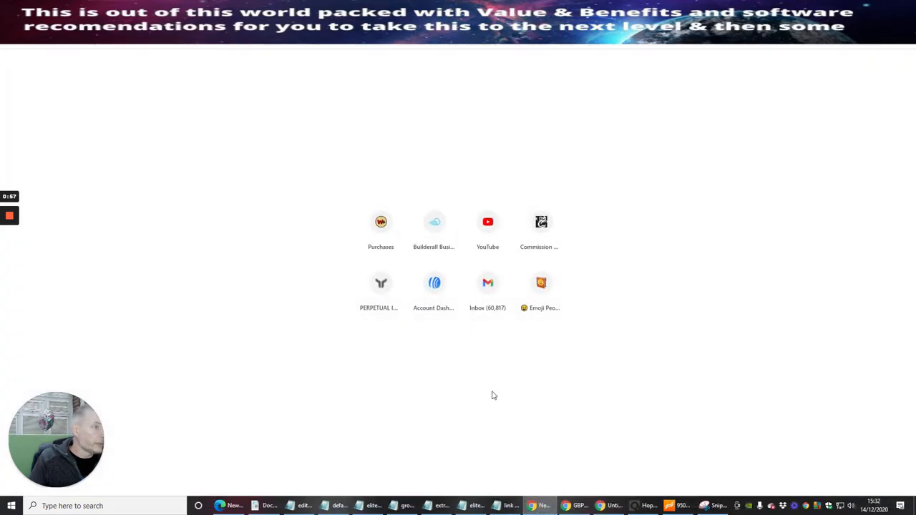
mouse_move(626, 179)
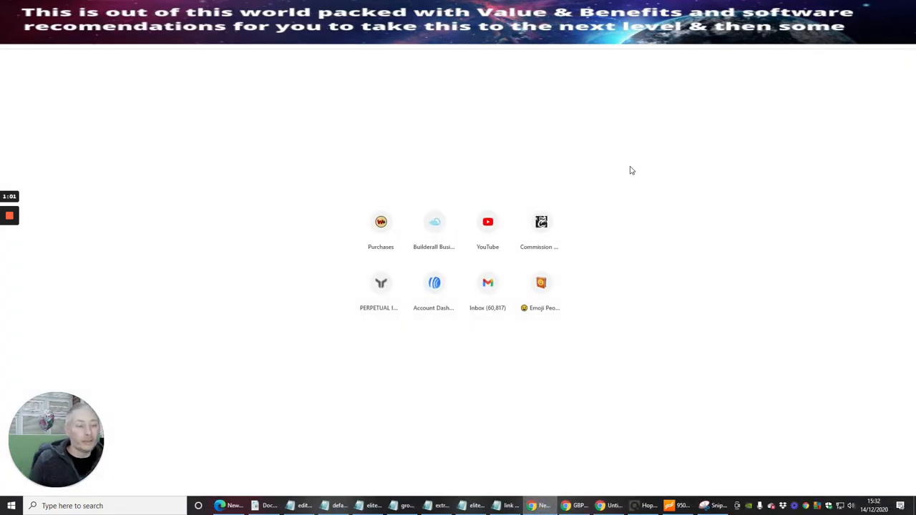
mouse_move(454, 114)
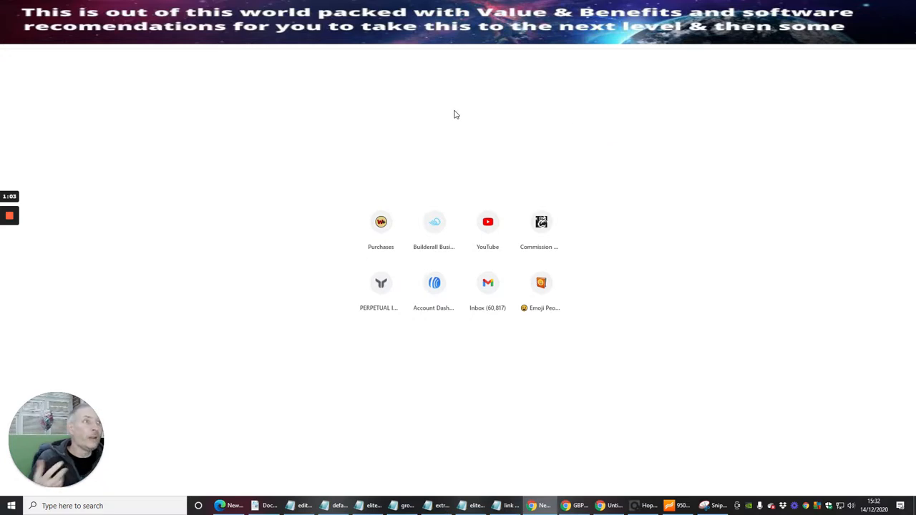
mouse_move(716, 46)
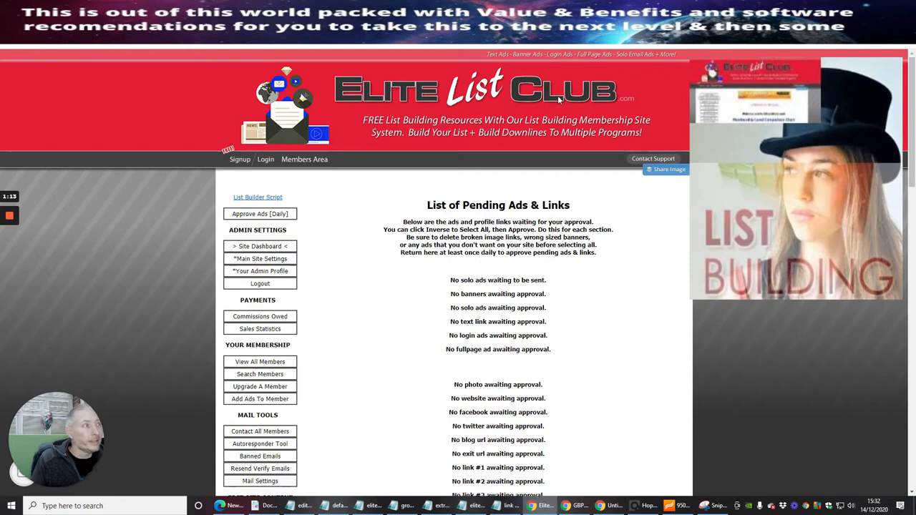
mouse_move(882, 400)
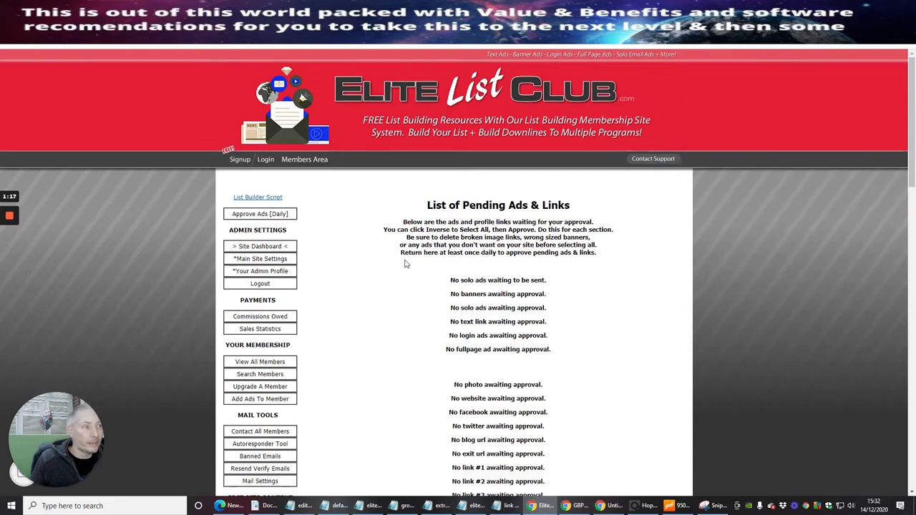
mouse_move(821, 325)
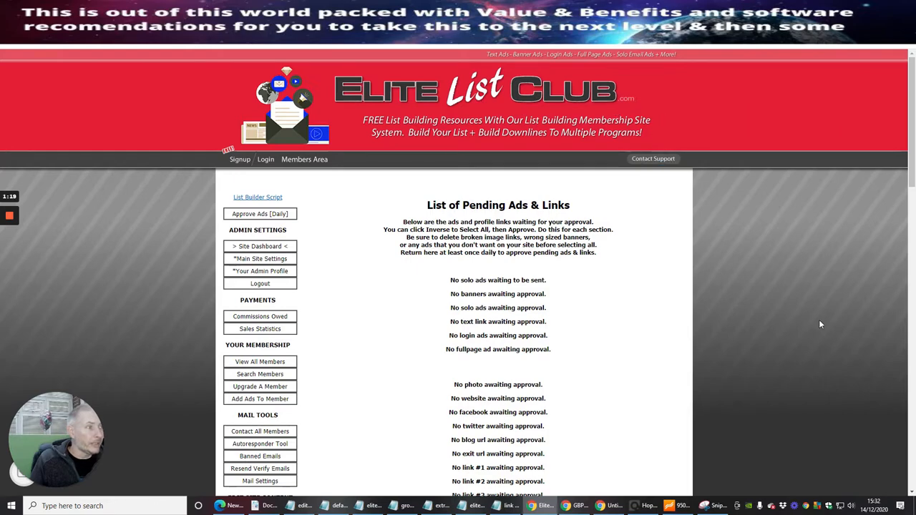
mouse_move(630, 290)
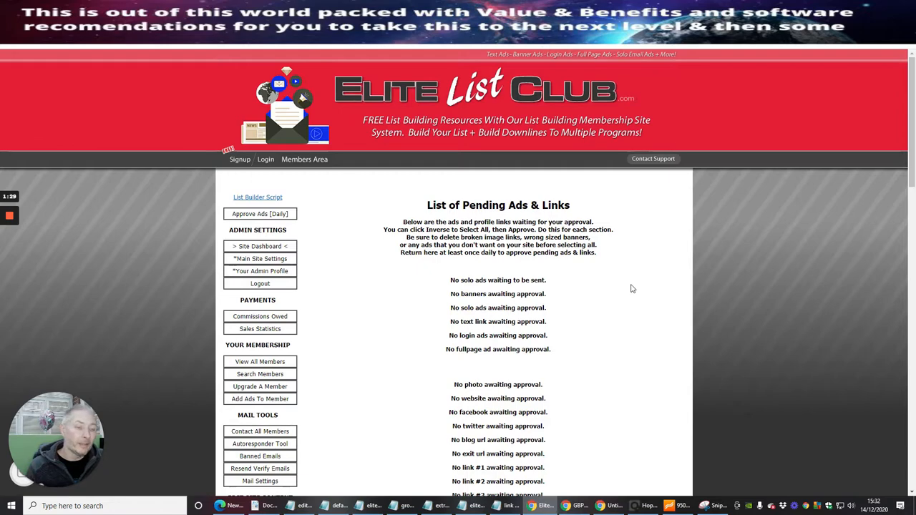
mouse_move(373, 370)
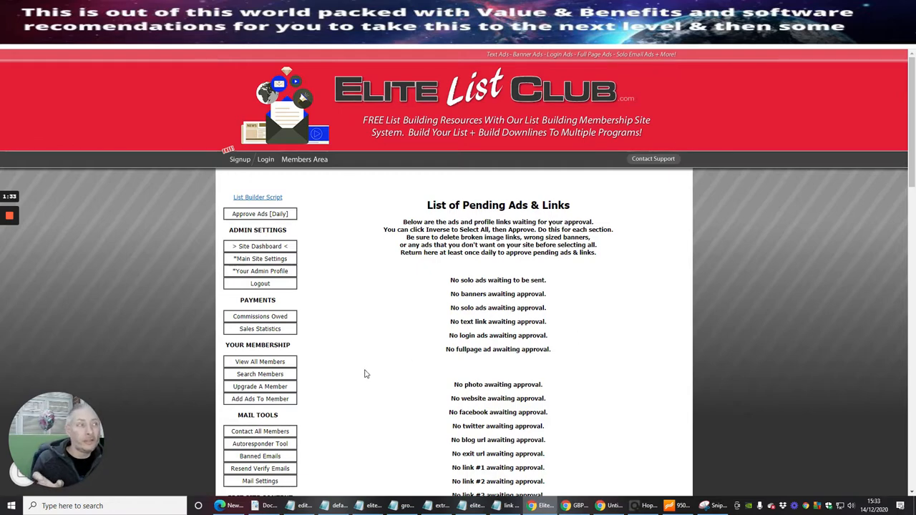
mouse_move(393, 373)
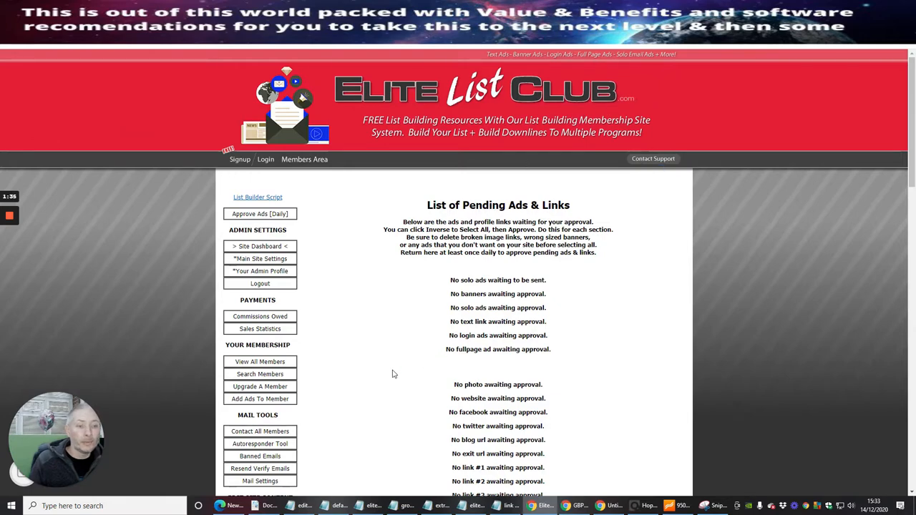
mouse_move(403, 376)
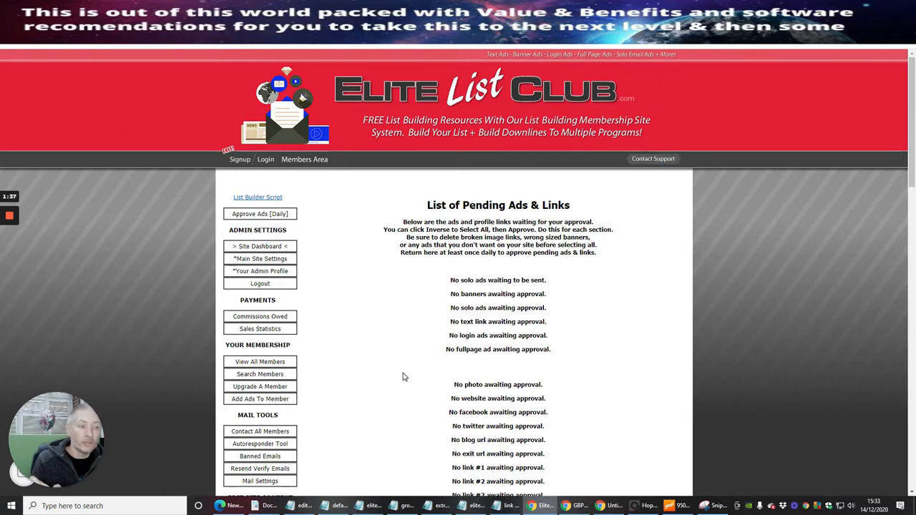
mouse_move(390, 367)
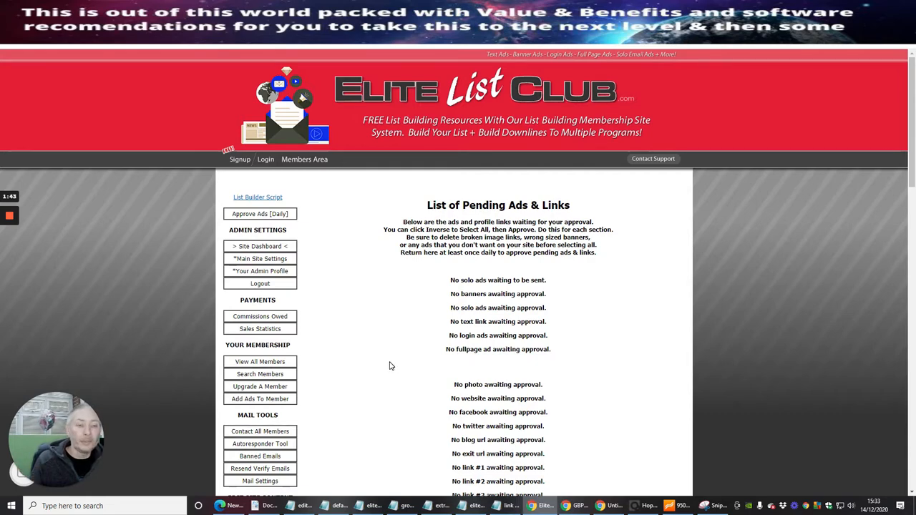
mouse_move(384, 356)
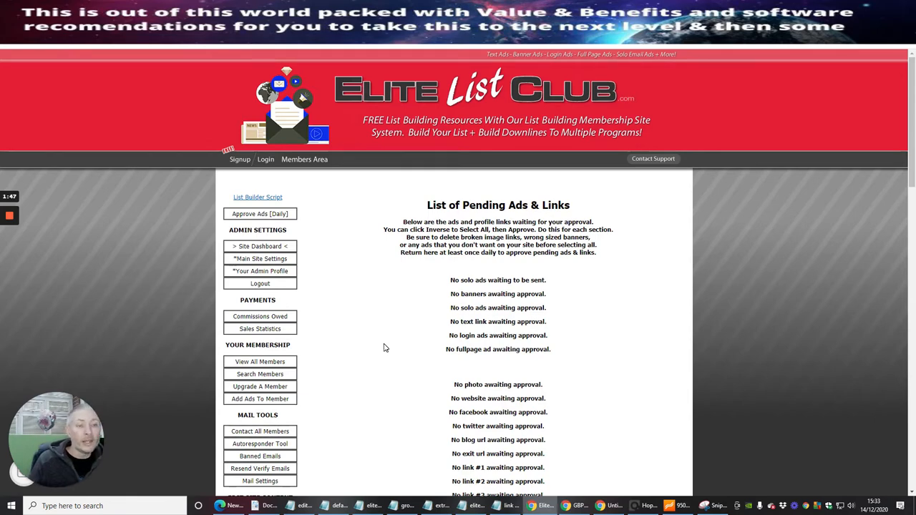
mouse_move(379, 352)
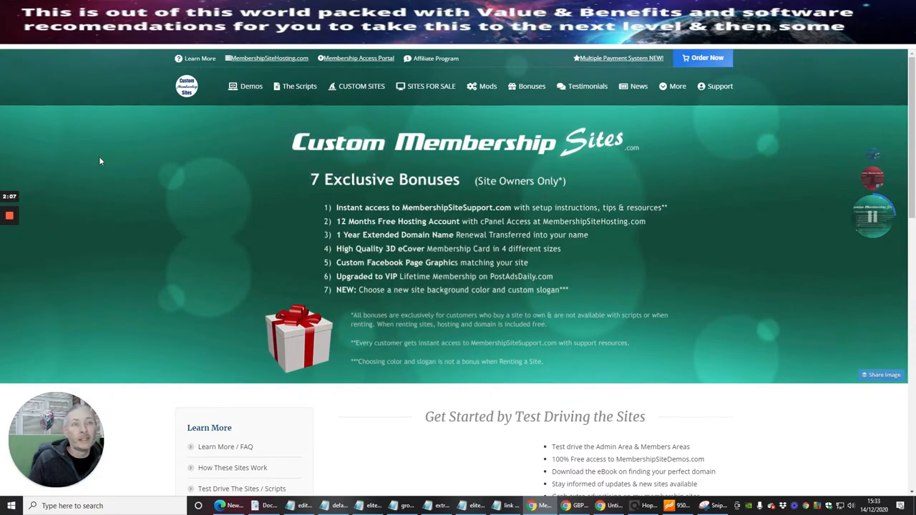
mouse_move(123, 167)
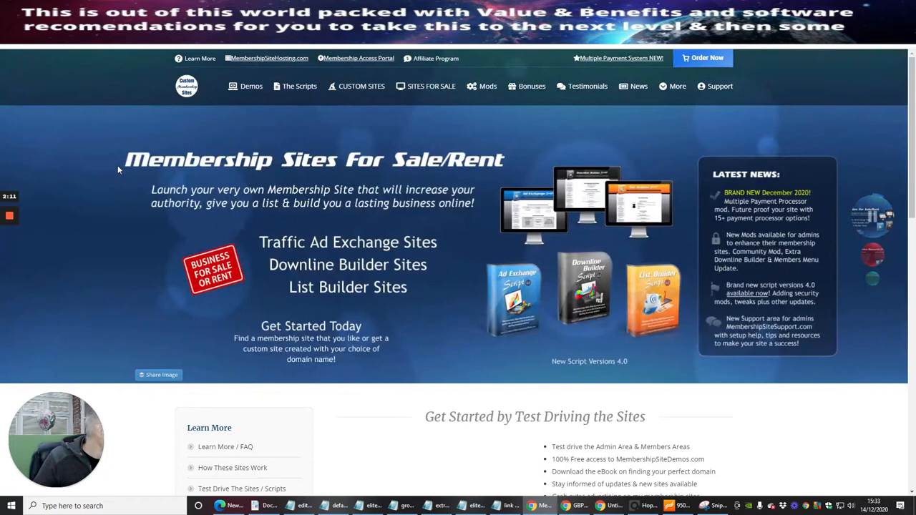
Scroll the Custom Membership Sites page down to the sites-for-sale list and Get Started form.
right_click(11, 505)
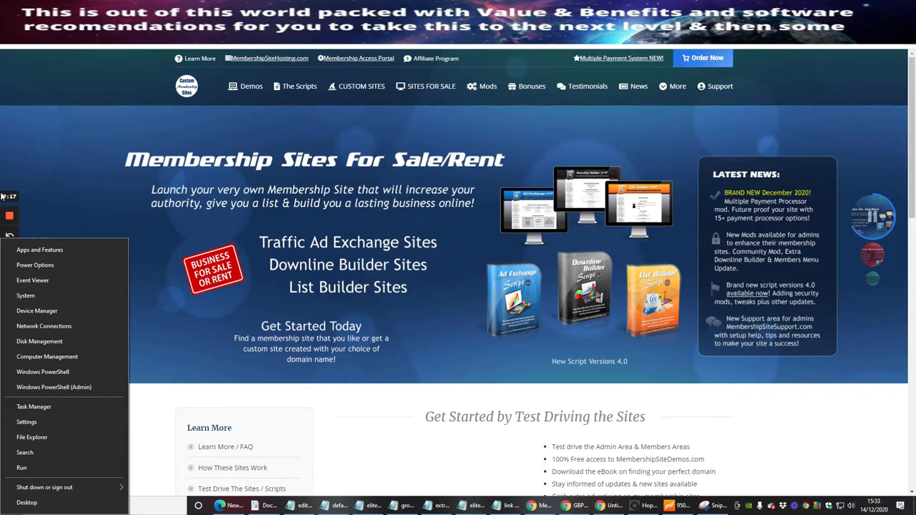
mouse_move(778, 453)
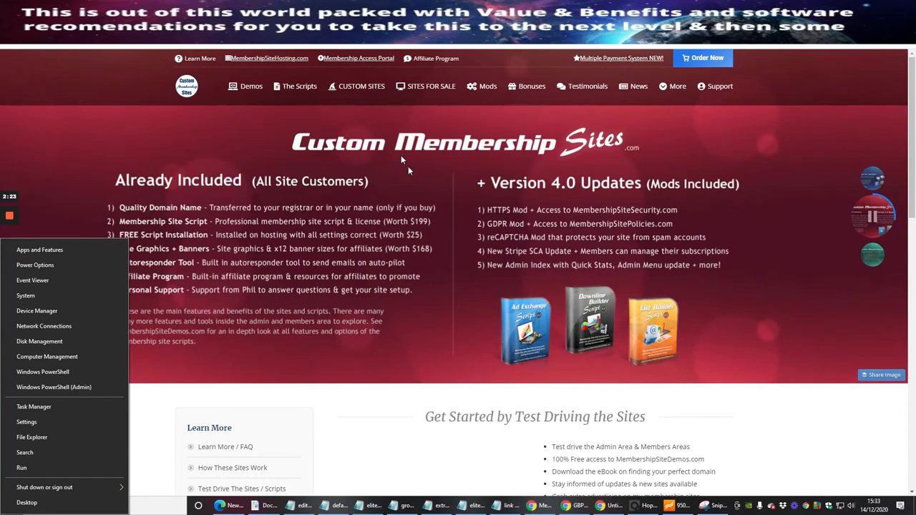
scroll(down, 3)
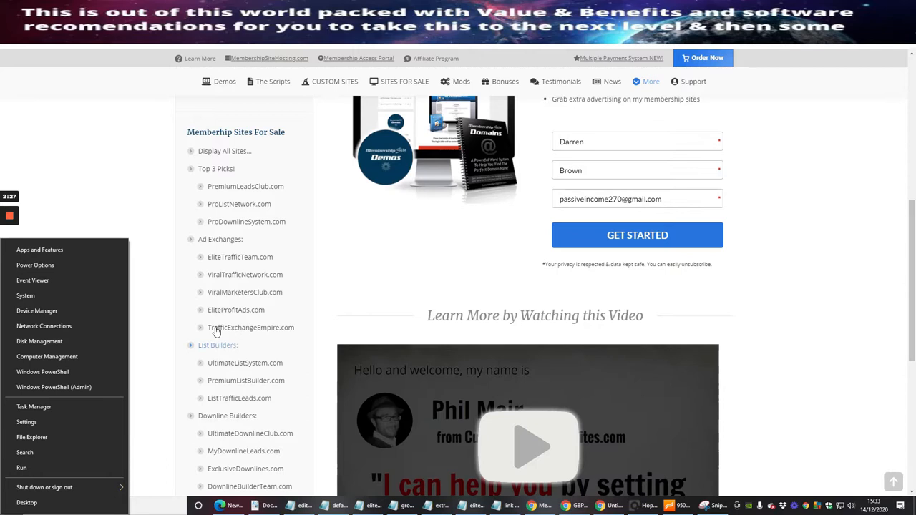
mouse_move(240, 257)
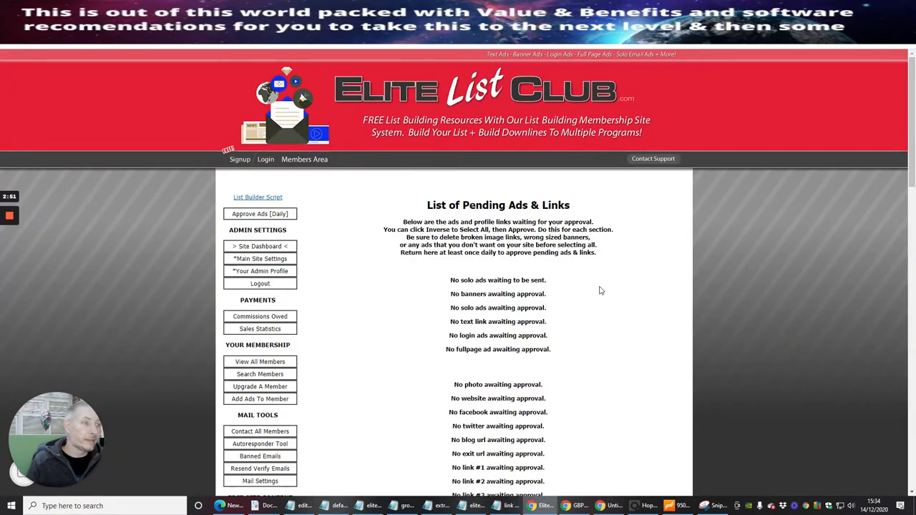
mouse_move(598, 319)
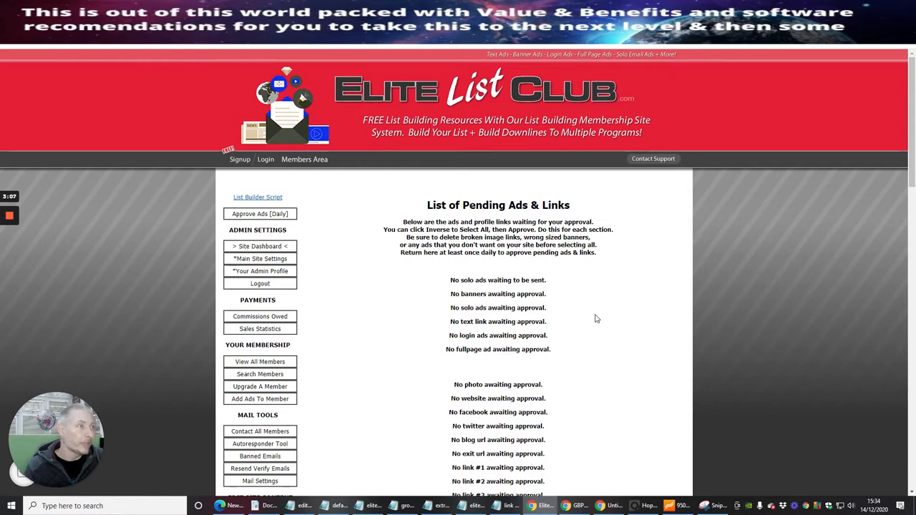
mouse_move(637, 136)
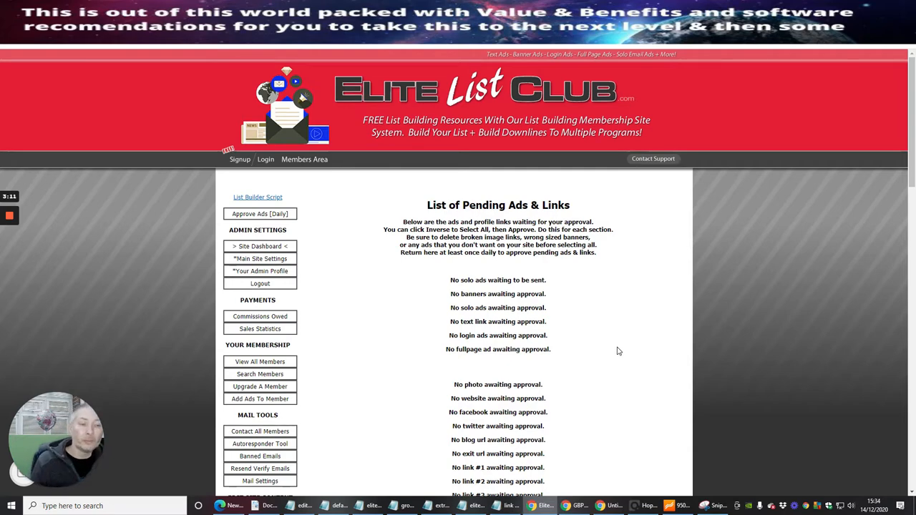
mouse_move(612, 356)
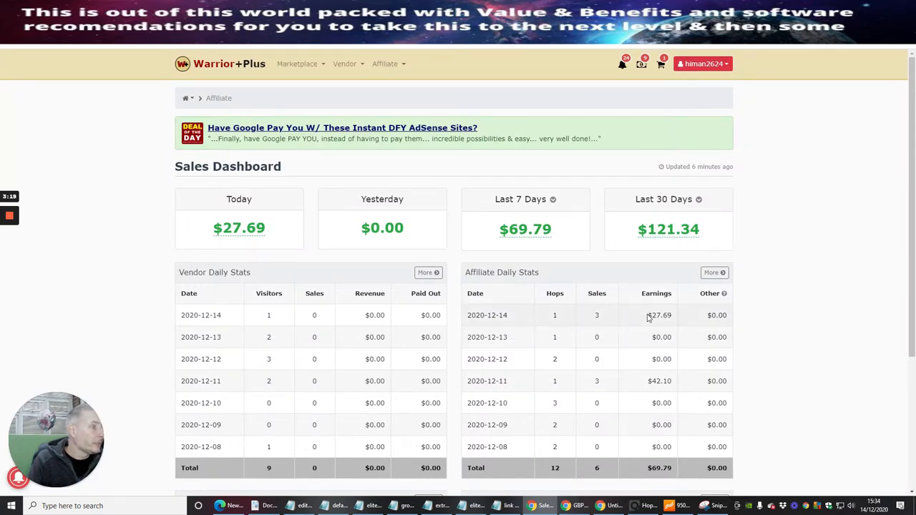
mouse_move(687, 310)
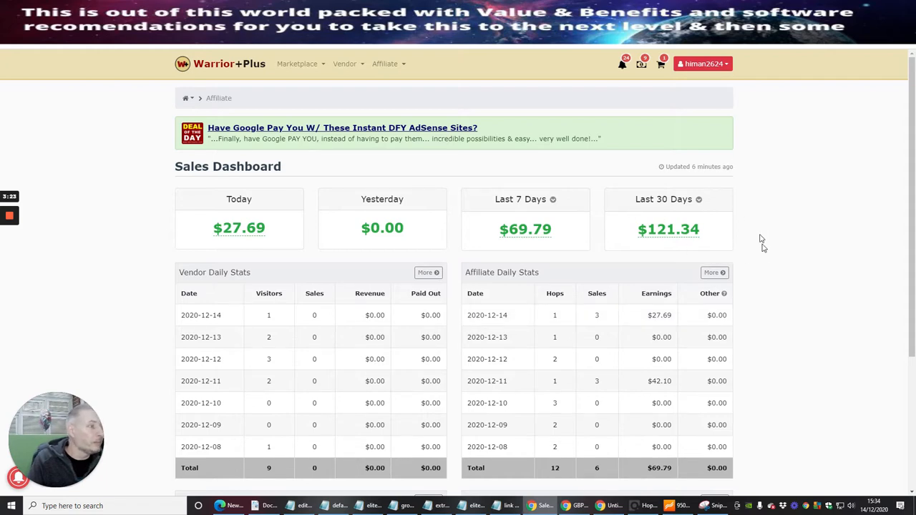
mouse_move(788, 289)
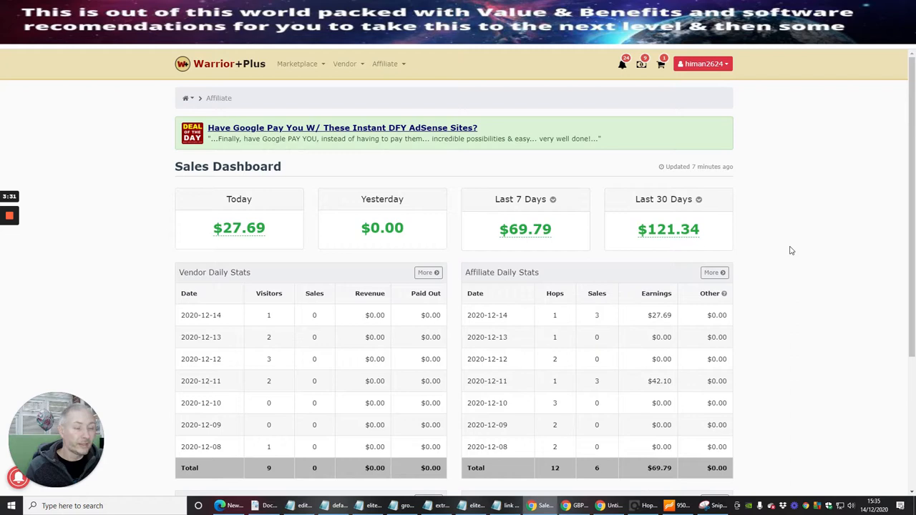
mouse_move(817, 263)
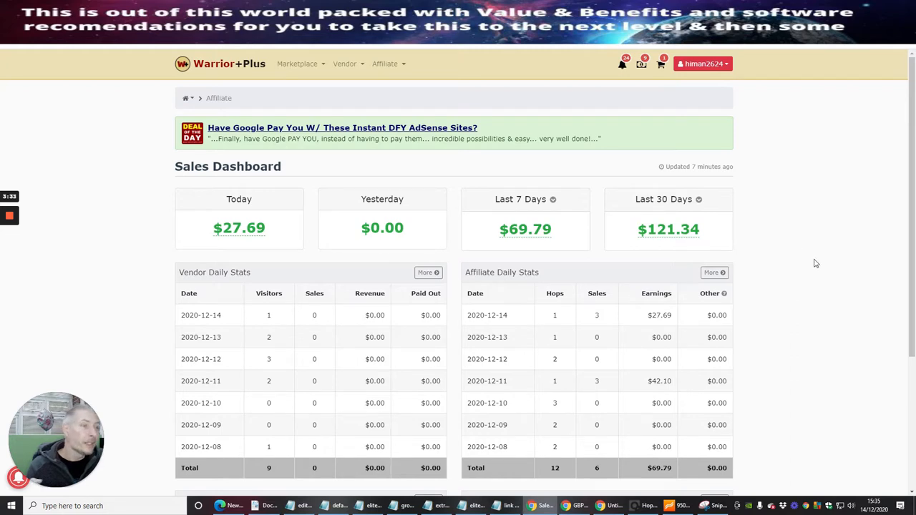
mouse_move(822, 284)
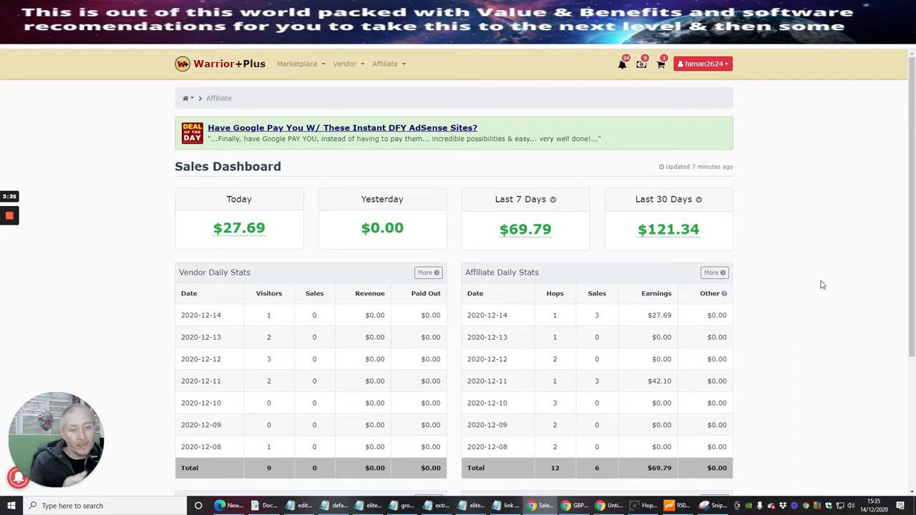
mouse_move(890, 121)
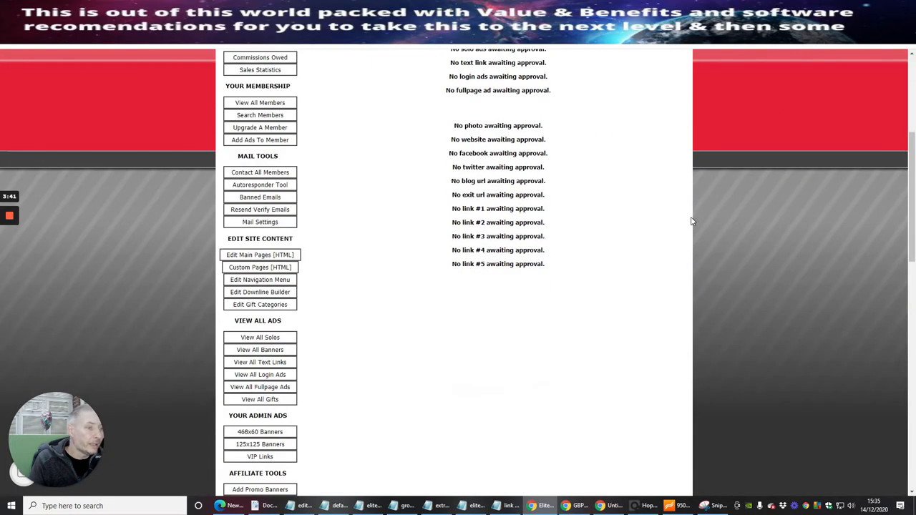
scroll(down, 3)
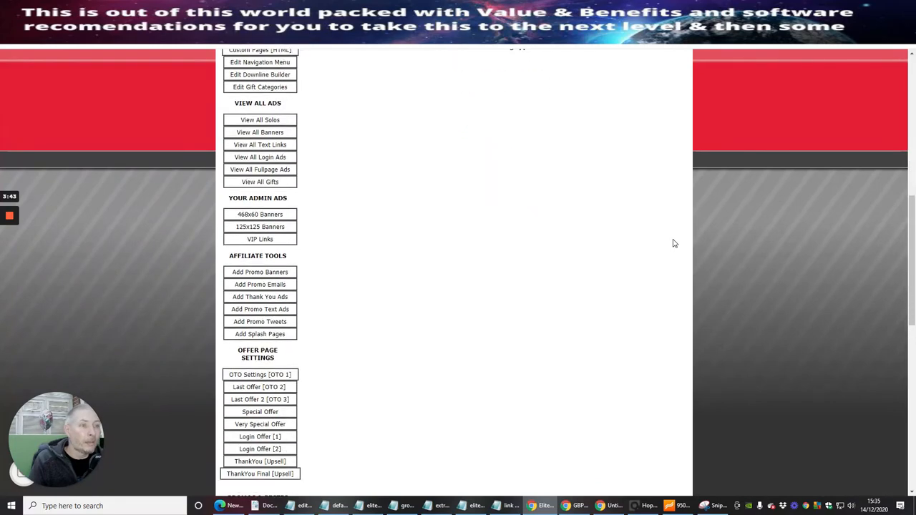
scroll(down, 3)
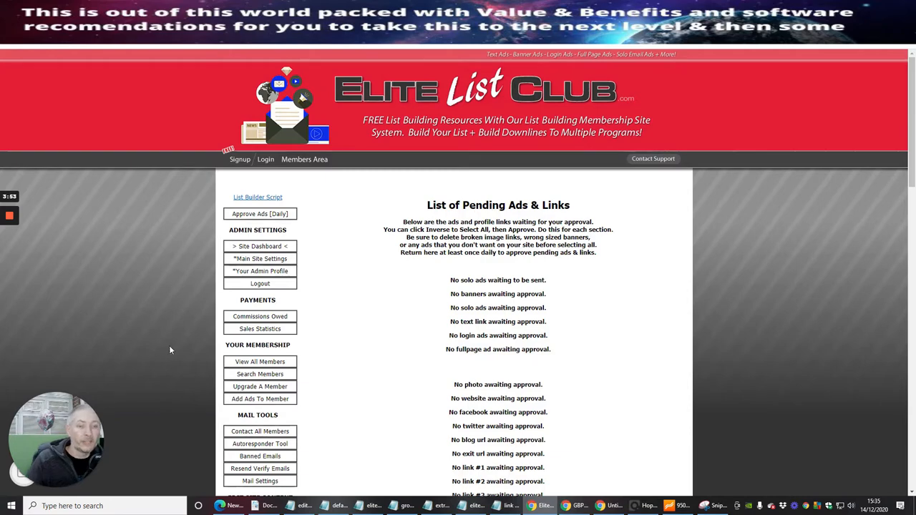
mouse_move(85, 278)
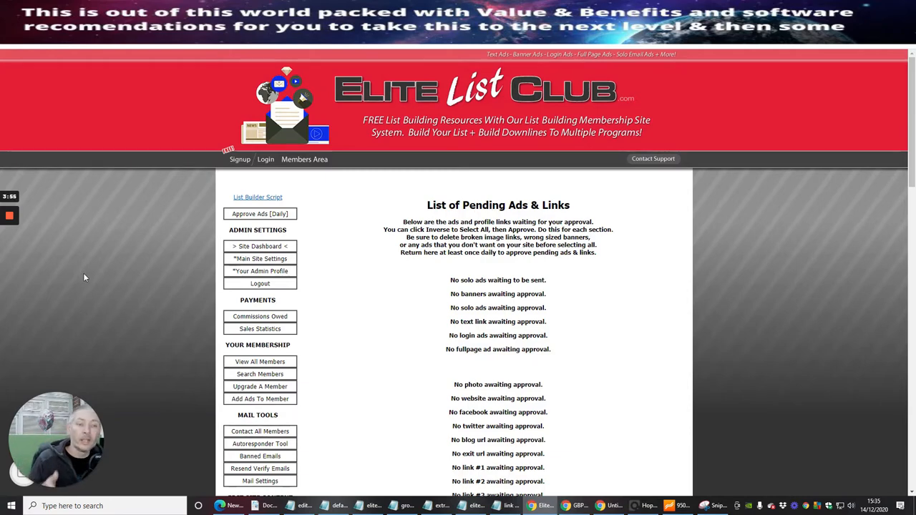
mouse_move(131, 302)
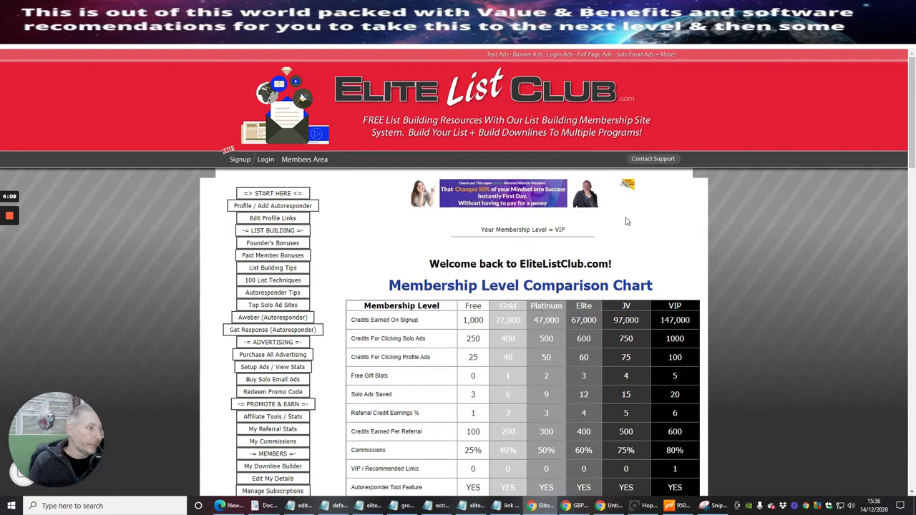
mouse_move(476, 218)
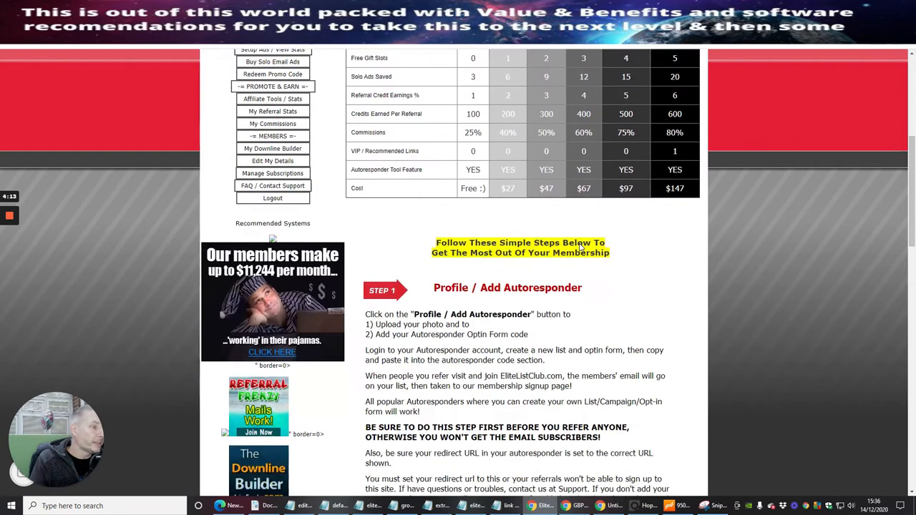
scroll(down, 3)
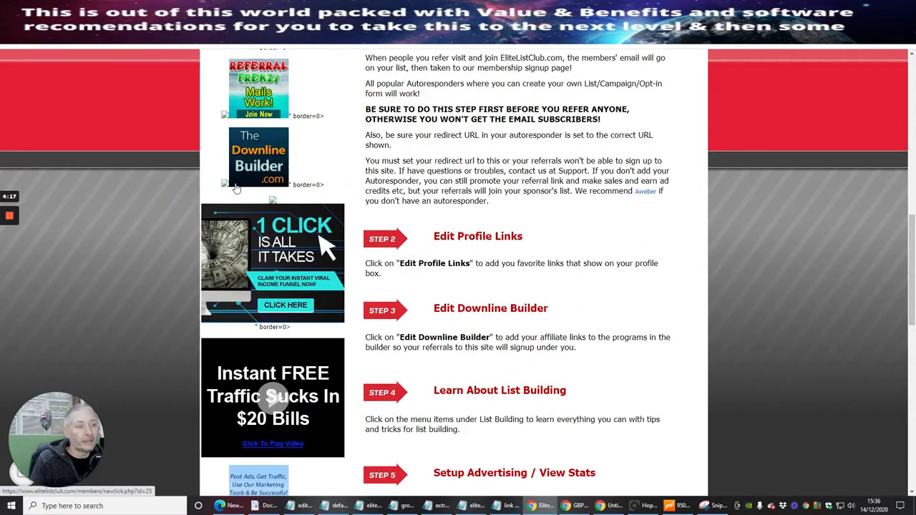
scroll(down, 3)
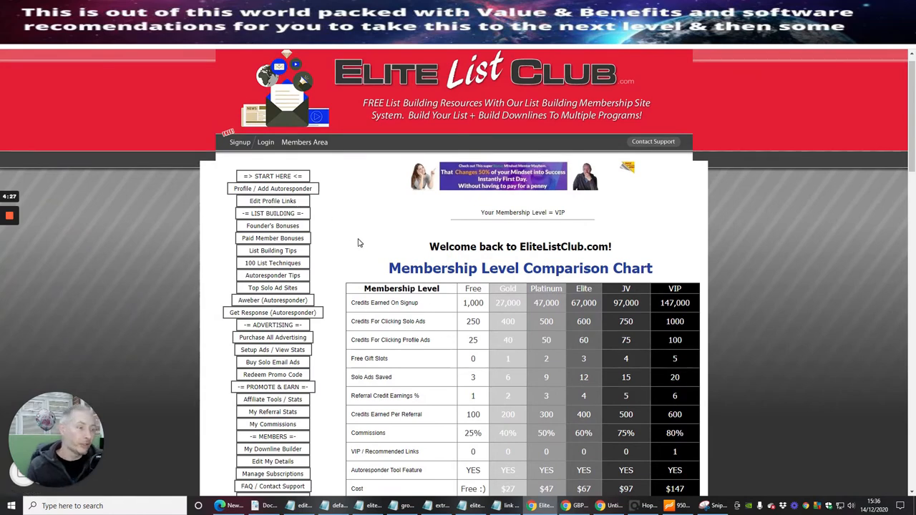
mouse_move(360, 228)
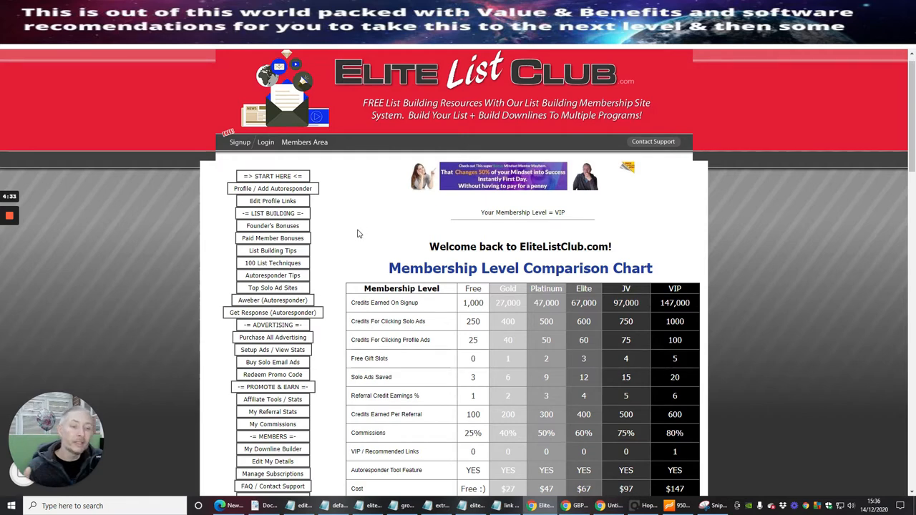
mouse_move(392, 201)
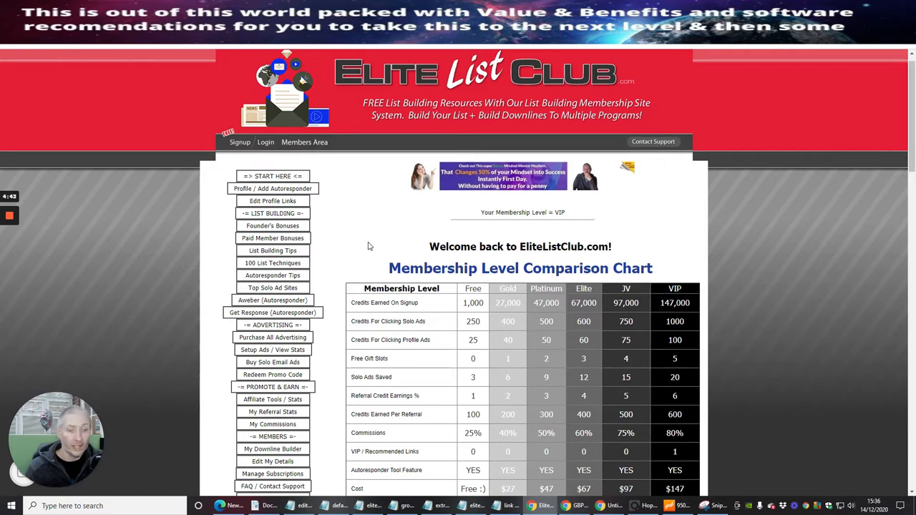
mouse_move(365, 239)
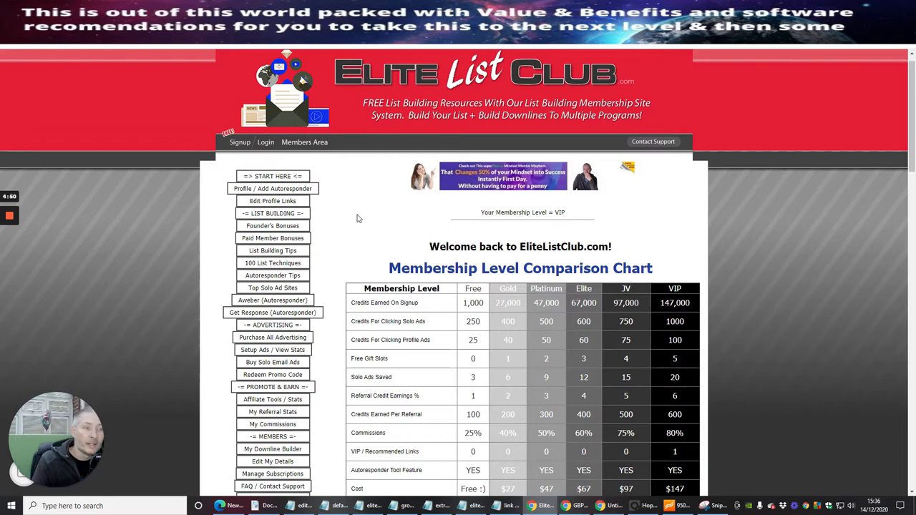
mouse_move(367, 224)
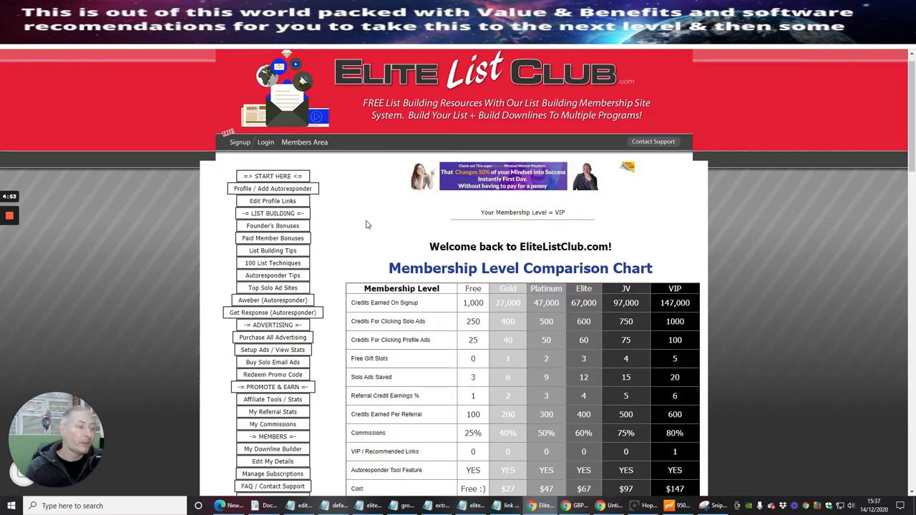
scroll(down, 3)
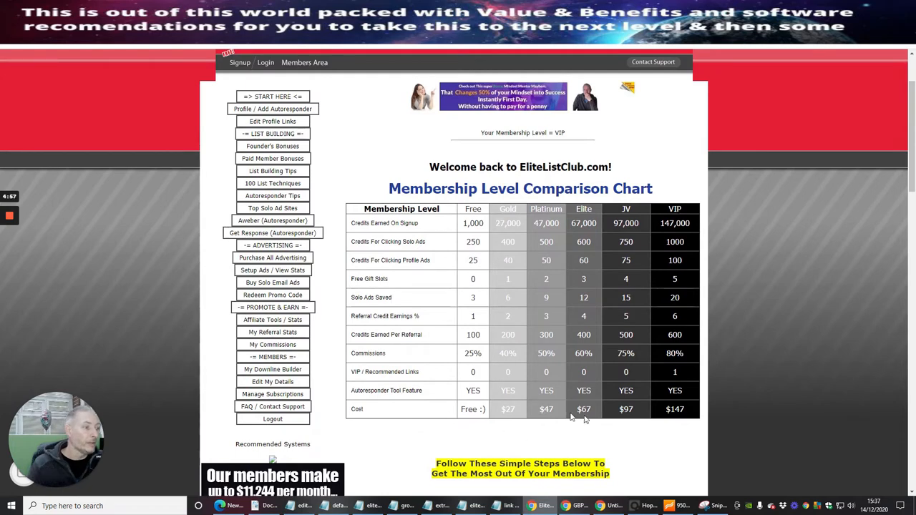
mouse_move(340, 151)
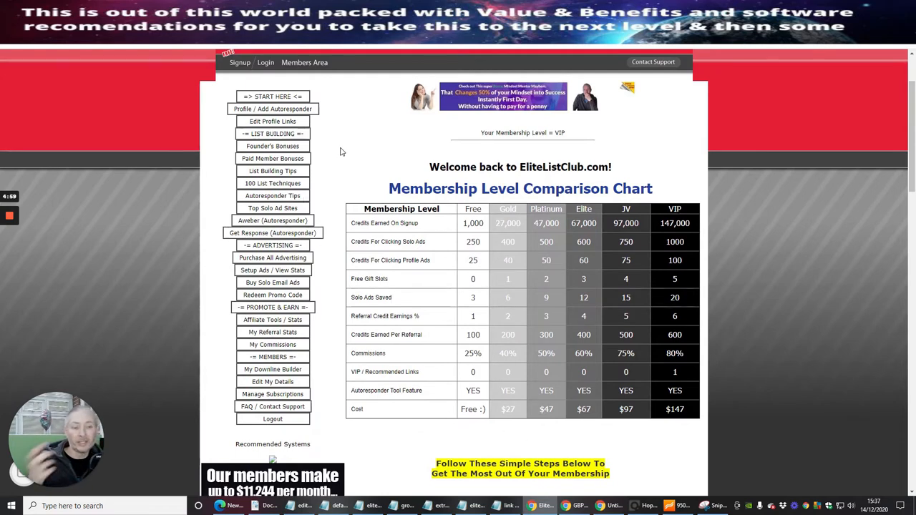
mouse_move(351, 130)
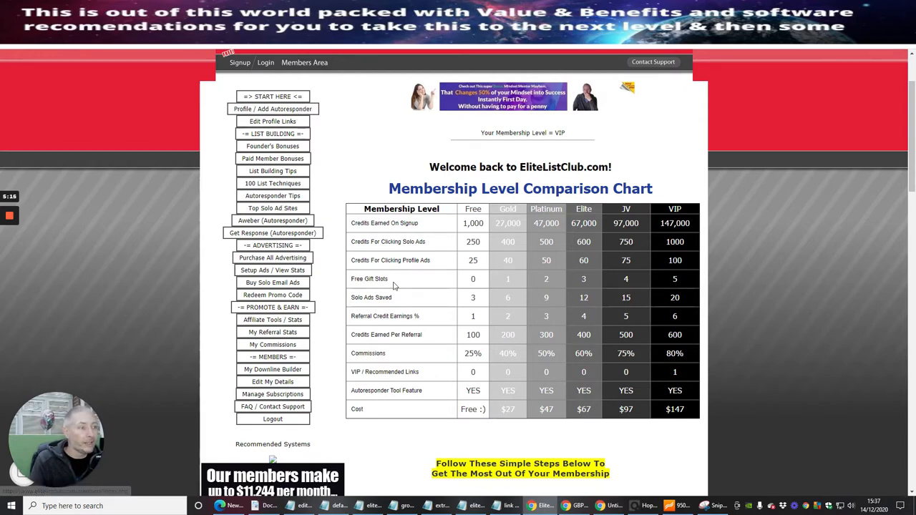
scroll(down, 3)
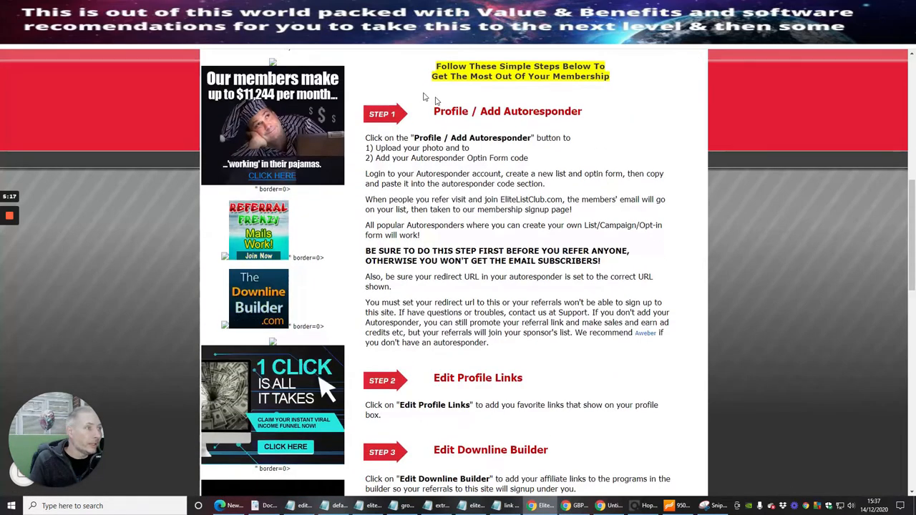
scroll(down, 3)
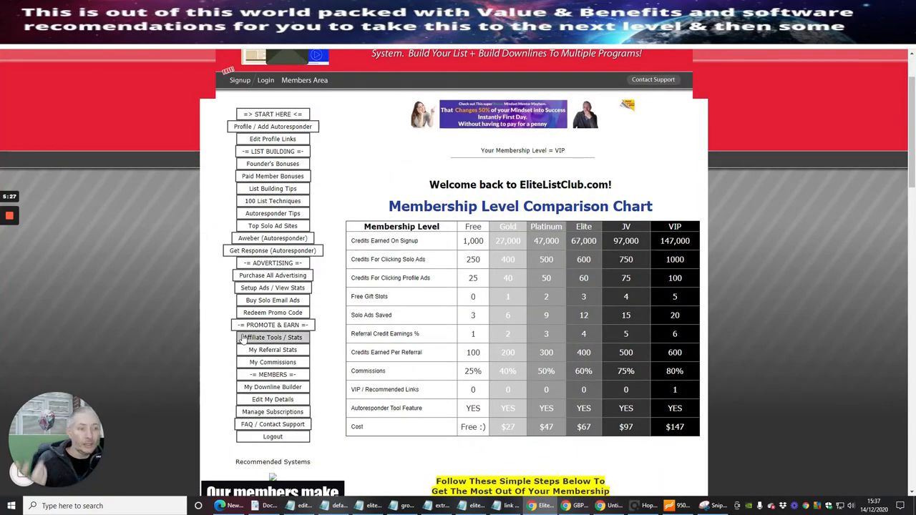
Go to Affiliate Tools / Stats and copy the referral URL shown there.
click(272, 337)
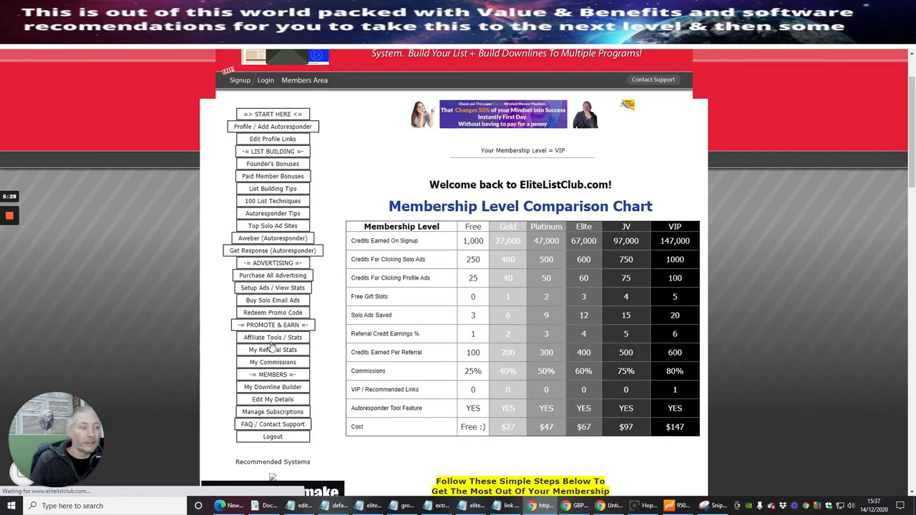
click(272, 337)
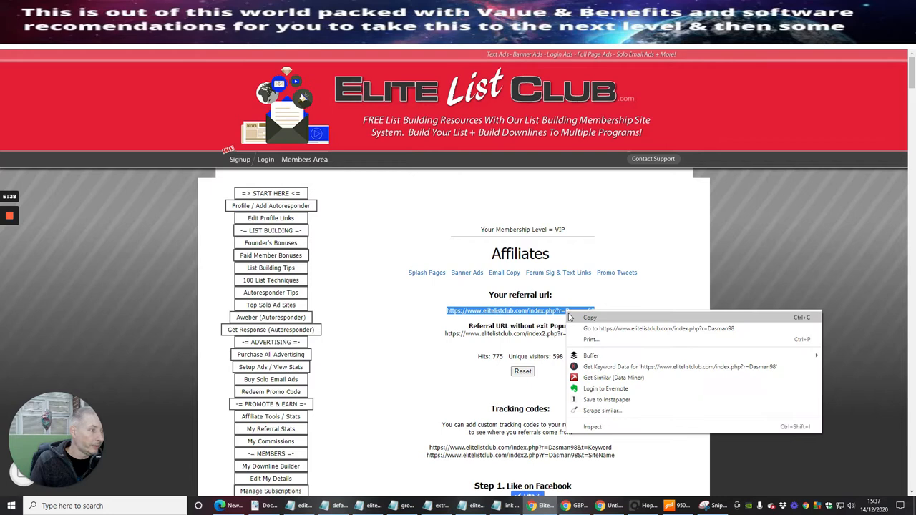
click(589, 317)
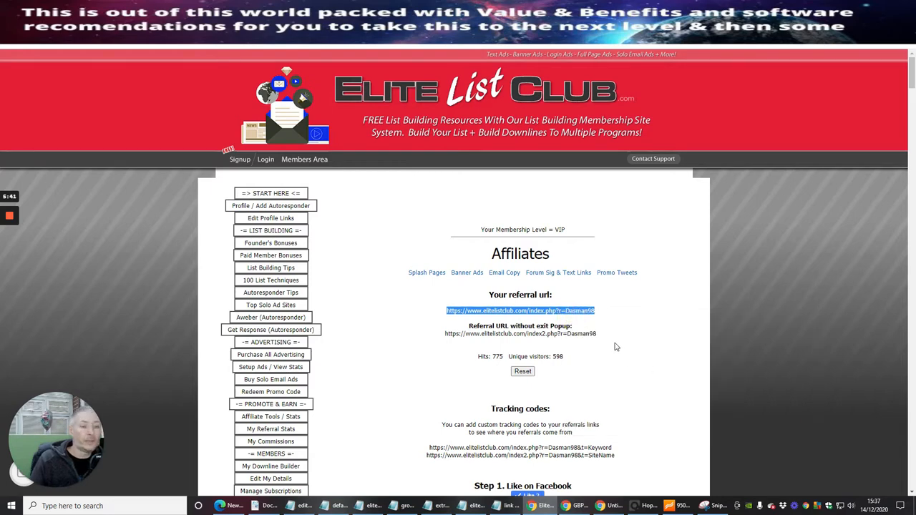
mouse_move(659, 329)
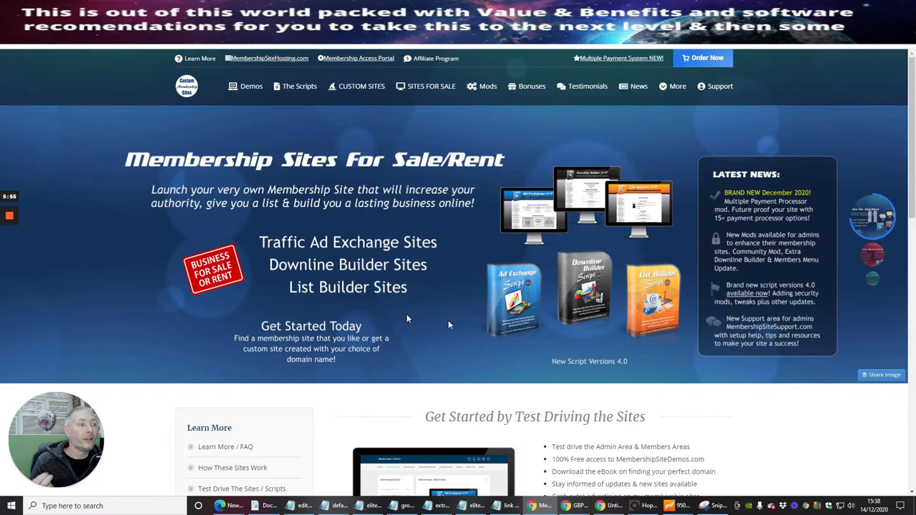
mouse_move(472, 359)
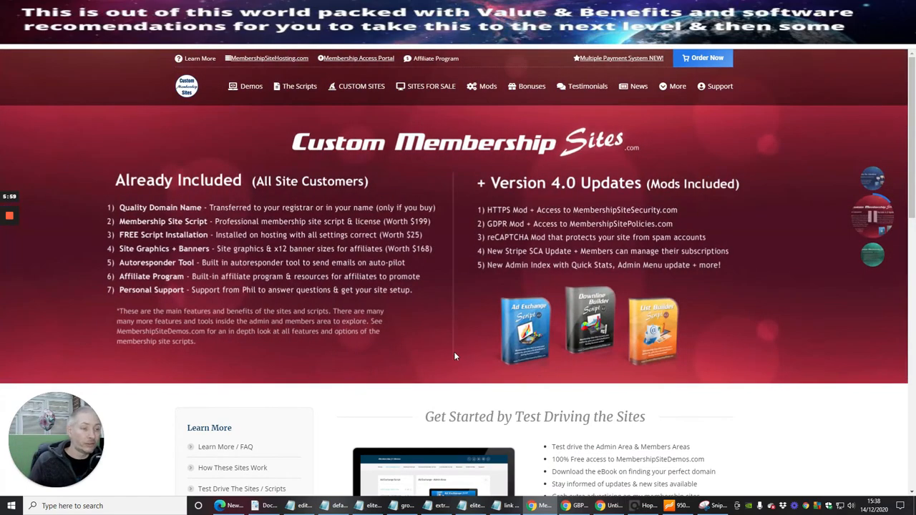
mouse_move(439, 363)
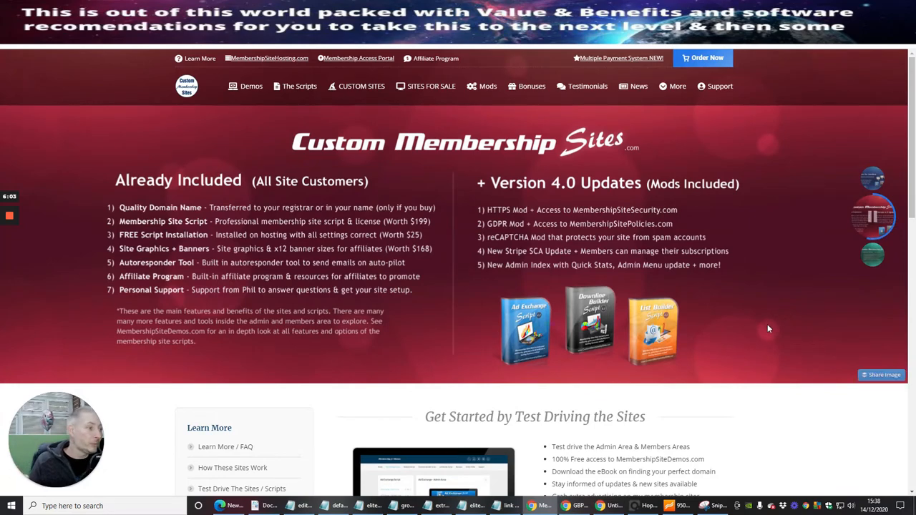
mouse_move(751, 331)
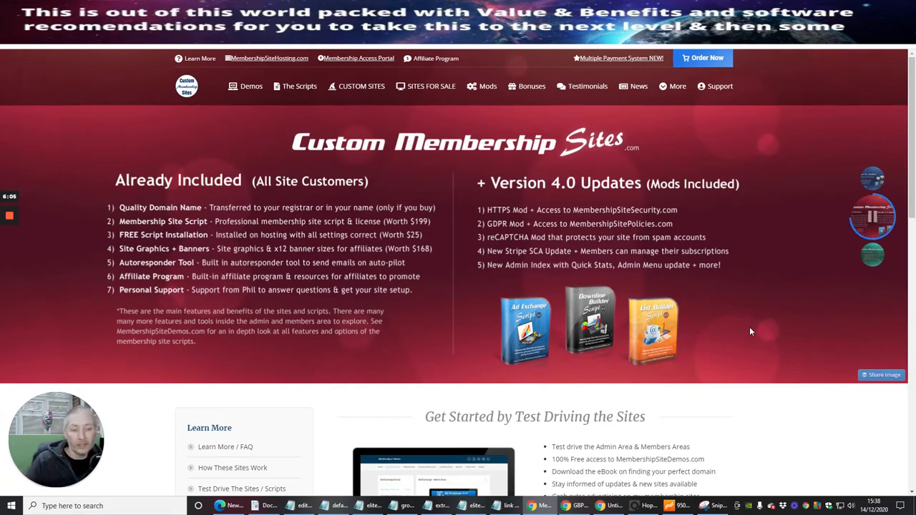
mouse_move(724, 313)
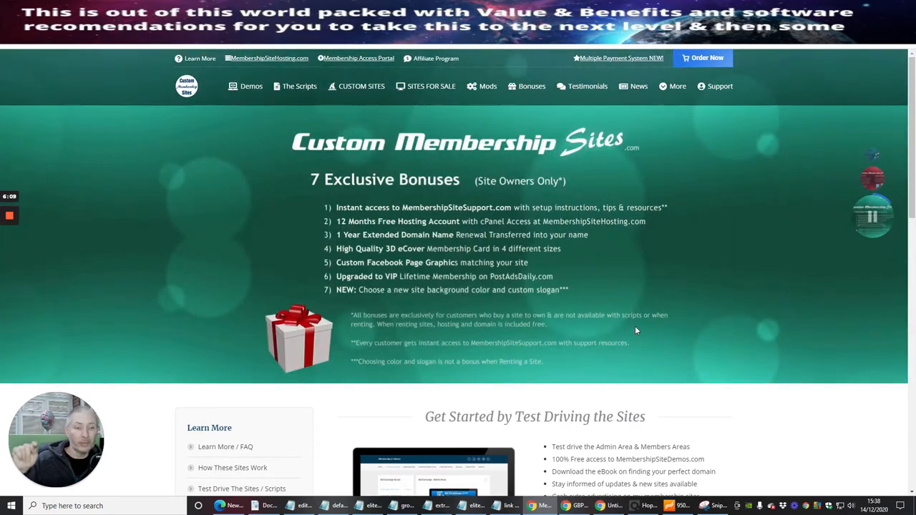
mouse_move(638, 322)
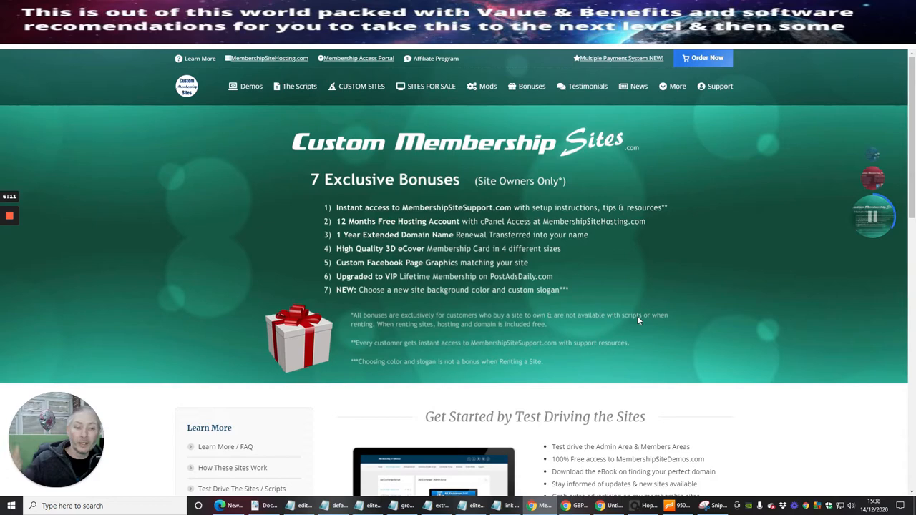
mouse_move(711, 188)
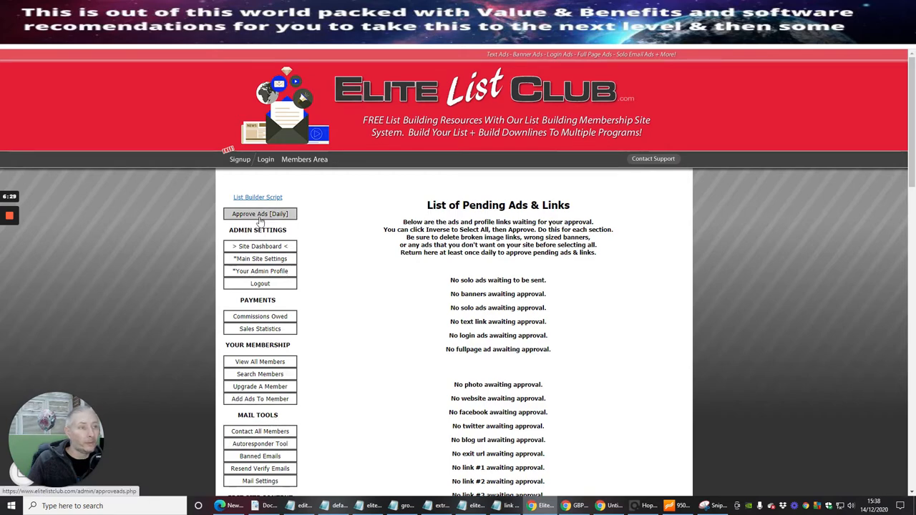
Scroll down the List of Pending Ads & Links, where no category has anything awaiting approval.
scroll(down, 3)
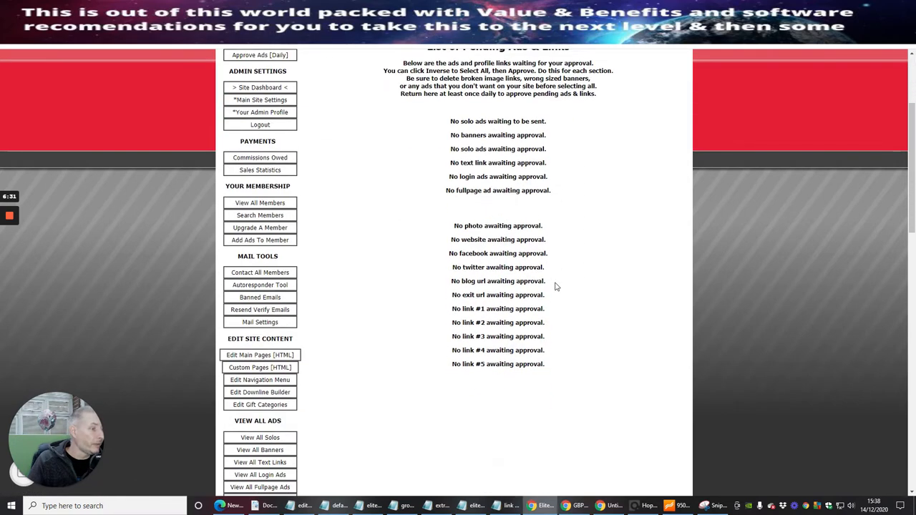
mouse_move(494, 206)
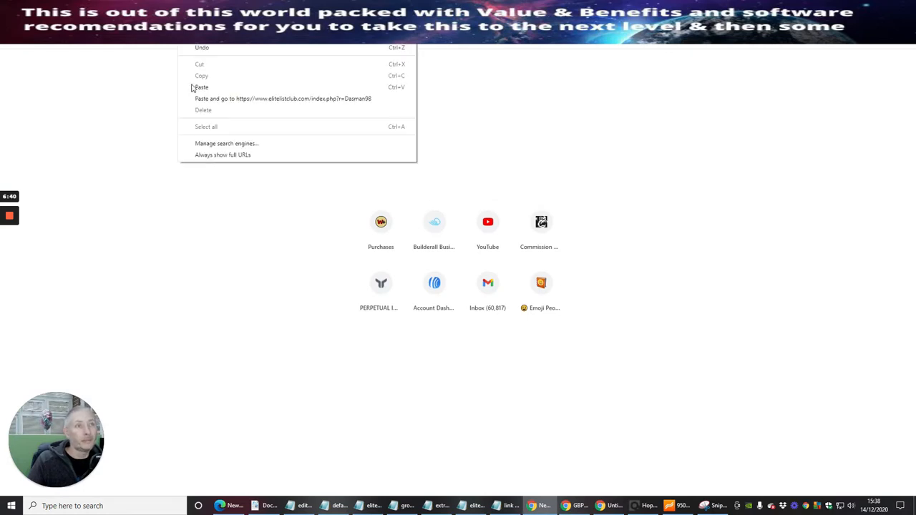
Load the copied referral link, dismiss the PageDyno popup and scroll to Step 1 Signup FREE.
click(283, 98)
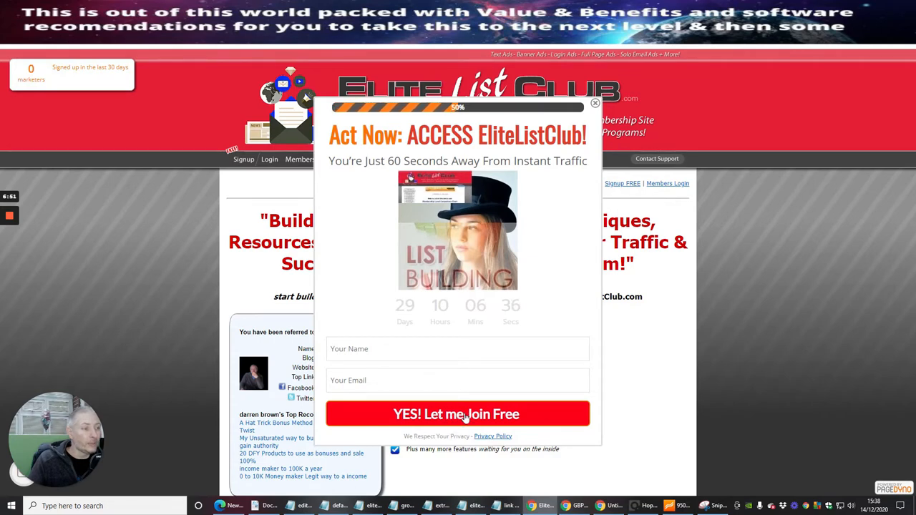
mouse_move(783, 358)
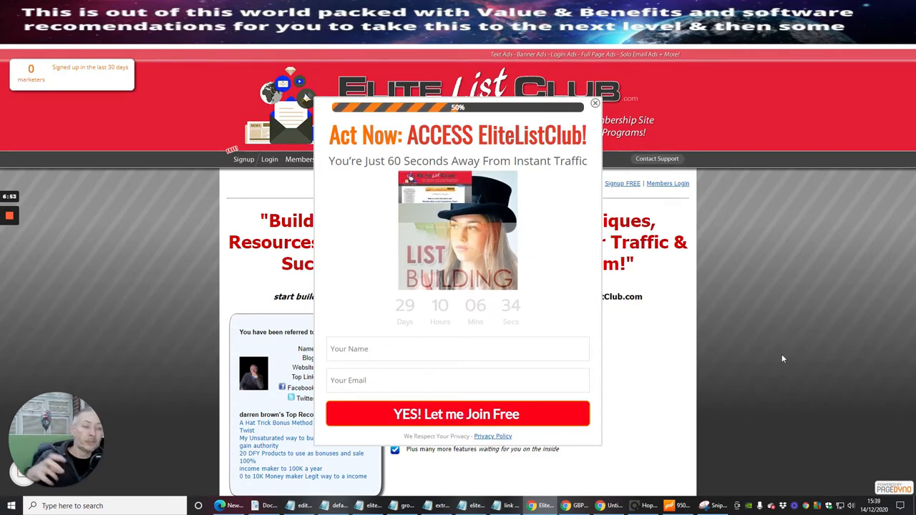
click(595, 104)
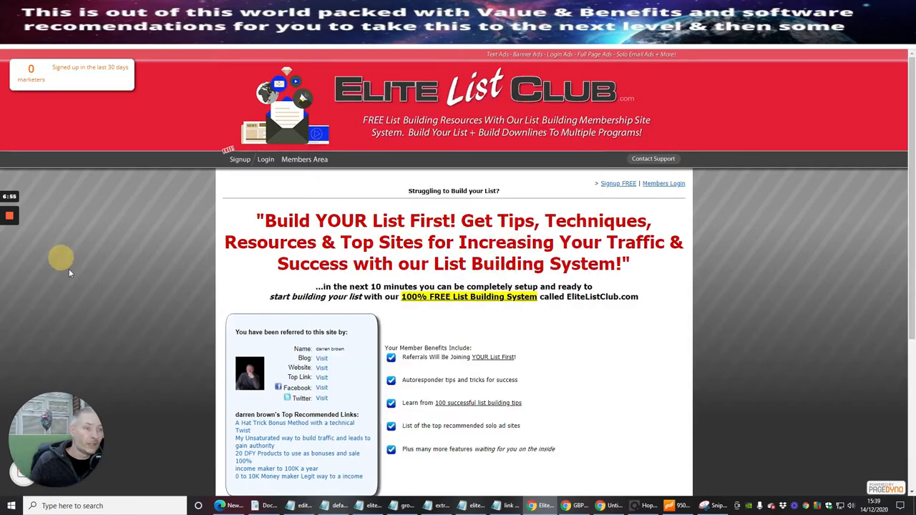
scroll(down, 3)
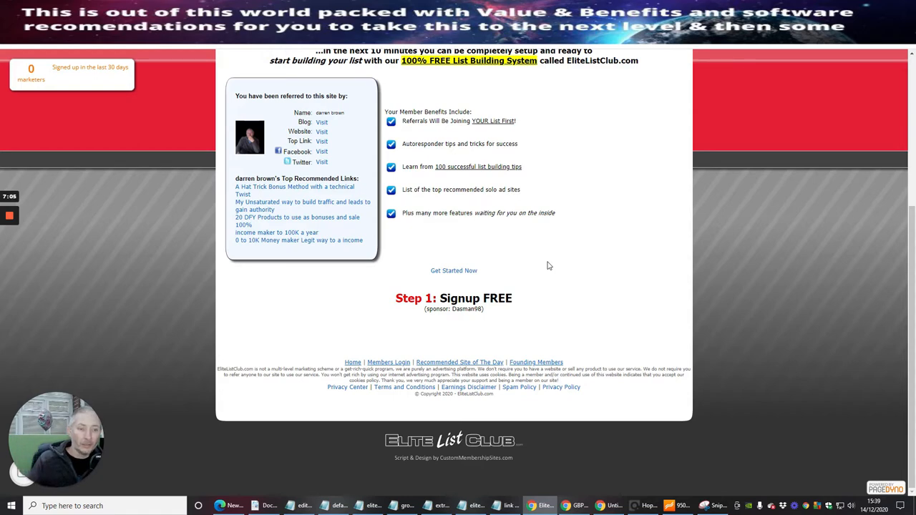
mouse_move(572, 234)
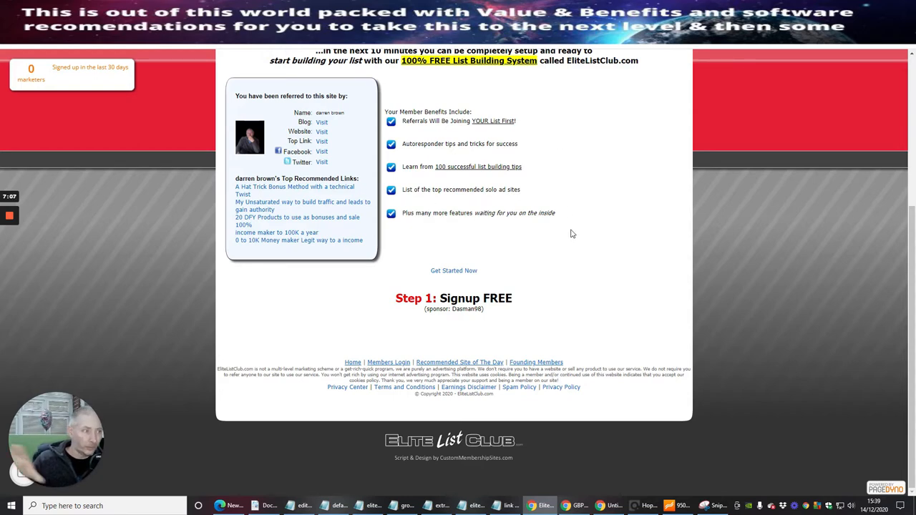
mouse_move(596, 301)
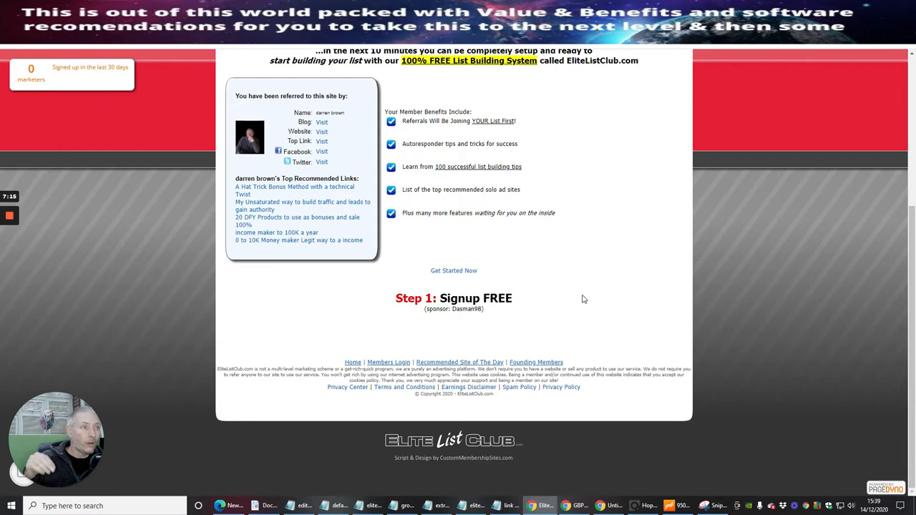
mouse_move(582, 242)
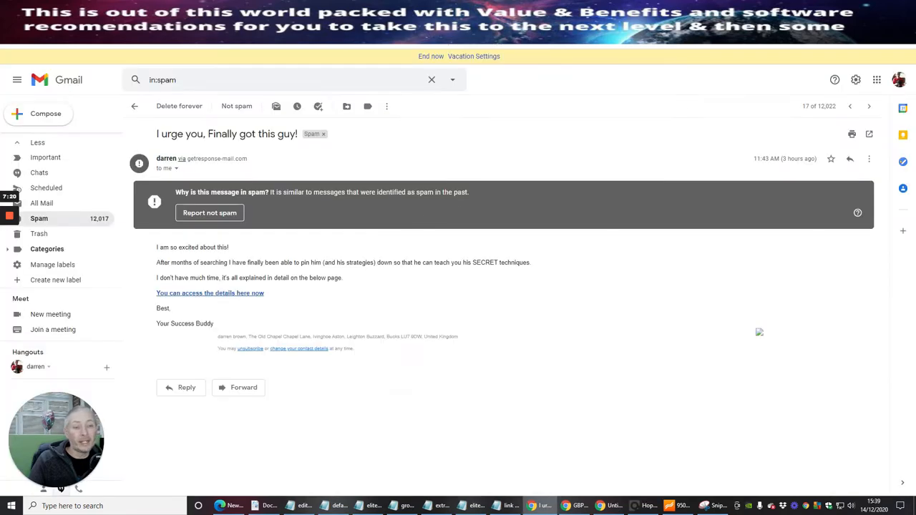
mouse_move(92, 188)
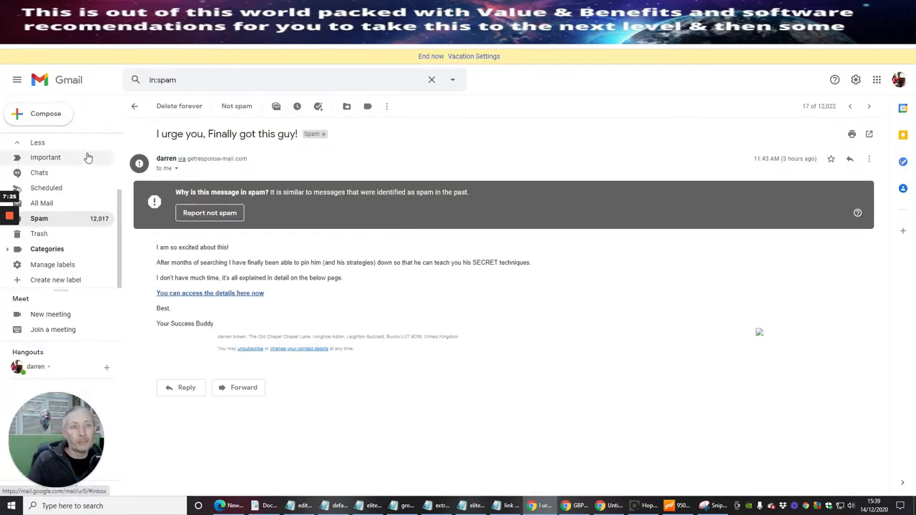
Scroll through the Gmail inbox toward the InfinityTrafficBoost.com Referrer of the Month email.
click(37, 142)
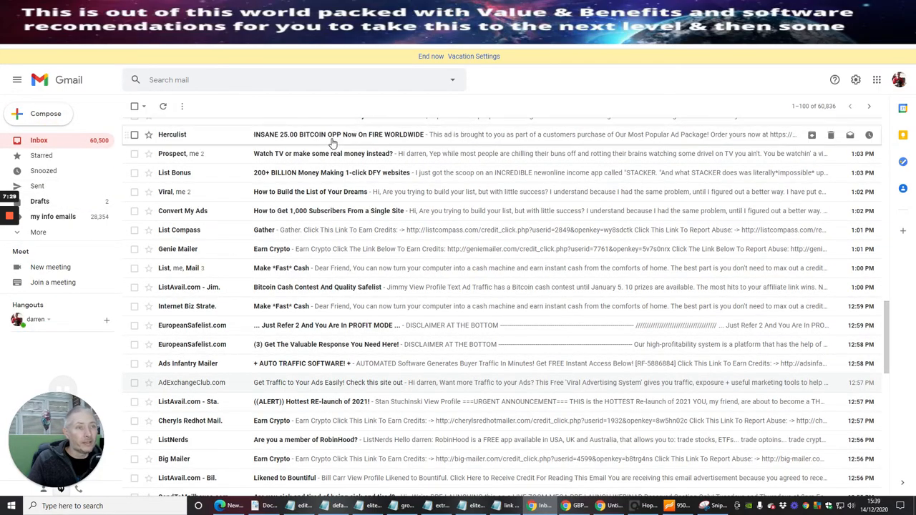
scroll(down, 3)
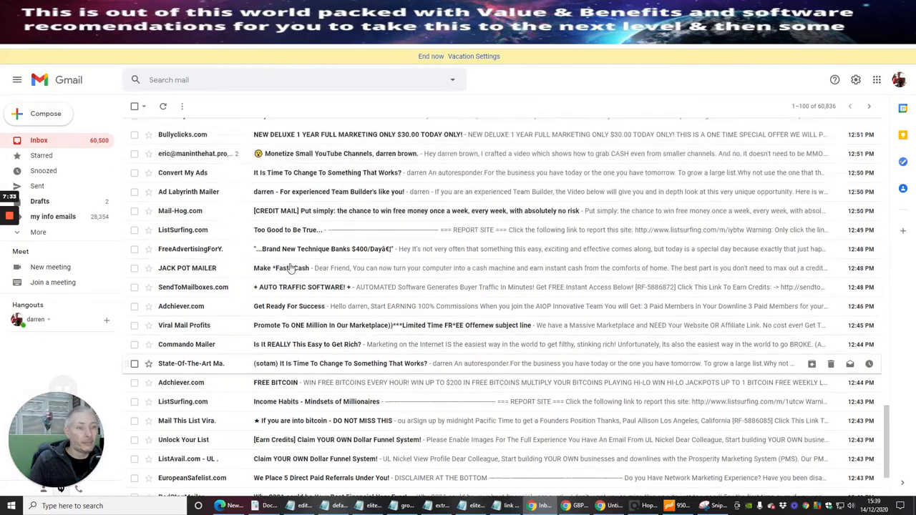
scroll(down, 3)
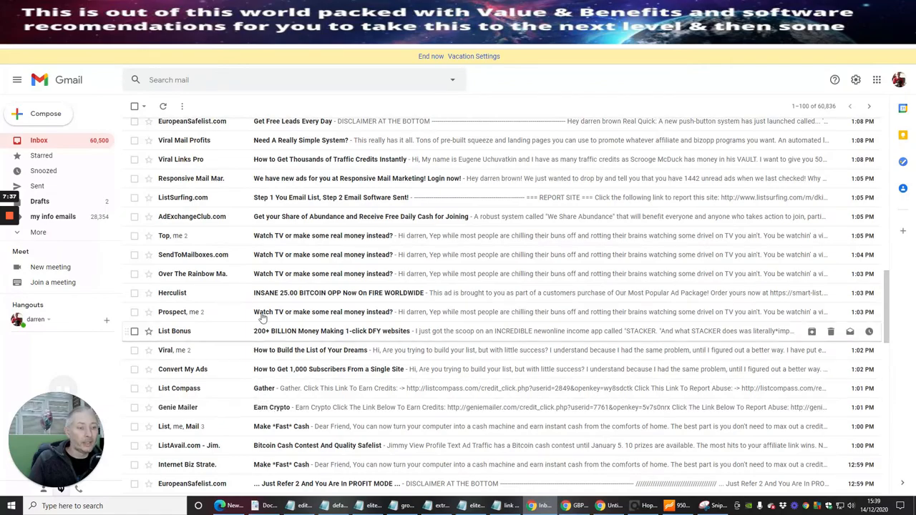
scroll(down, 3)
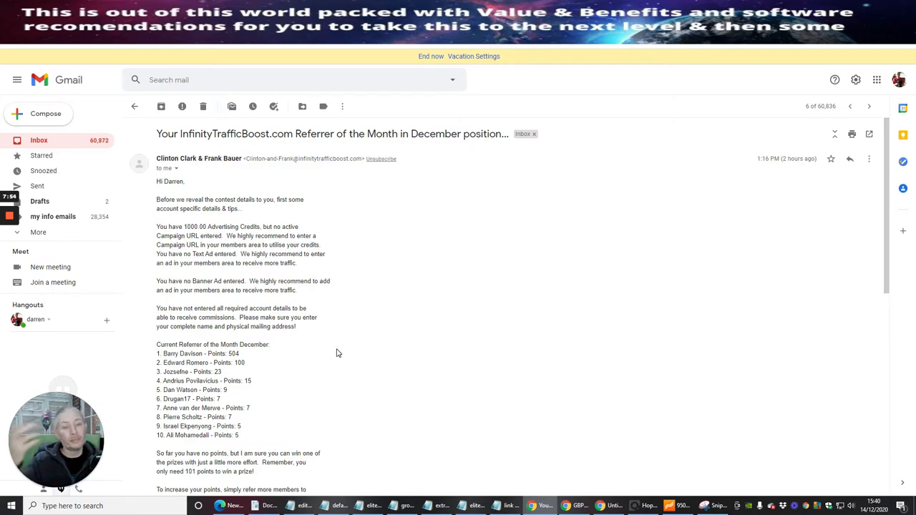
mouse_move(409, 399)
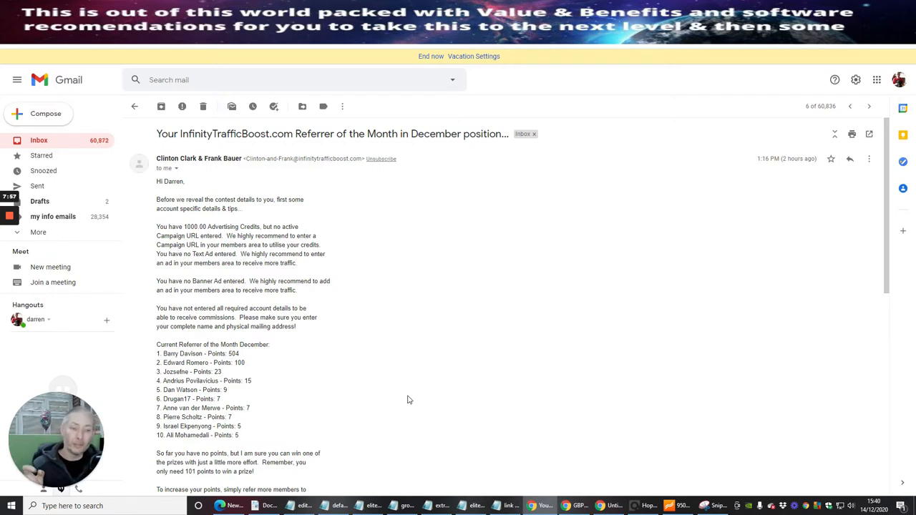
mouse_move(410, 382)
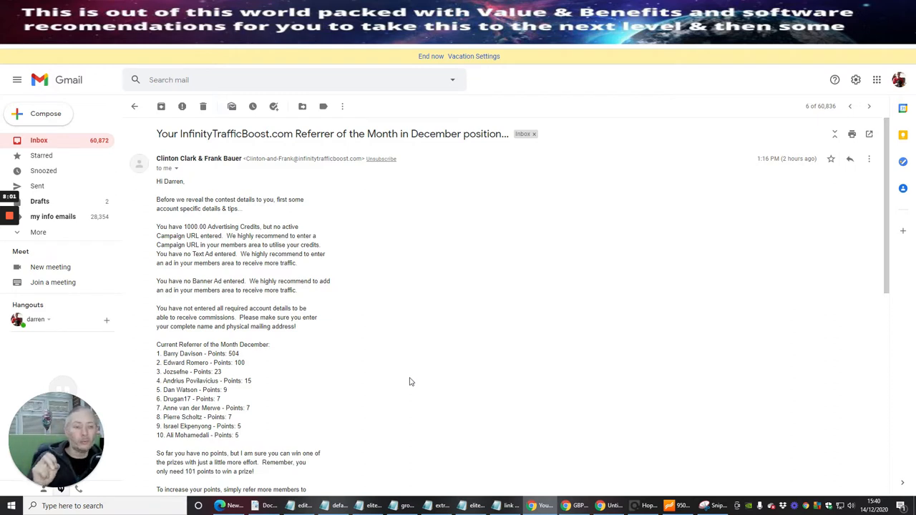
mouse_move(391, 322)
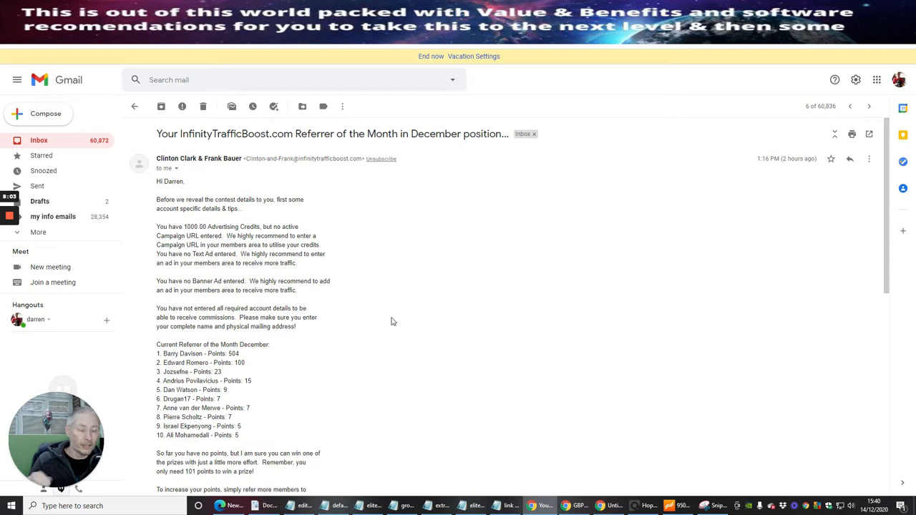
mouse_move(397, 321)
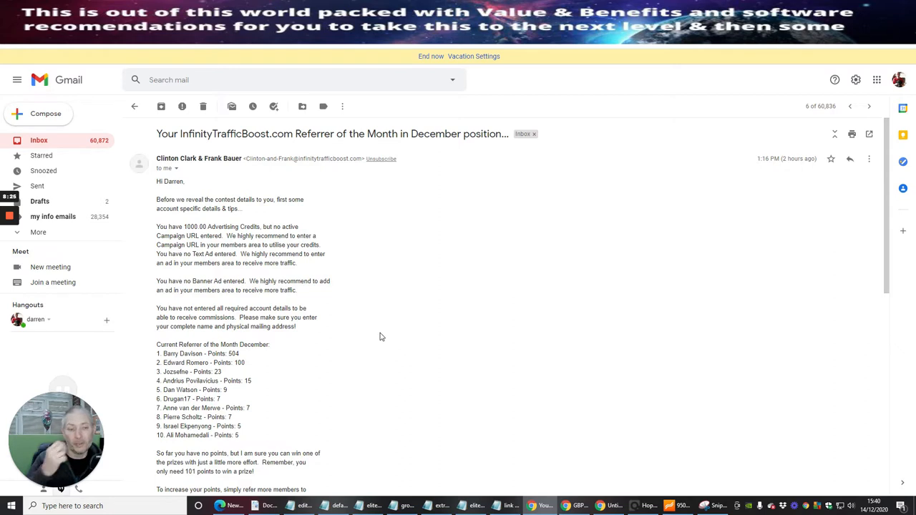
mouse_move(424, 258)
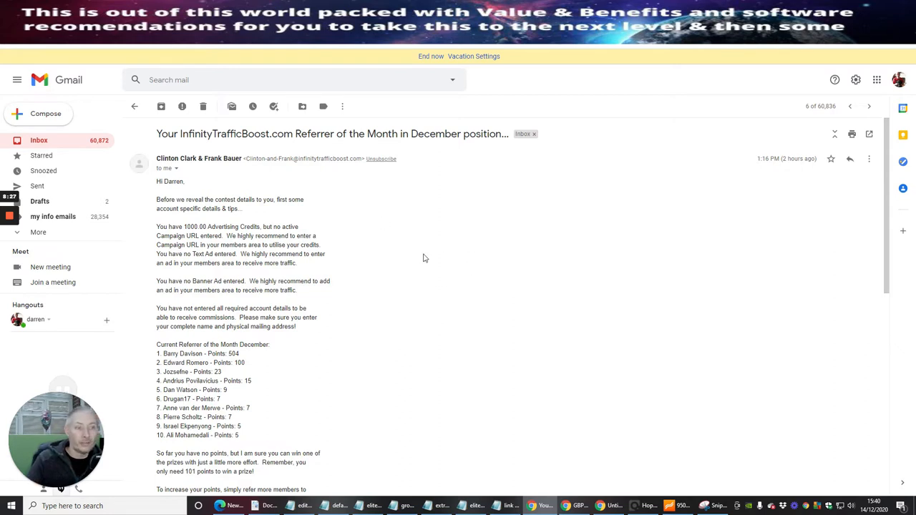
mouse_move(427, 280)
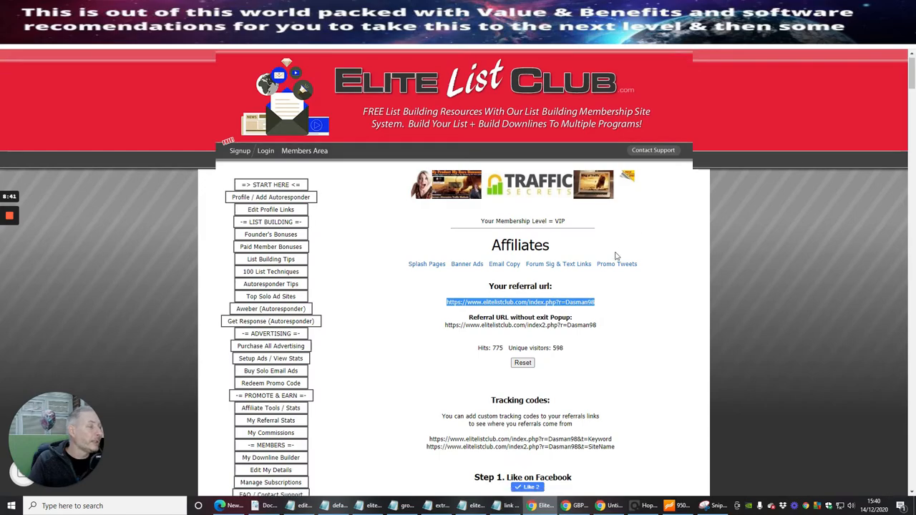
Scroll down the members' welcome page to the membership level comparison chart.
scroll(down, 3)
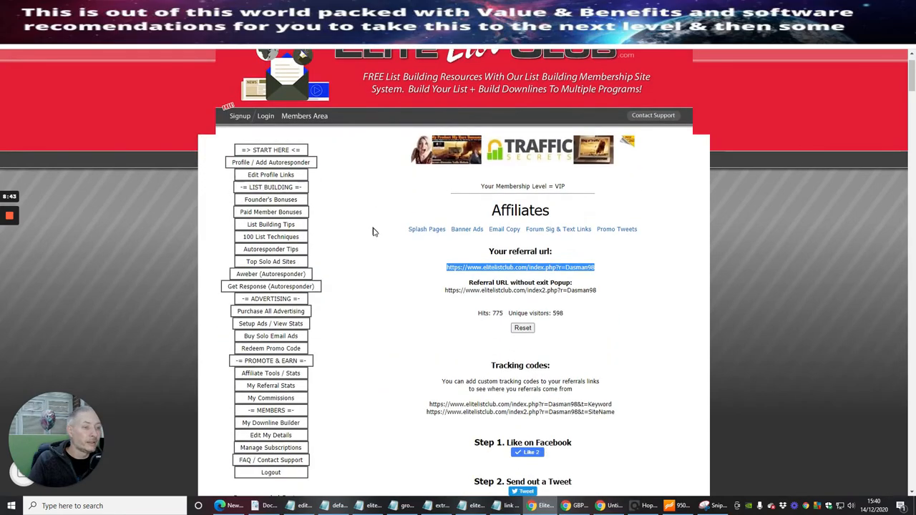
scroll(down, 3)
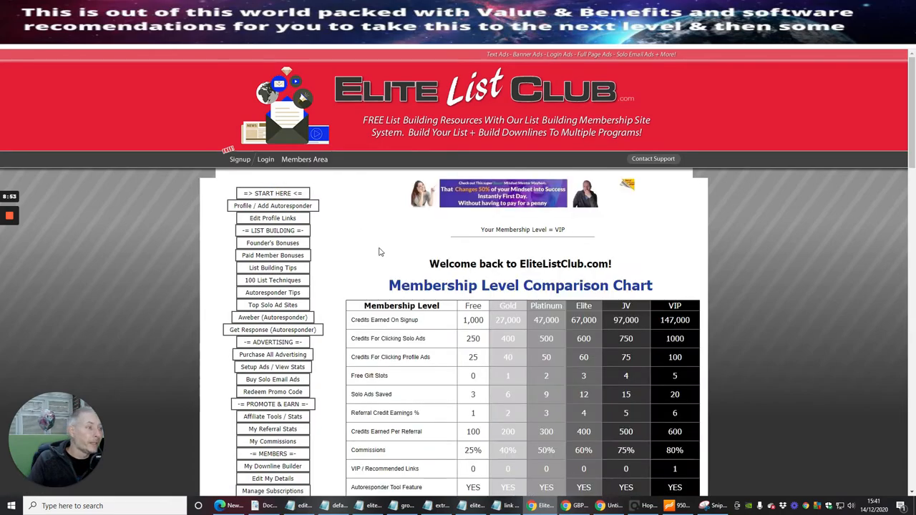
Scroll through the Setup Ads / View Stats tables for banner, solo, text link, login and full-page ads.
scroll(down, 3)
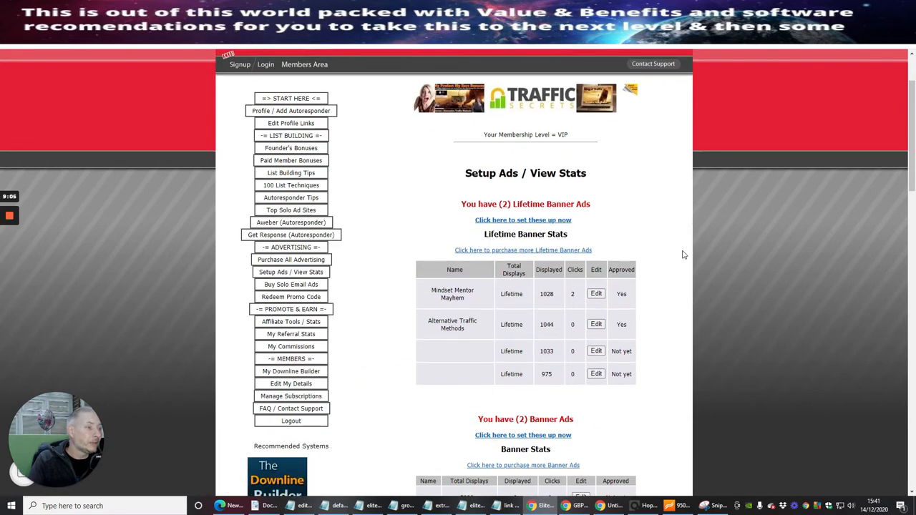
scroll(down, 3)
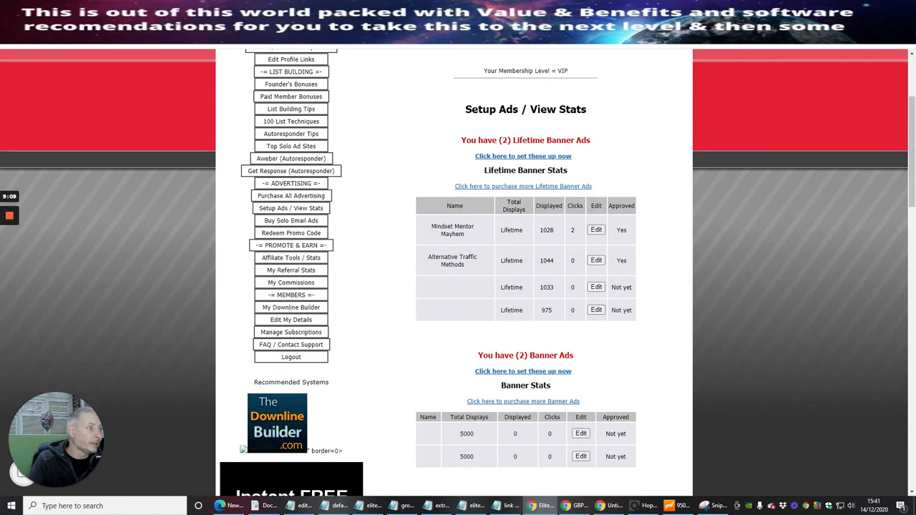
mouse_move(456, 264)
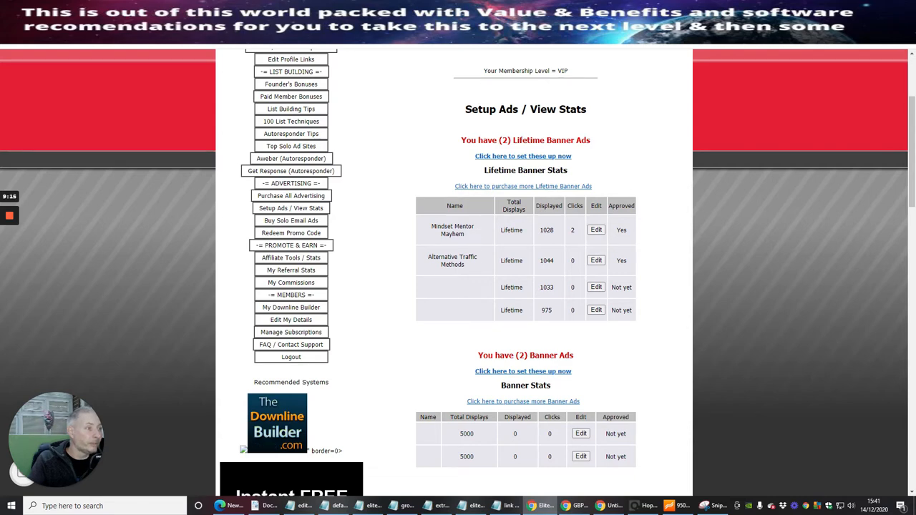
scroll(down, 3)
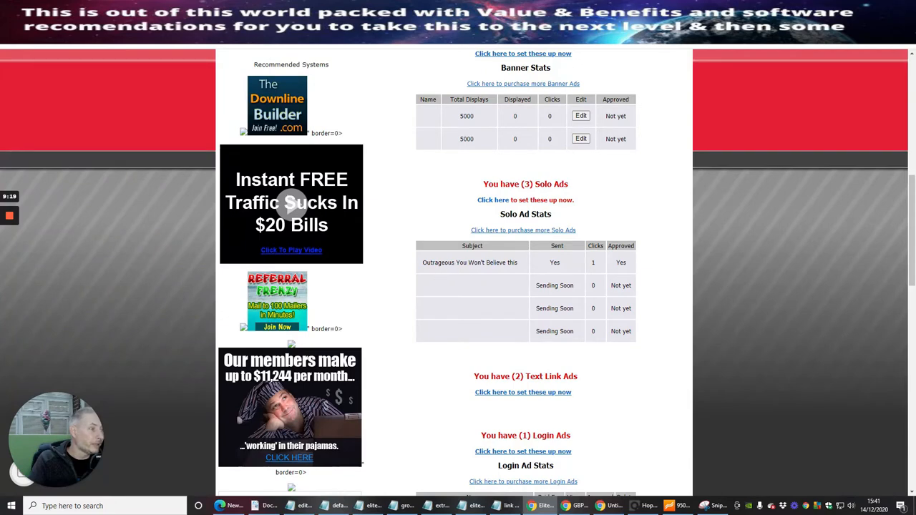
scroll(down, 3)
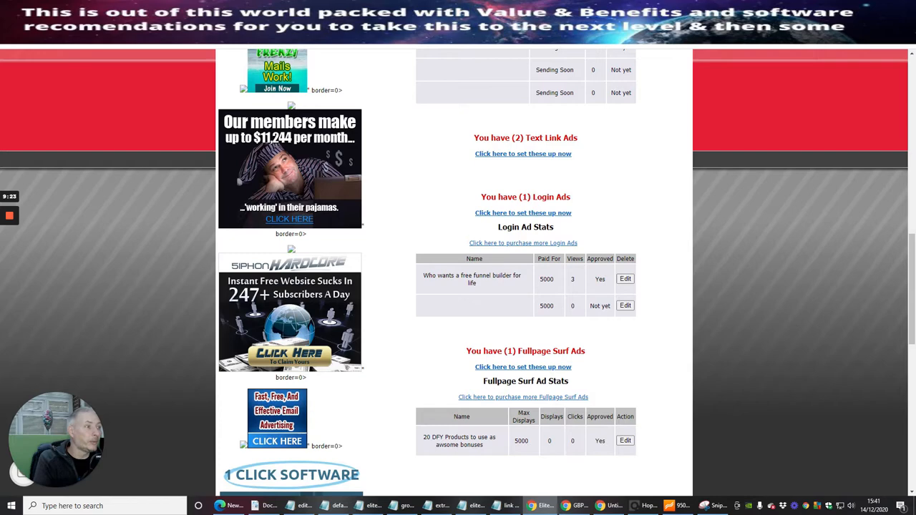
scroll(down, 3)
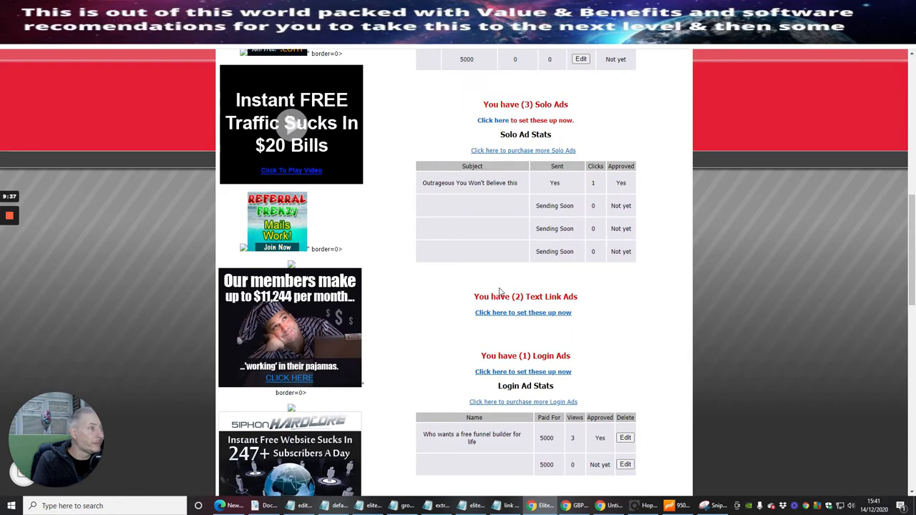
mouse_move(465, 192)
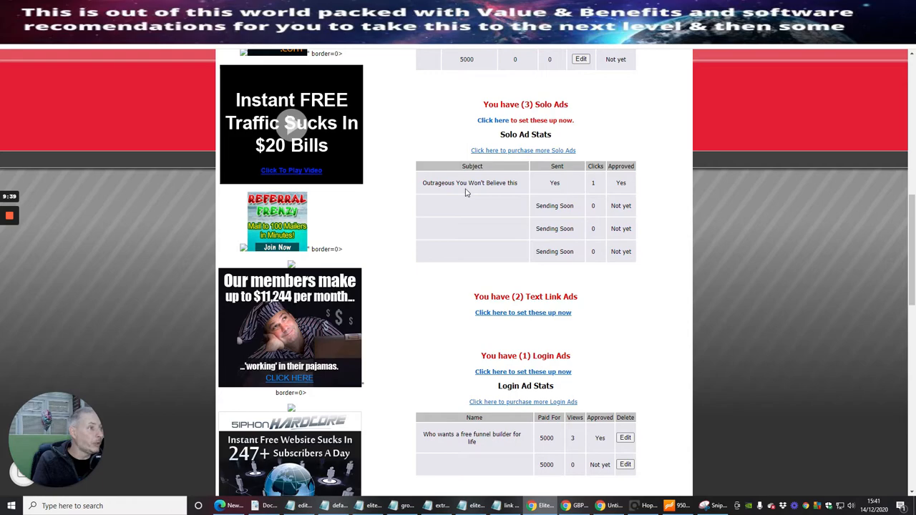
scroll(up, 3)
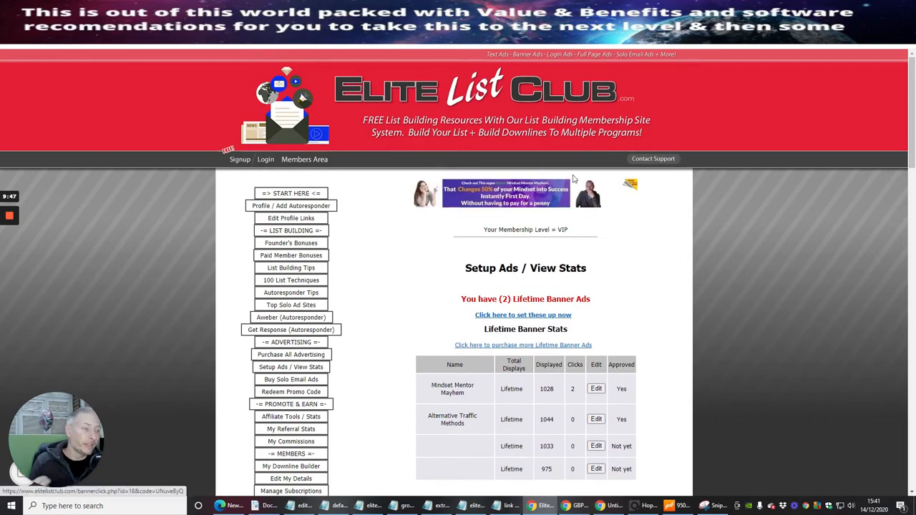
mouse_move(562, 418)
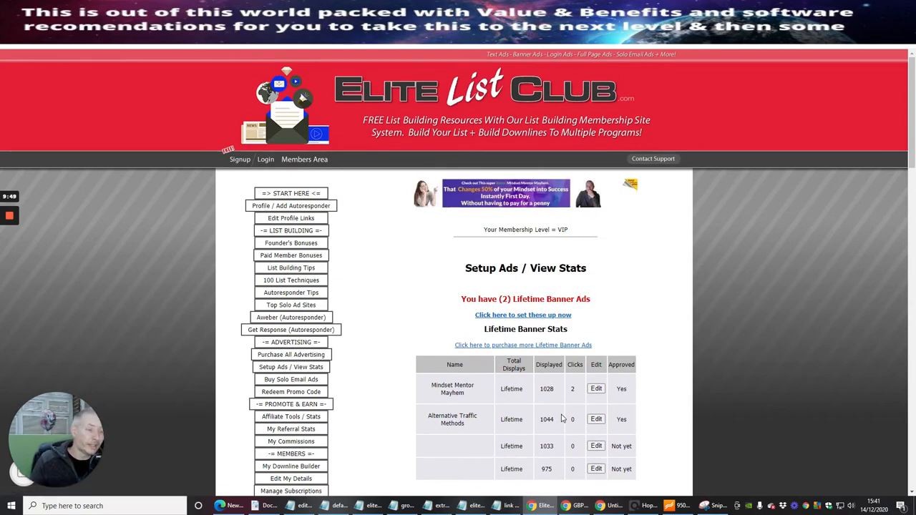
scroll(down, 3)
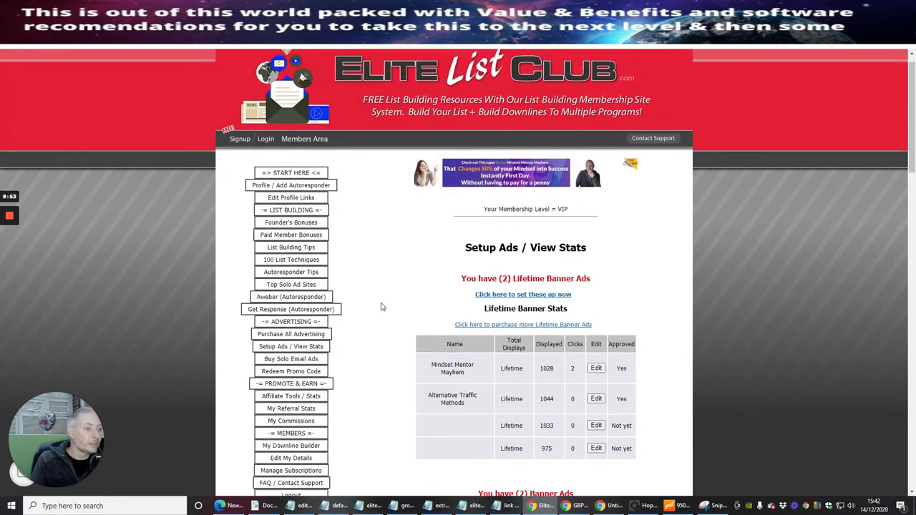
scroll(down, 3)
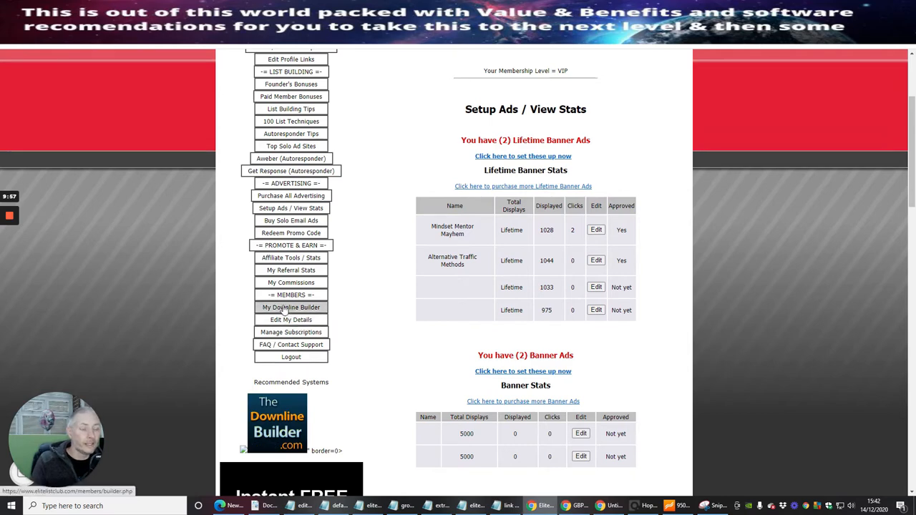
mouse_move(358, 114)
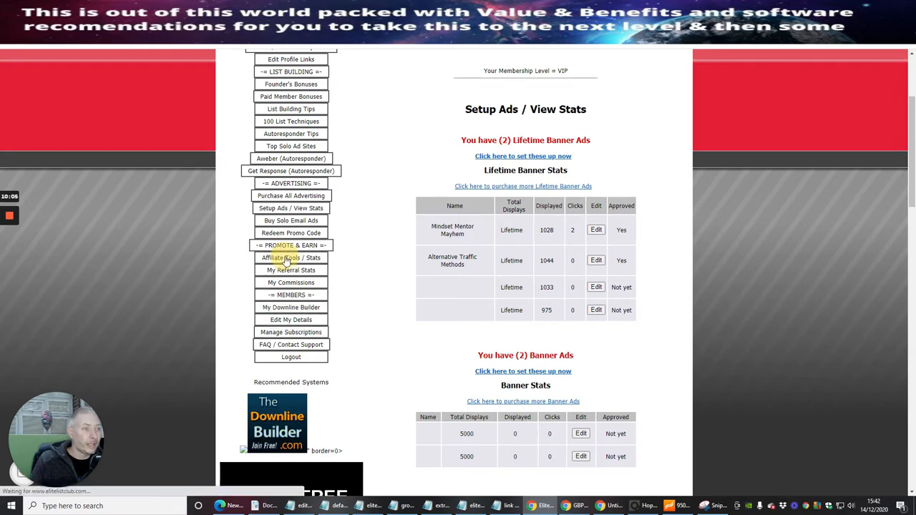
click(291, 257)
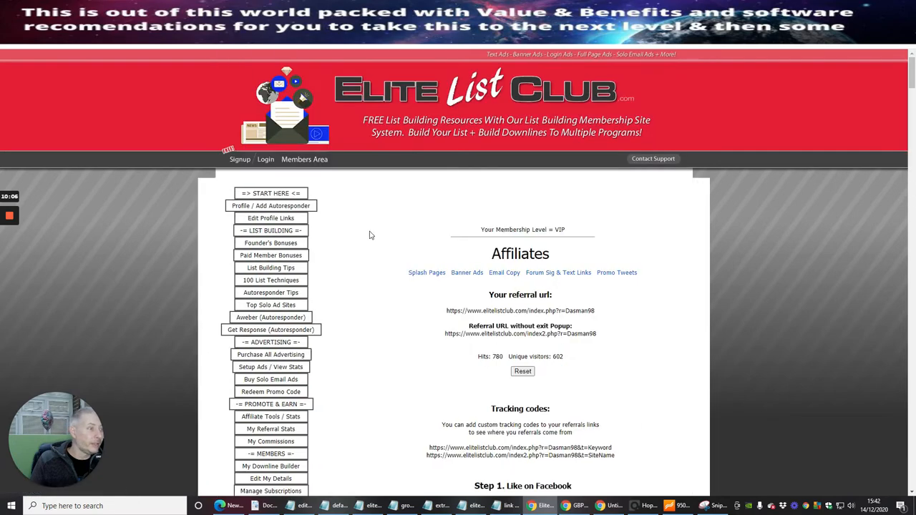
scroll(down, 3)
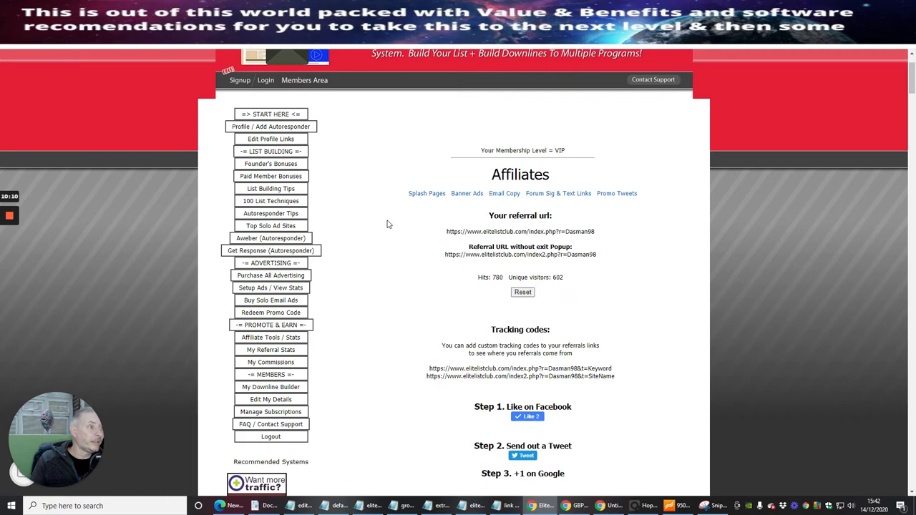
mouse_move(410, 169)
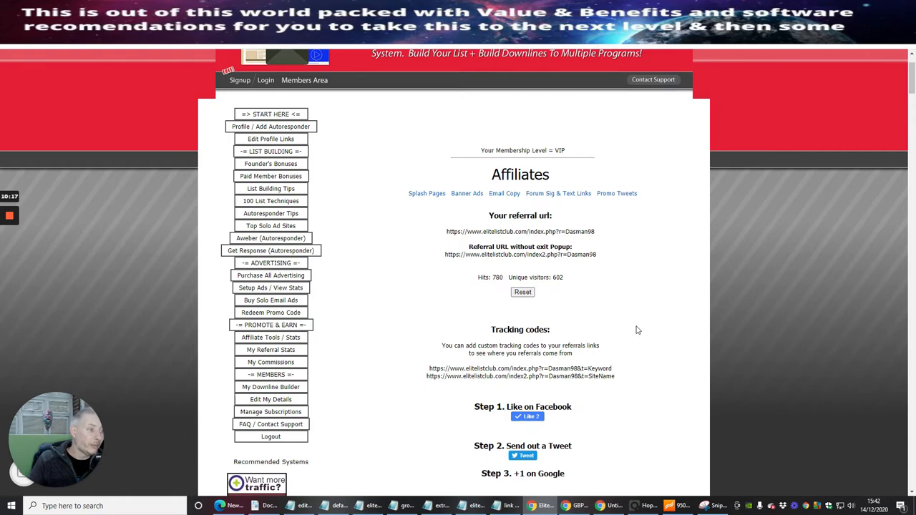
scroll(down, 3)
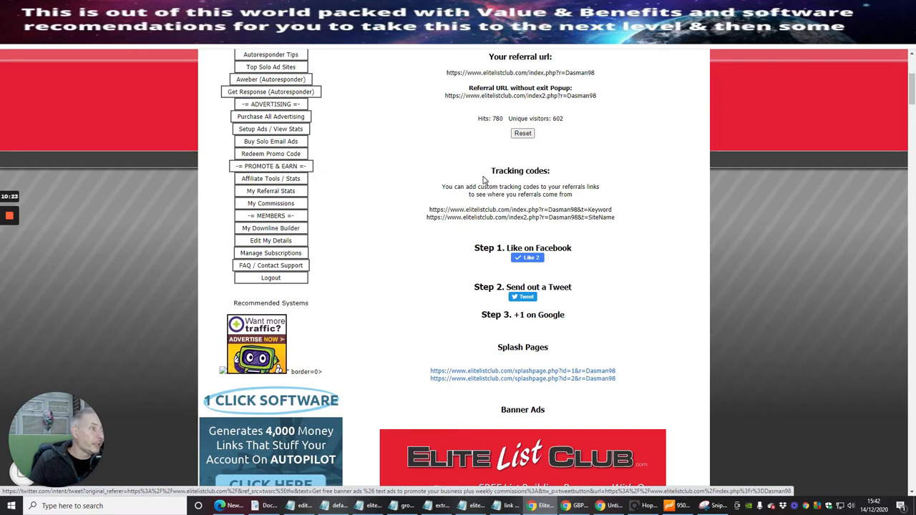
mouse_move(606, 267)
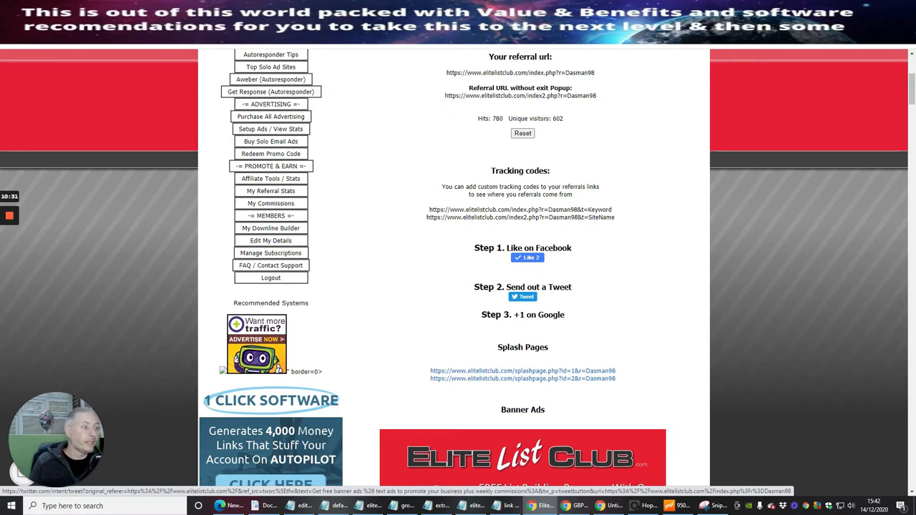
mouse_move(494, 346)
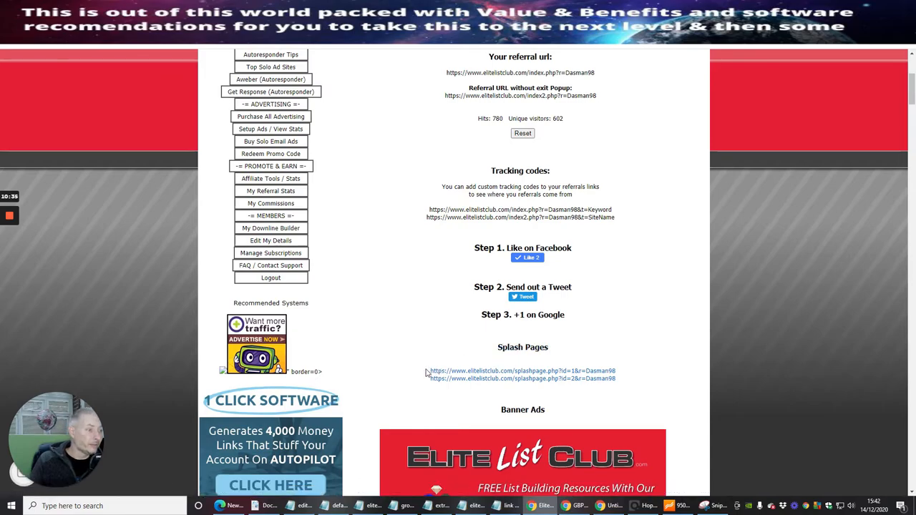
scroll(down, 3)
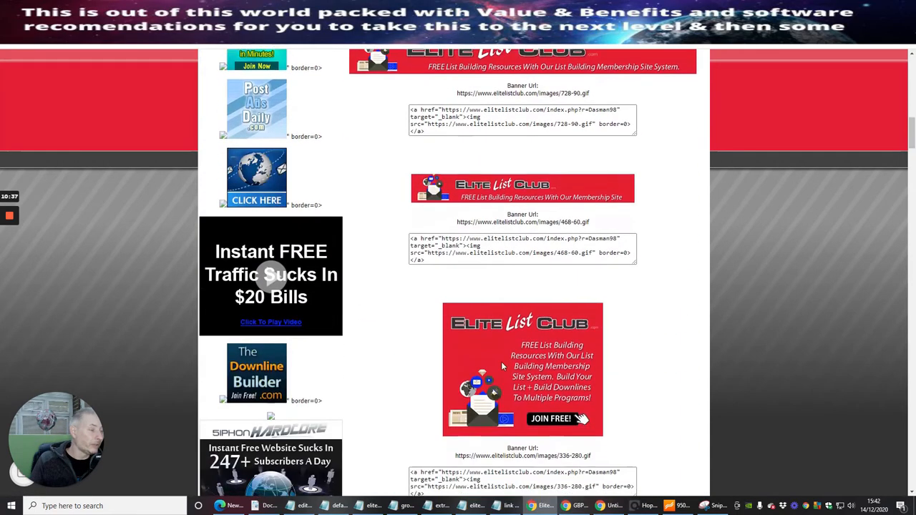
scroll(down, 3)
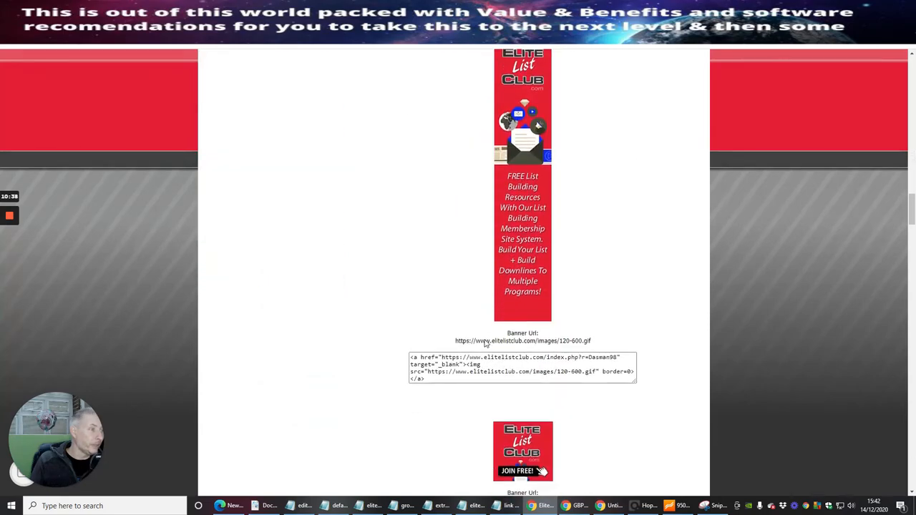
scroll(down, 3)
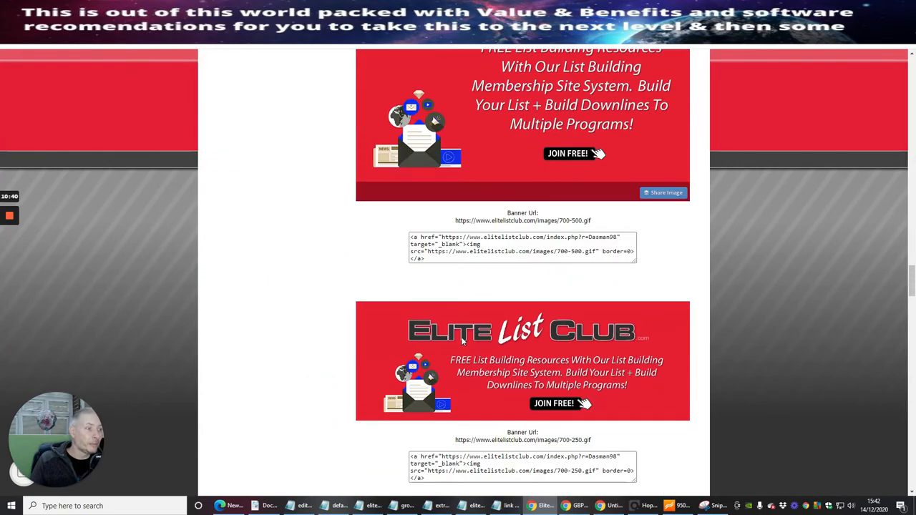
scroll(down, 3)
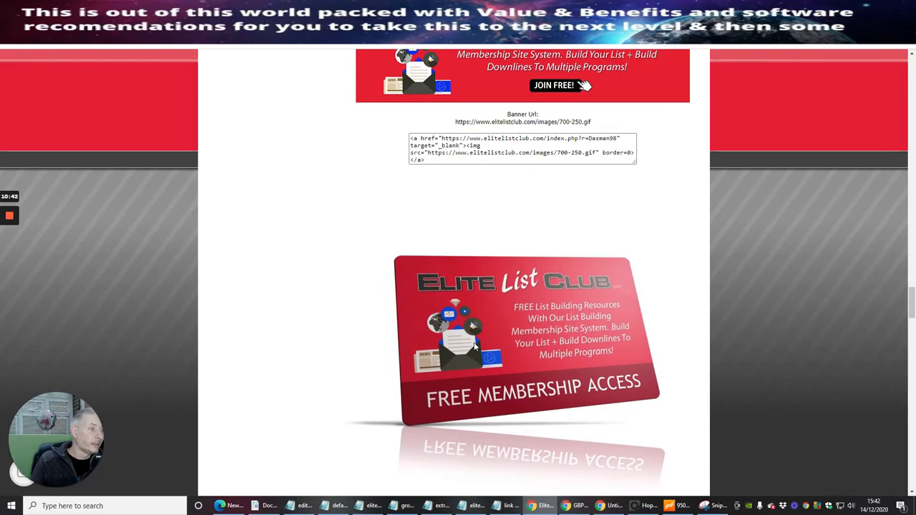
scroll(down, 3)
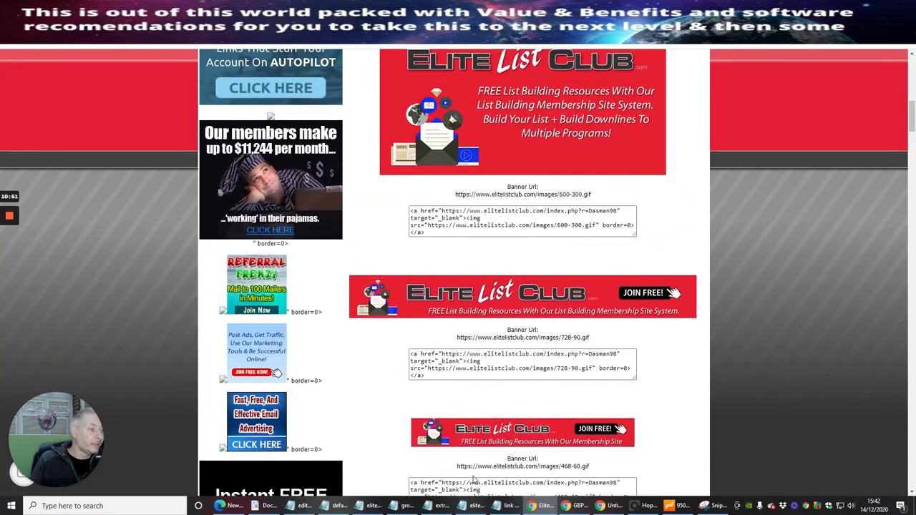
scroll(down, 3)
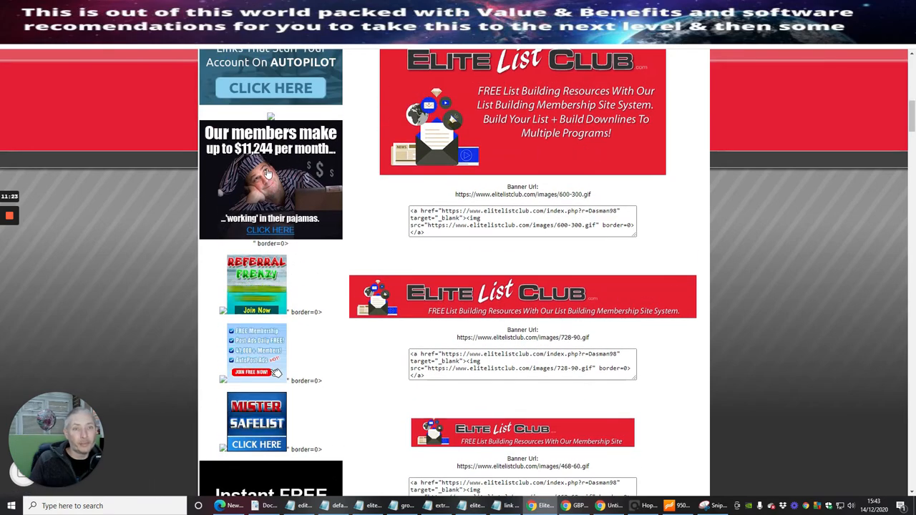
scroll(up, 3)
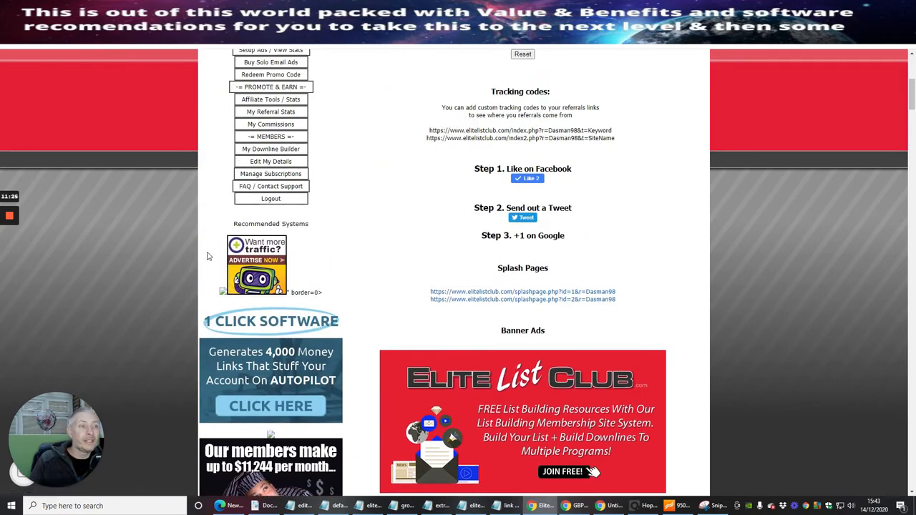
mouse_move(258, 265)
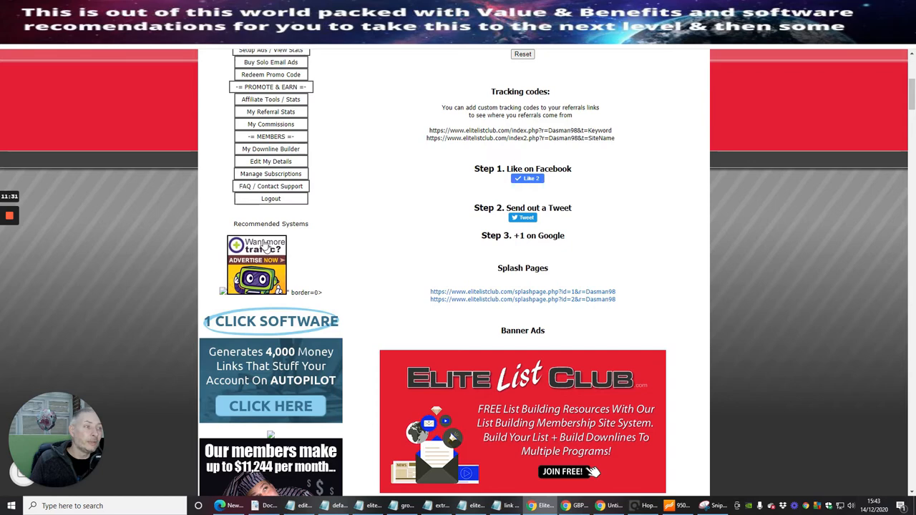
mouse_move(358, 301)
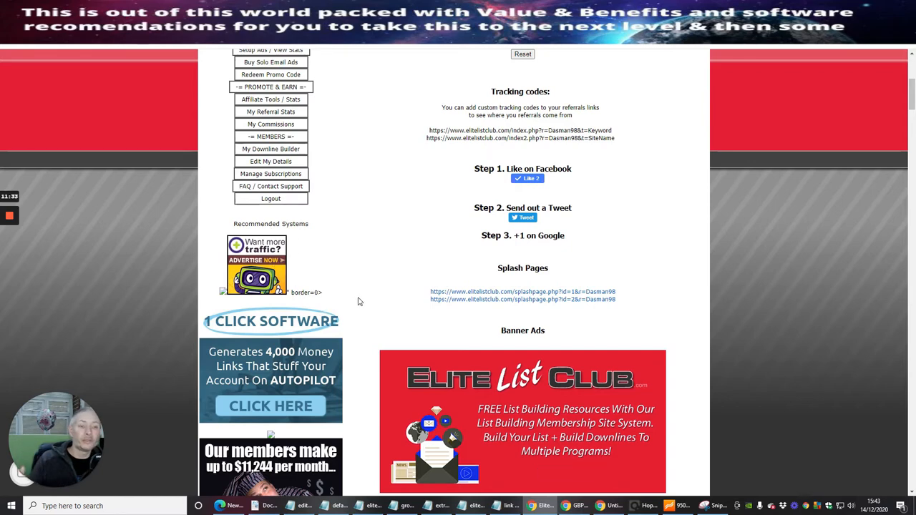
mouse_move(361, 270)
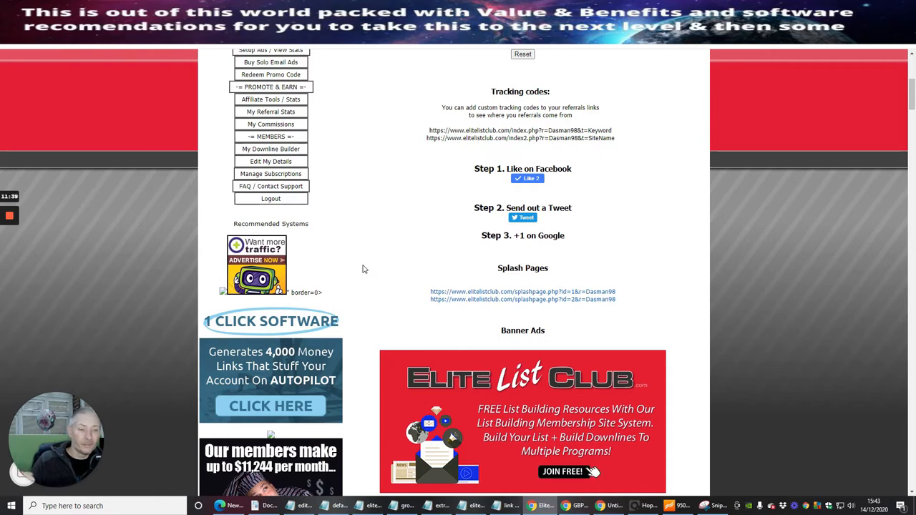
scroll(down, 3)
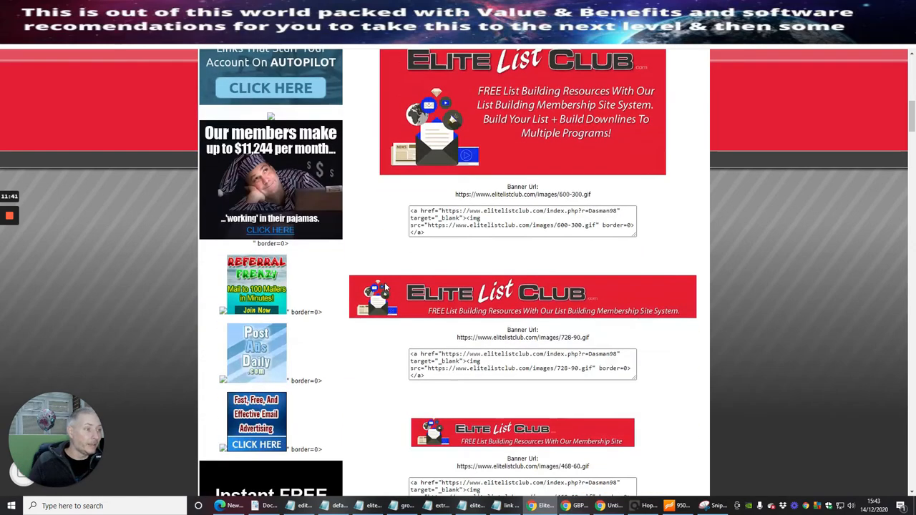
scroll(down, 3)
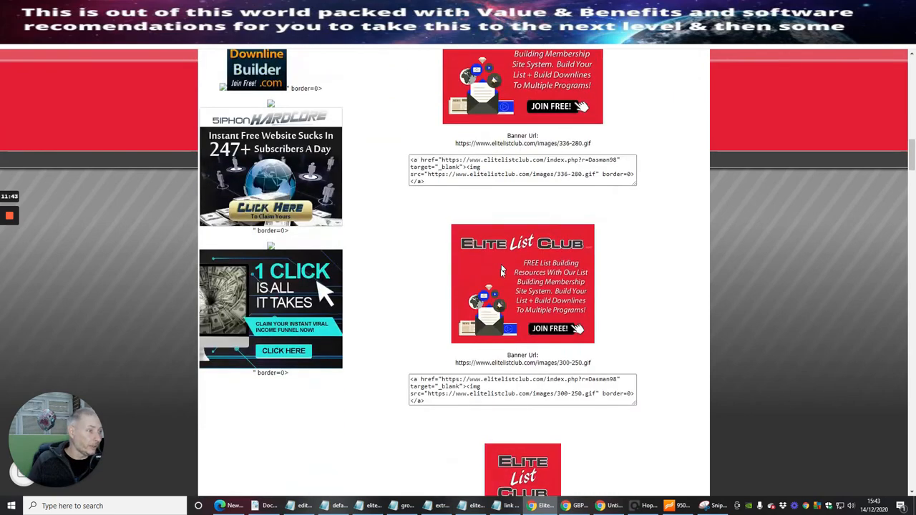
scroll(down, 3)
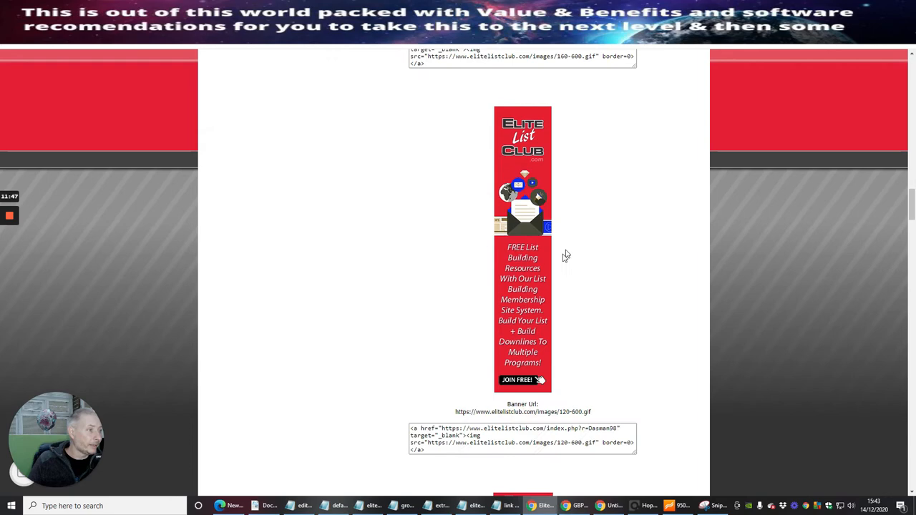
scroll(down, 3)
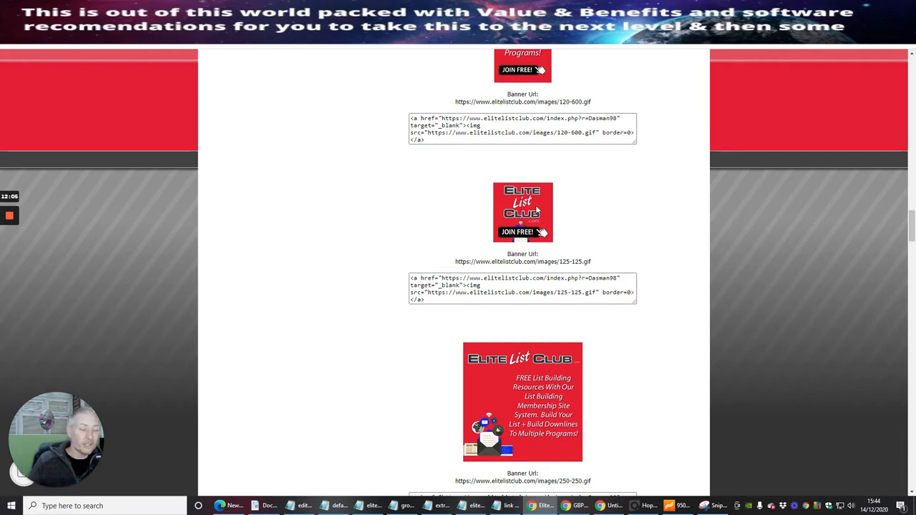
scroll(down, 3)
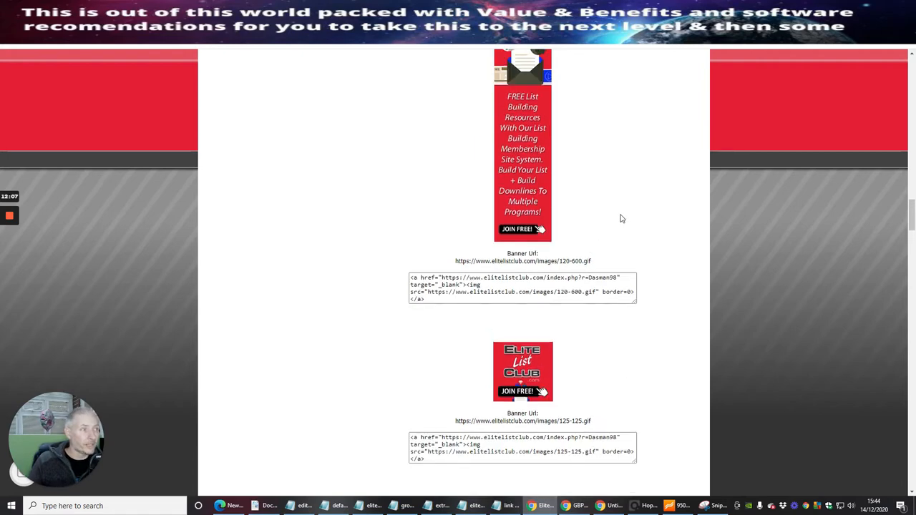
scroll(down, 3)
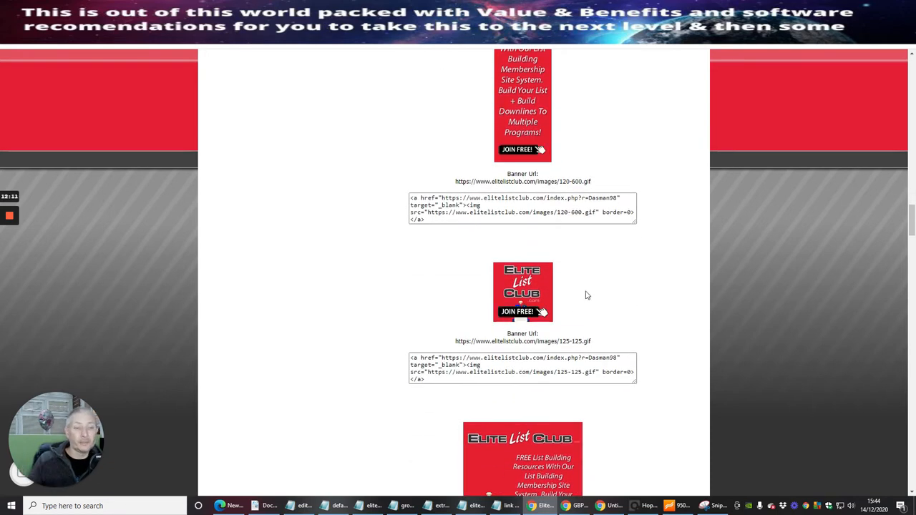
mouse_move(600, 305)
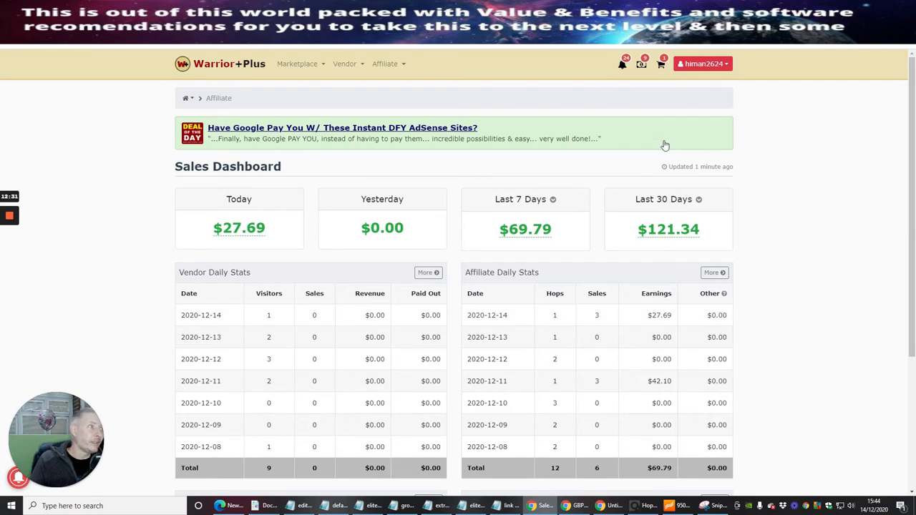
mouse_move(575, 235)
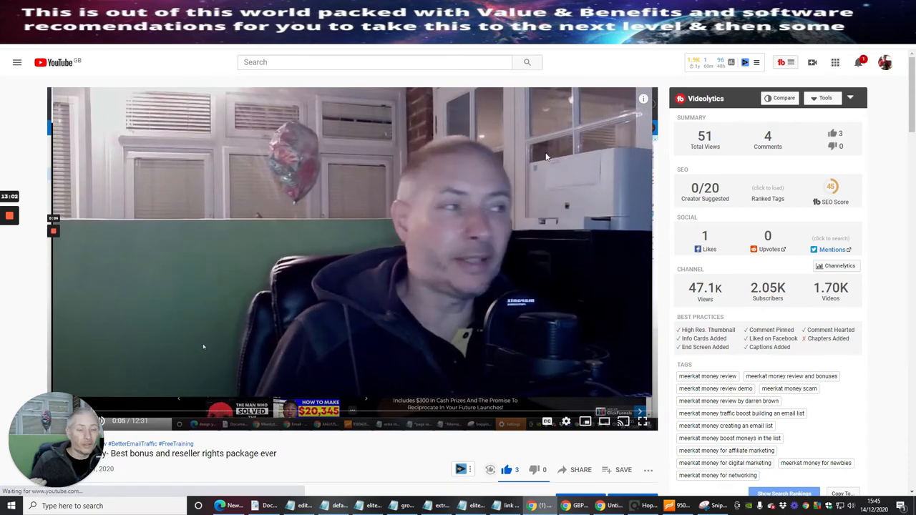
mouse_move(569, 168)
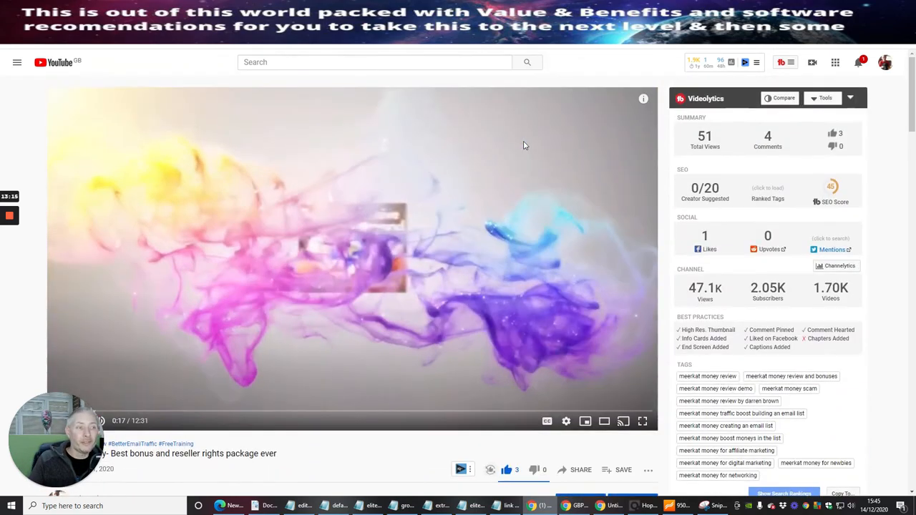
Scroll down the Meerkat Money video page to view its description.
scroll(down, 3)
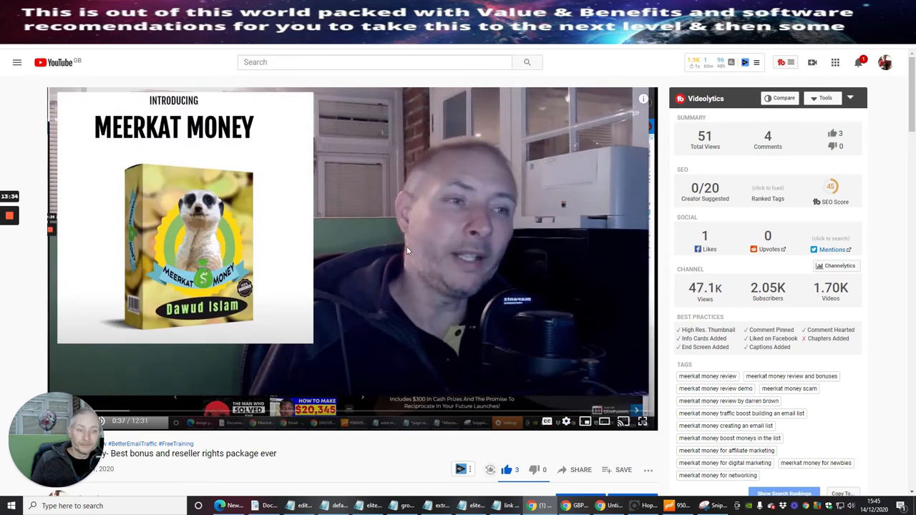
mouse_move(392, 158)
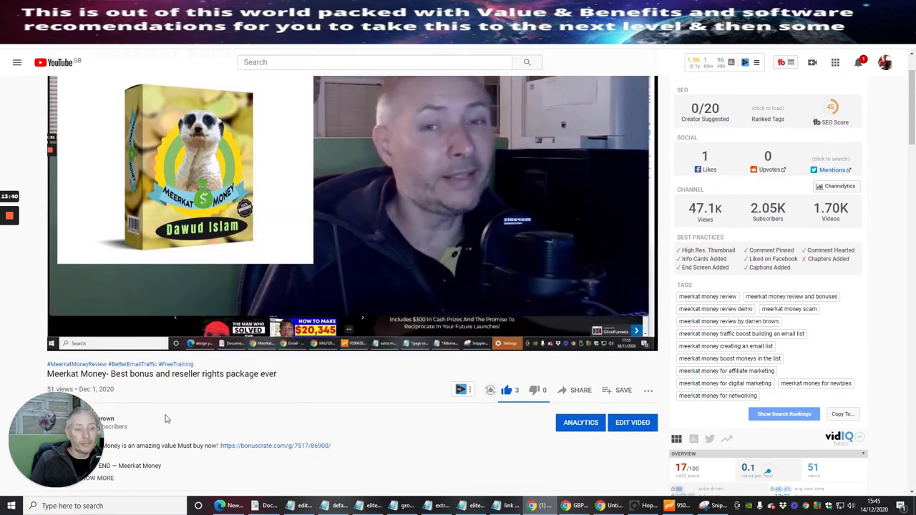
scroll(down, 3)
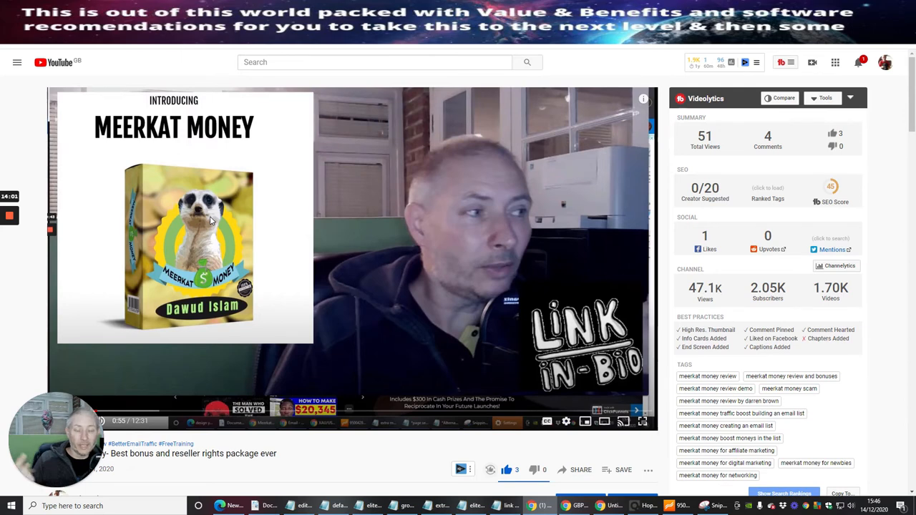
mouse_move(251, 260)
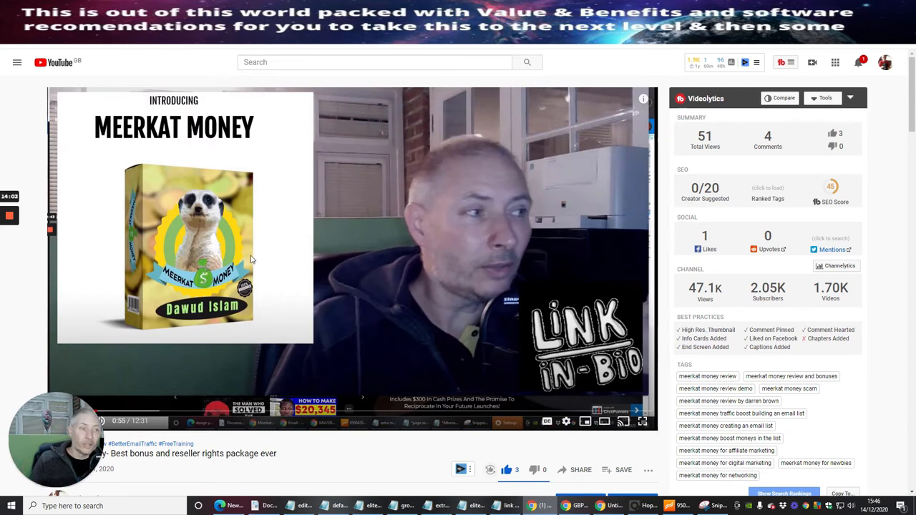
mouse_move(196, 234)
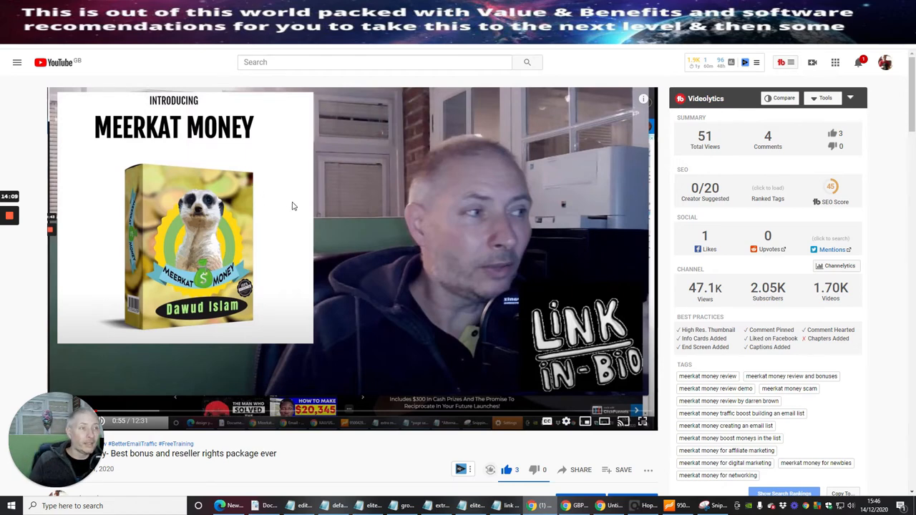
mouse_move(305, 182)
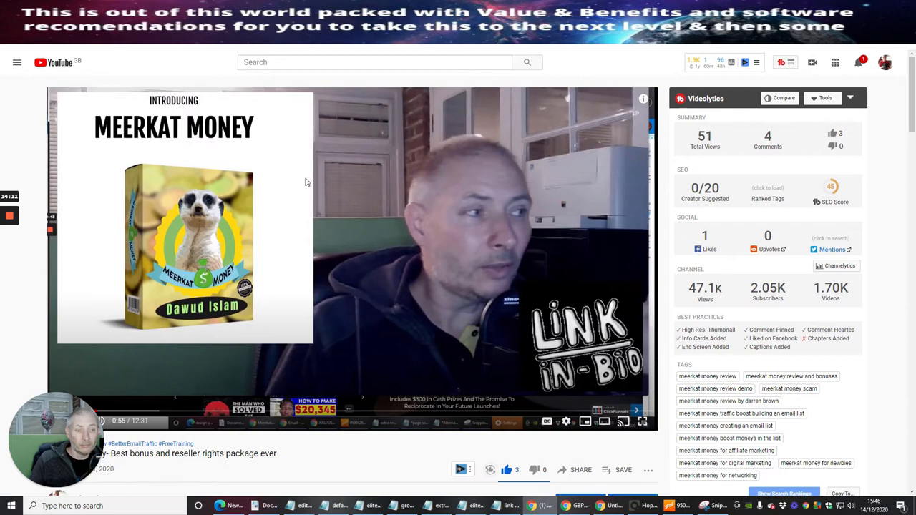
scroll(down, 3)
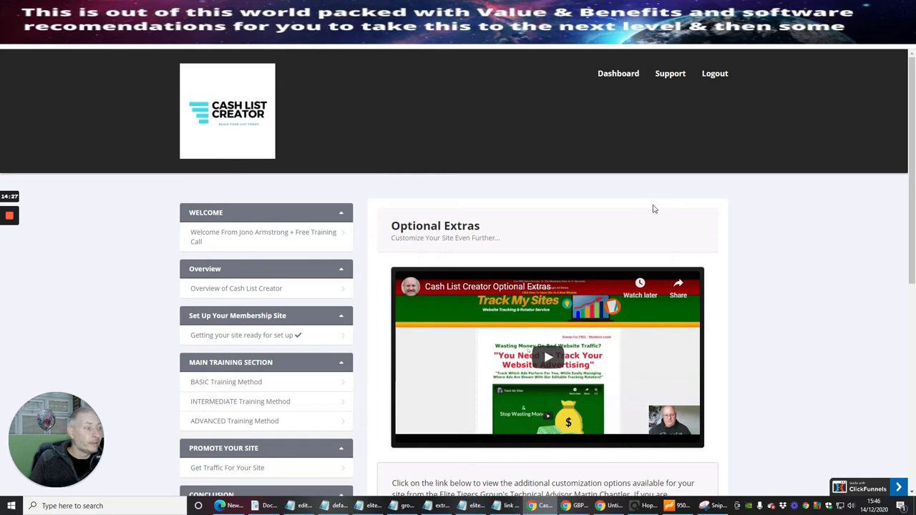
Scroll down the Cash List Creator Optional Extras lesson to its customisation video.
scroll(down, 3)
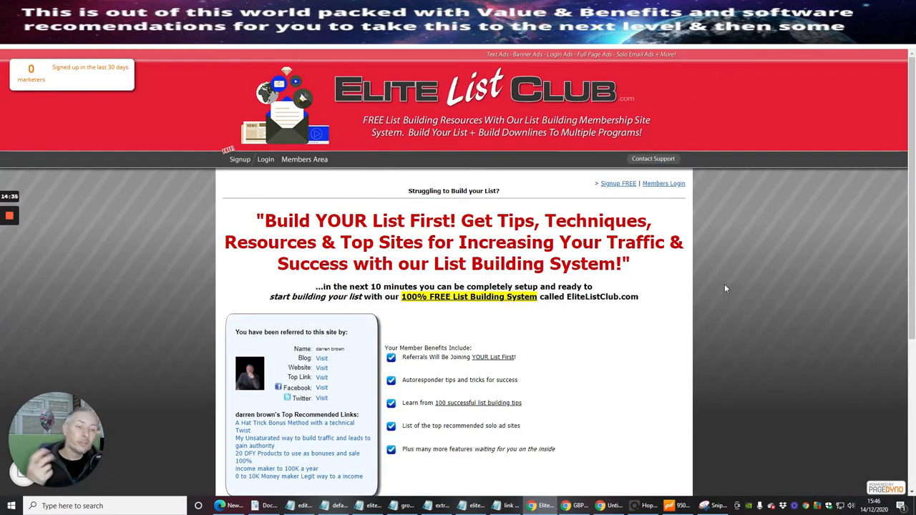
mouse_move(714, 287)
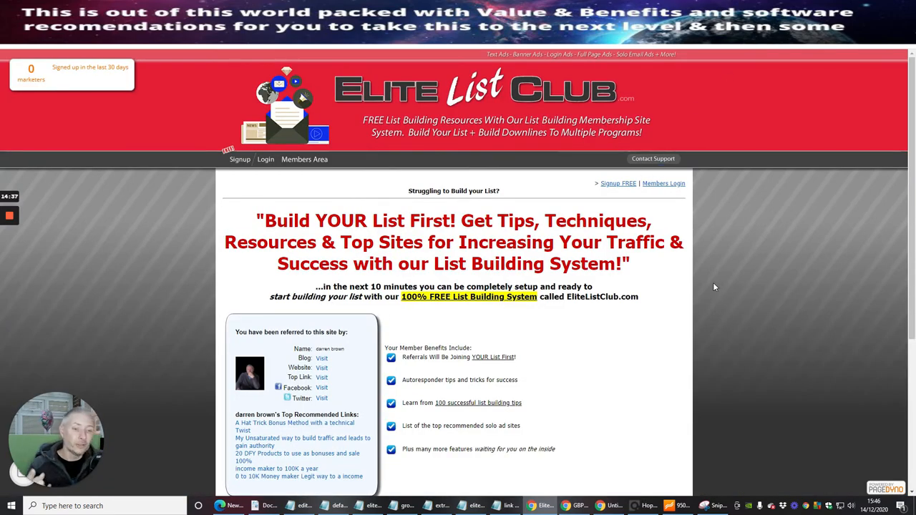
mouse_move(711, 302)
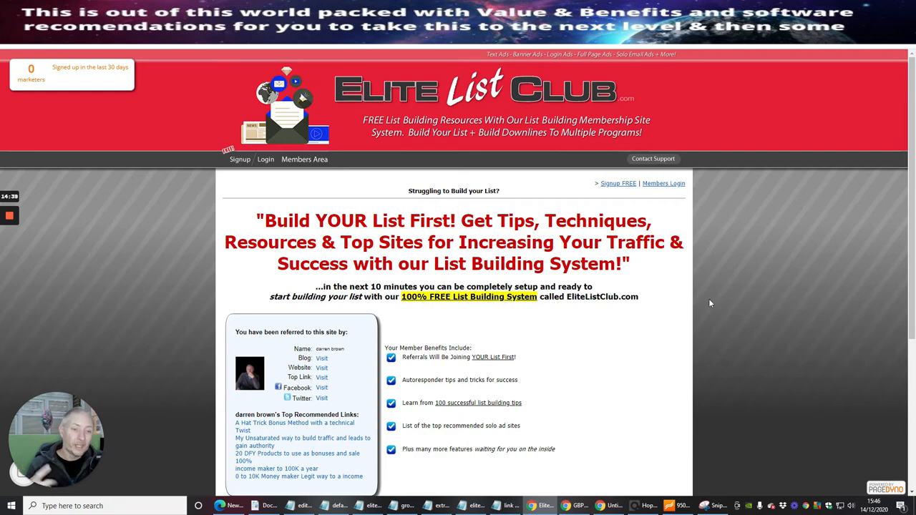
mouse_move(744, 343)
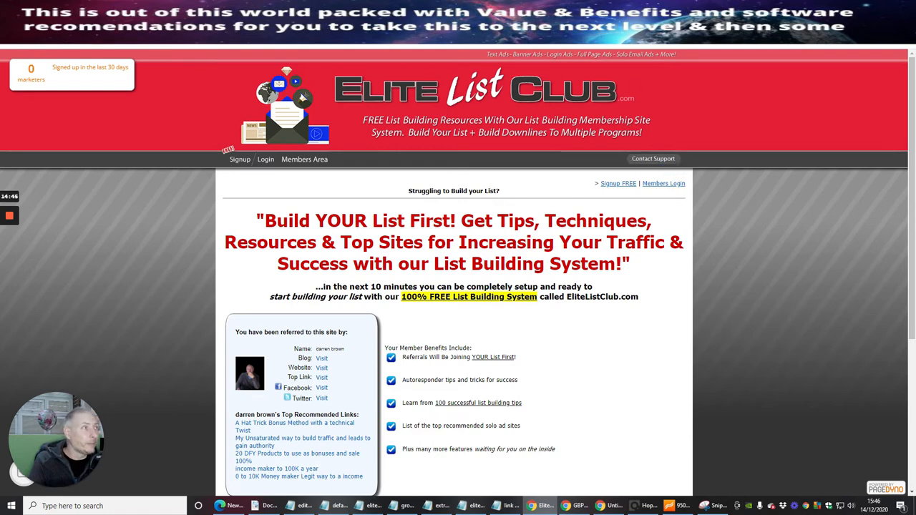
mouse_move(792, 298)
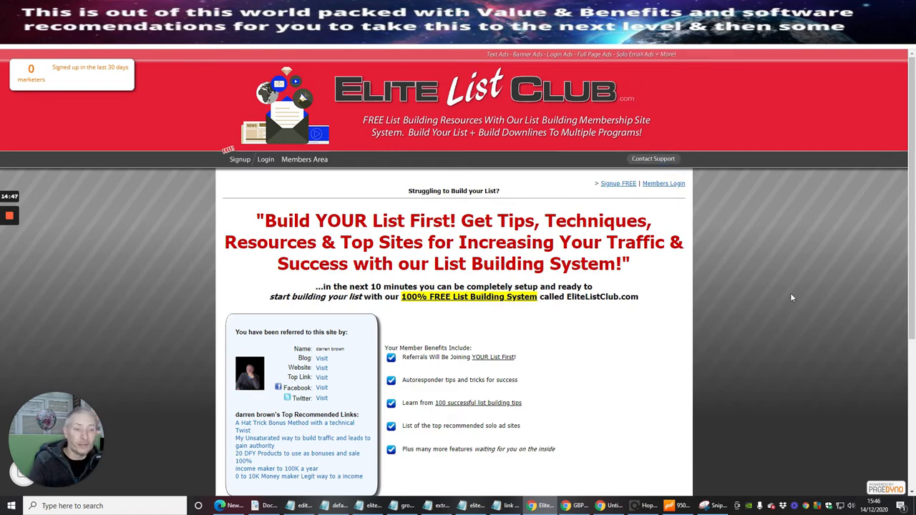
mouse_move(793, 371)
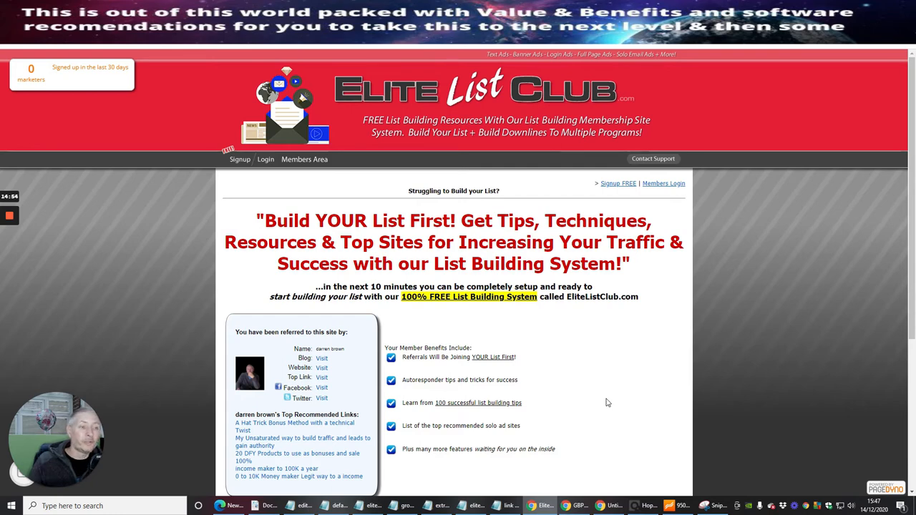
mouse_move(609, 400)
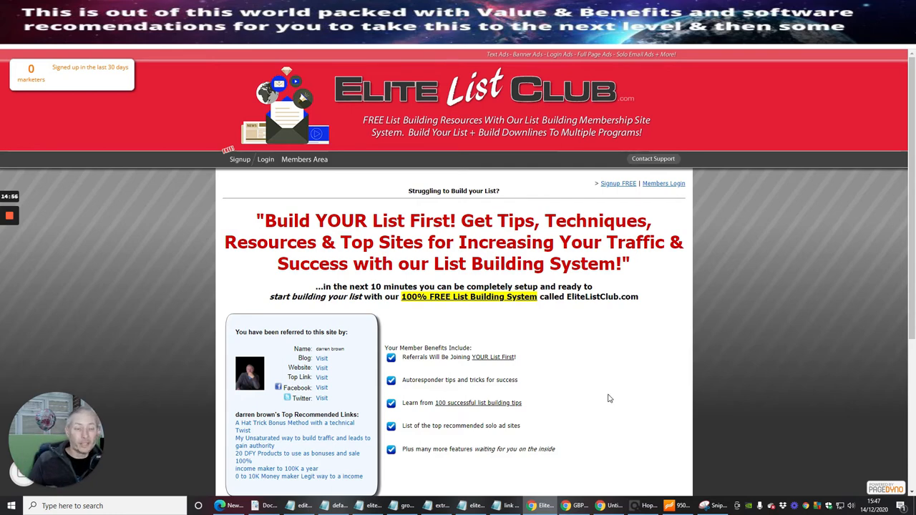
mouse_move(120, 100)
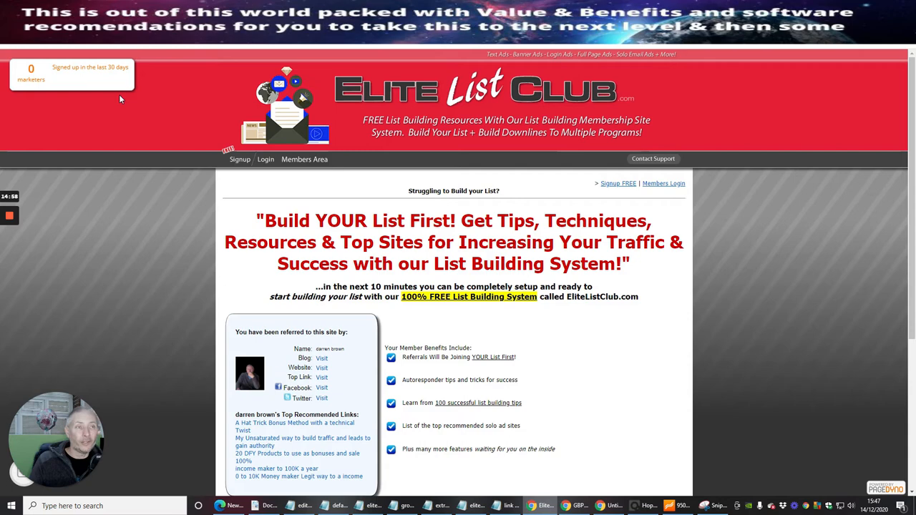
mouse_move(171, 108)
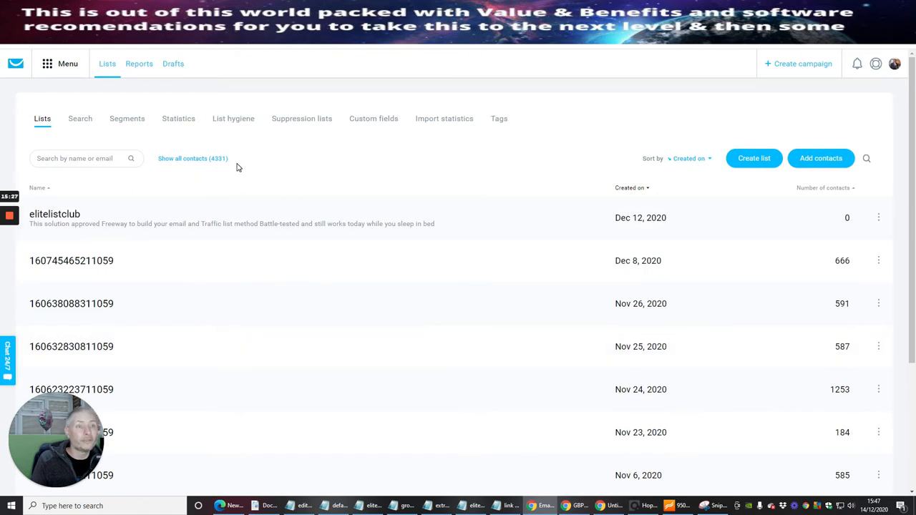
mouse_move(378, 186)
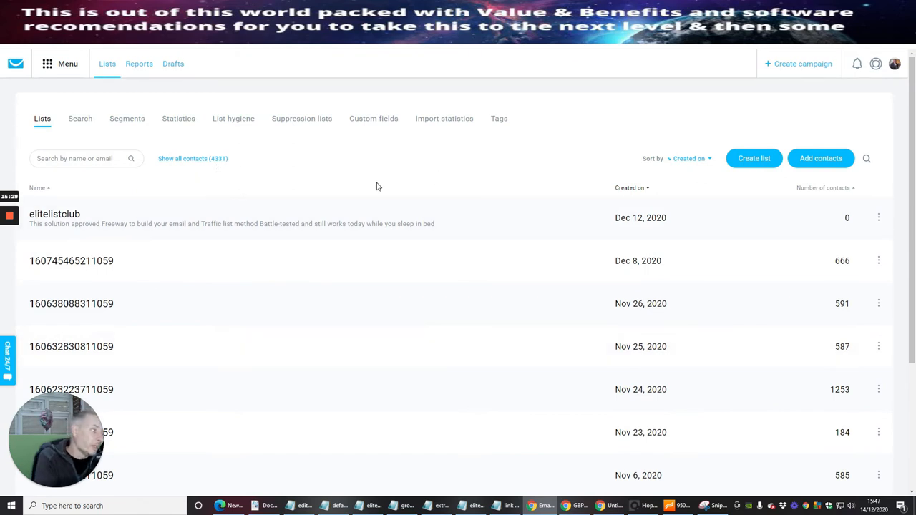
Scroll down the GetResponse Lists table showing elitelistclub with 0 contacts.
scroll(down, 3)
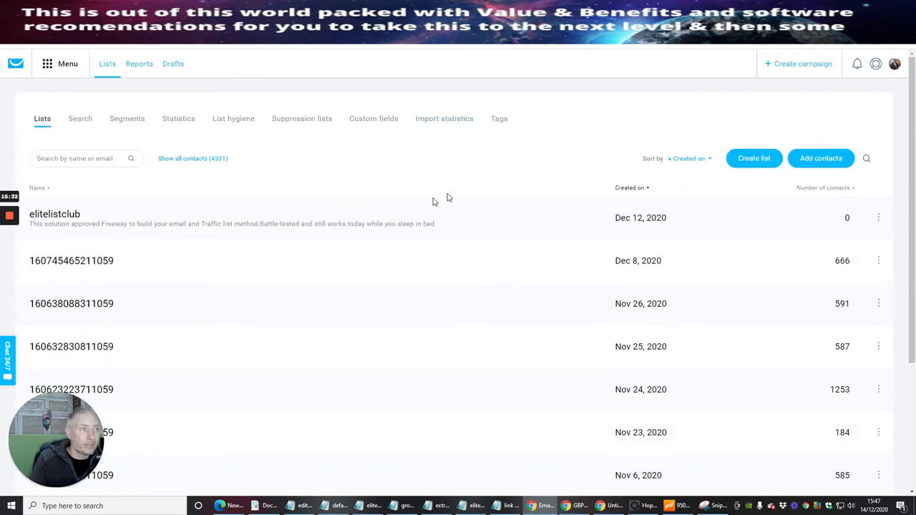
mouse_move(406, 175)
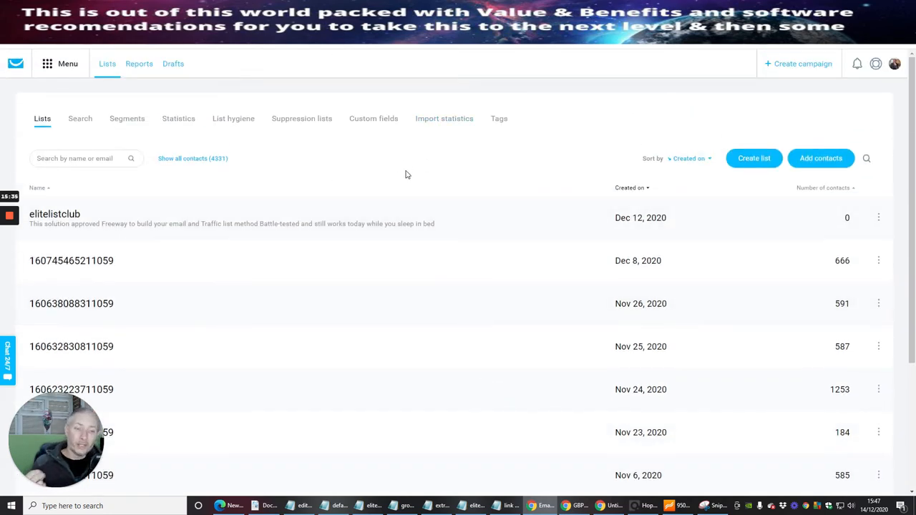
mouse_move(401, 178)
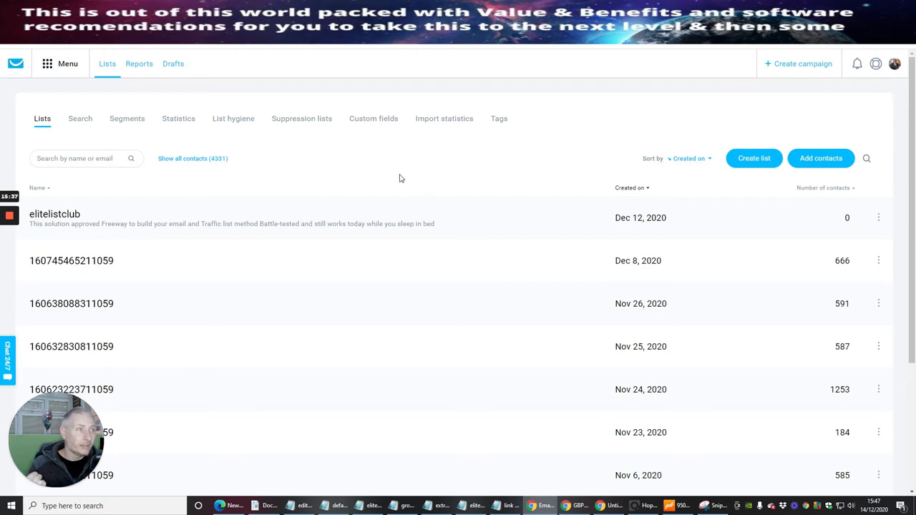
mouse_move(398, 178)
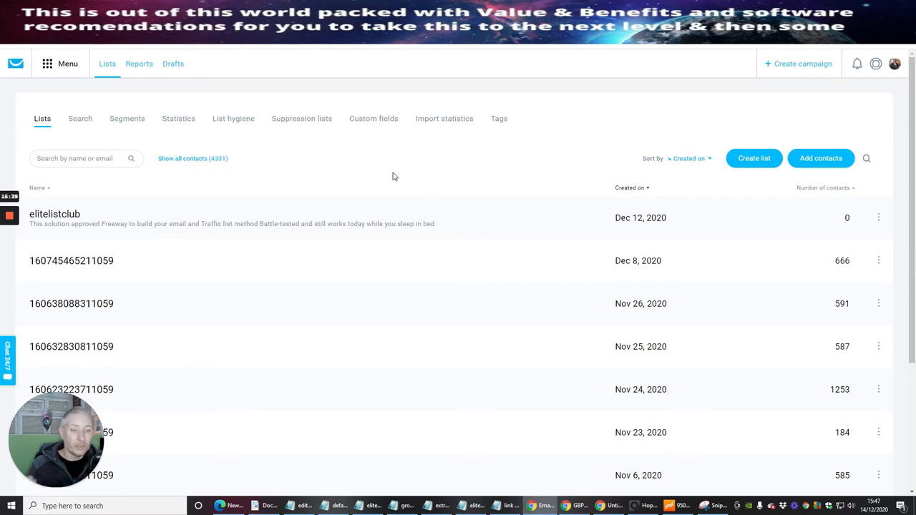
mouse_move(454, 169)
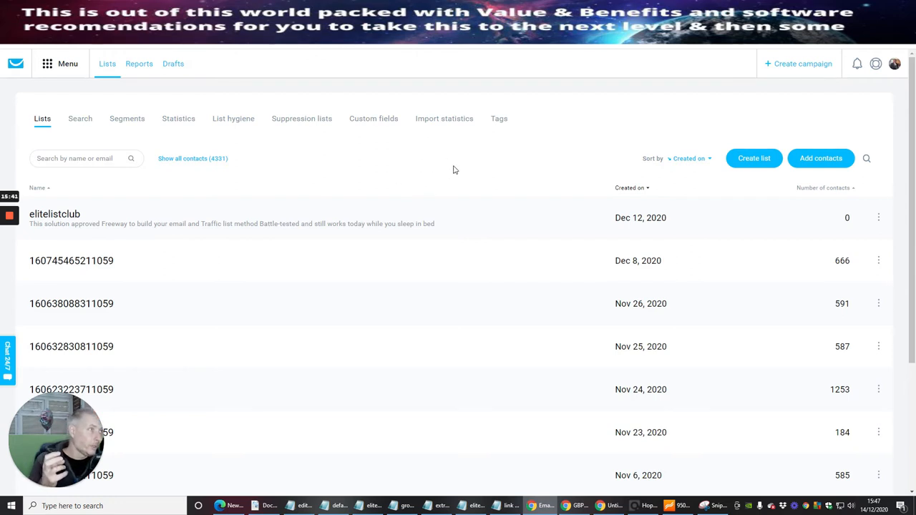
mouse_move(492, 175)
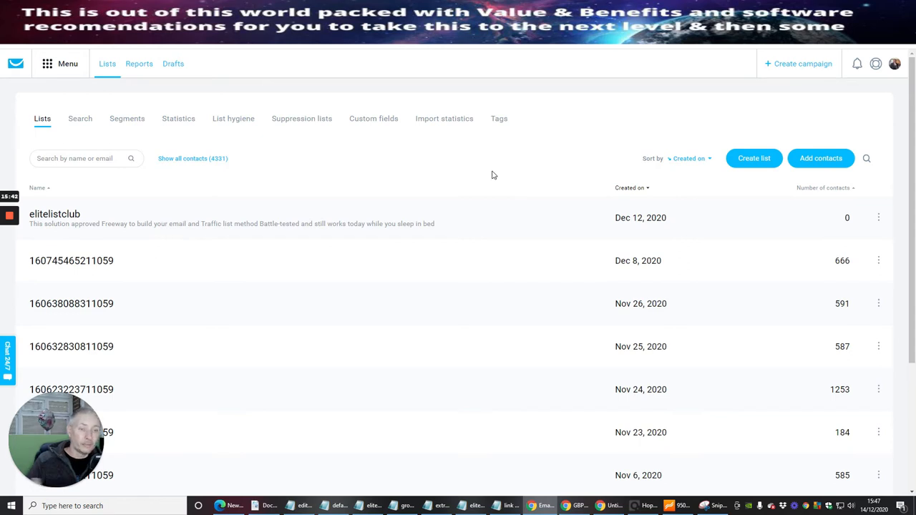
mouse_move(495, 170)
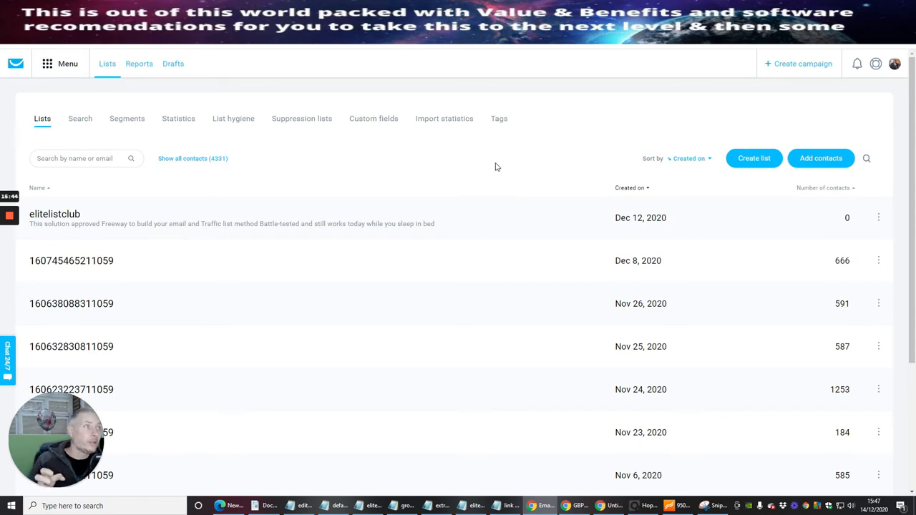
mouse_move(591, 122)
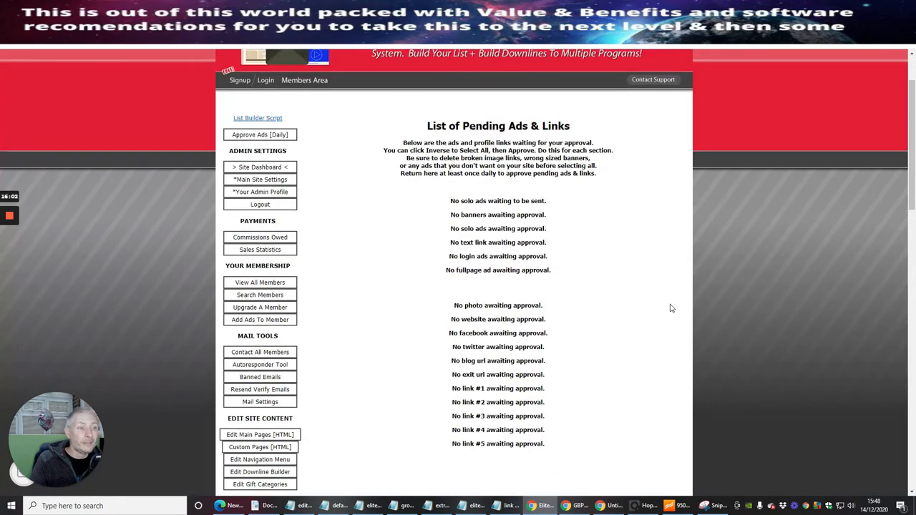
mouse_move(260, 283)
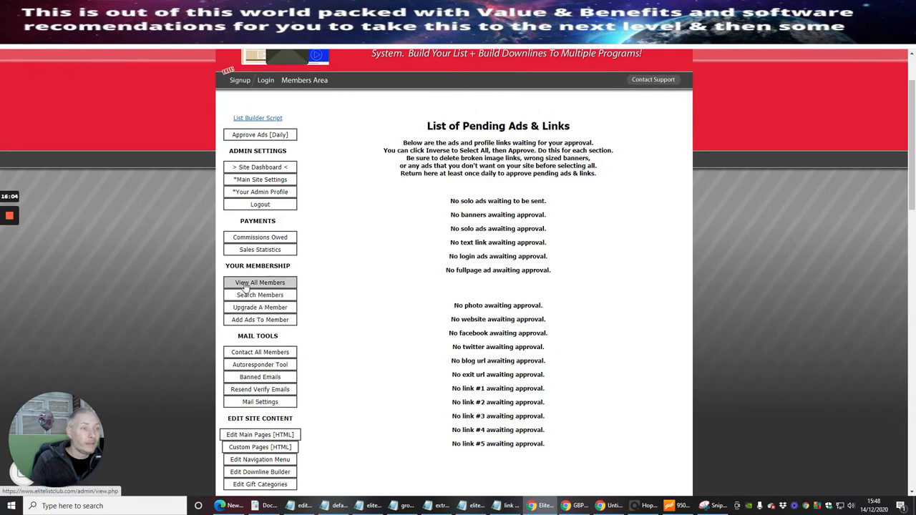
mouse_move(648, 177)
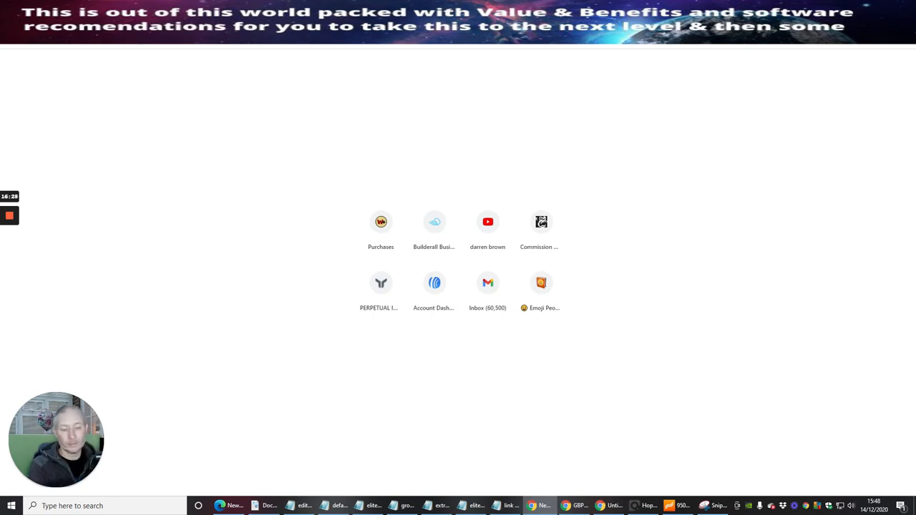
mouse_move(380, 283)
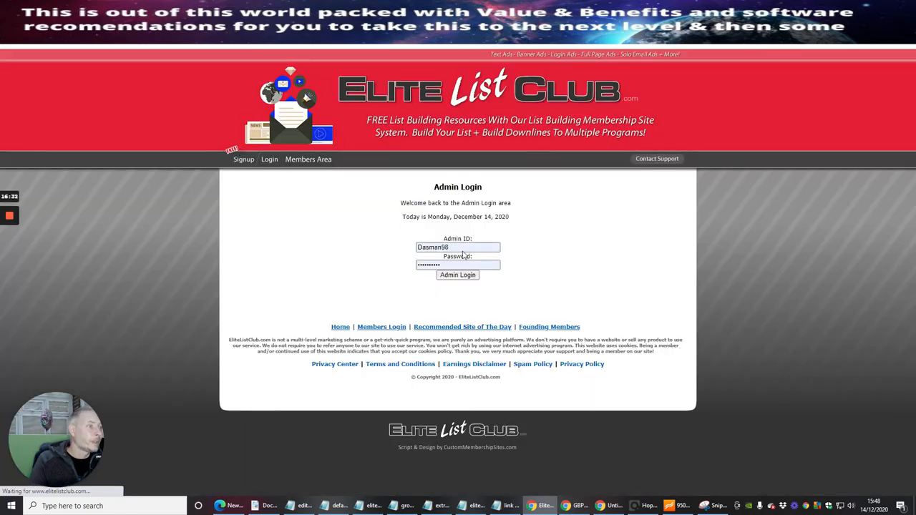
Log in to the admin area using the saved Admin autofill credentials.
click(458, 247)
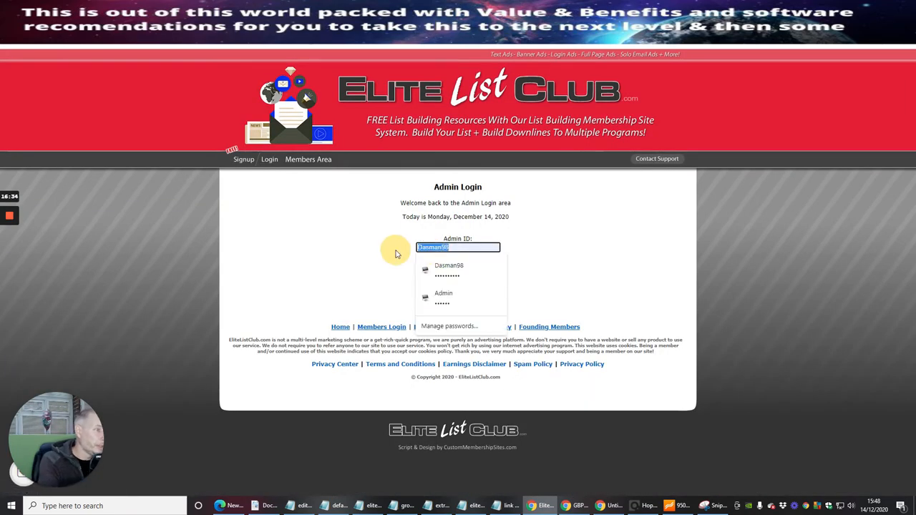
click(444, 293)
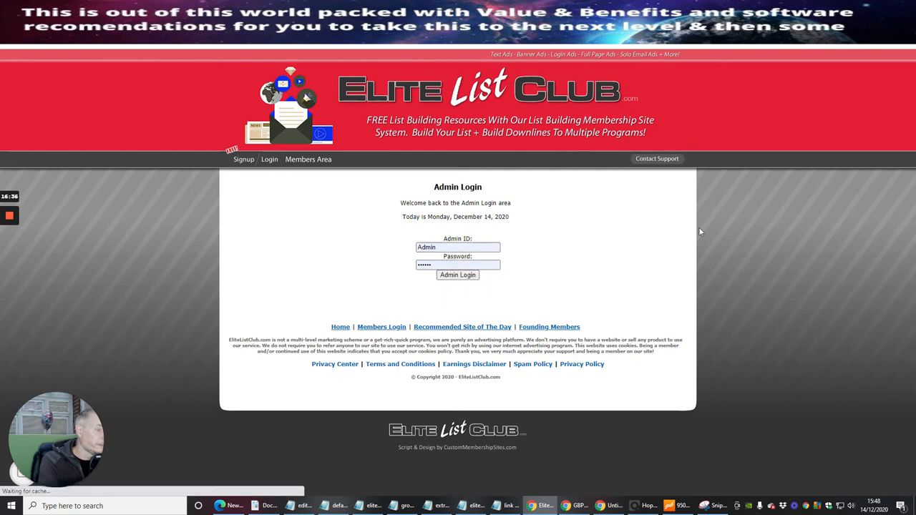
click(457, 275)
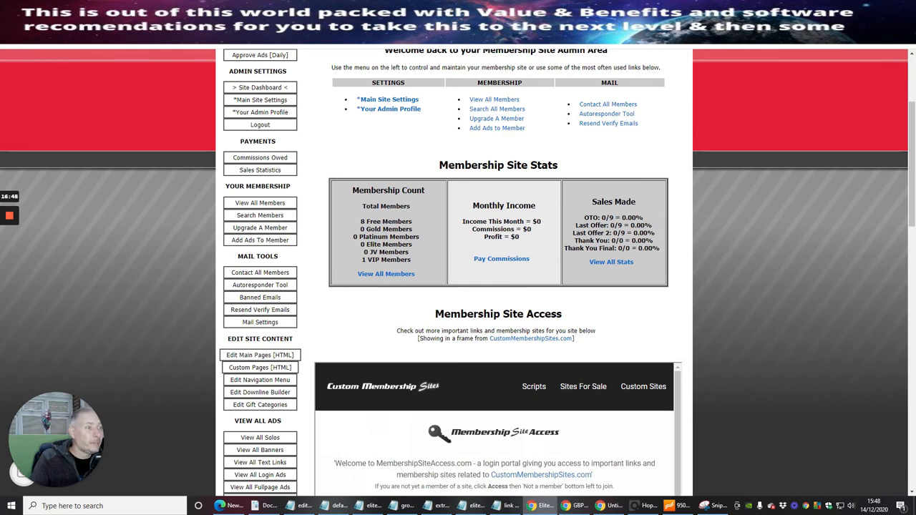
Open View All Members from the dashboard's Membership Count box.
click(386, 273)
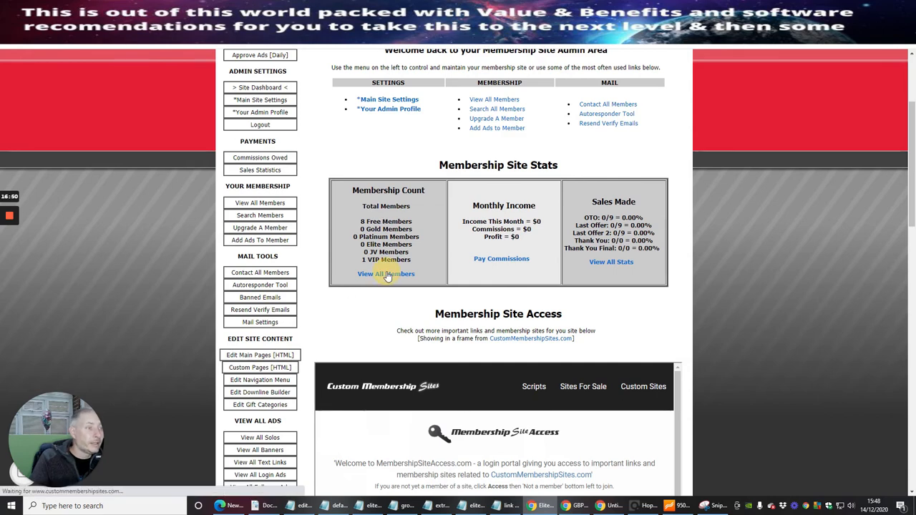
click(386, 273)
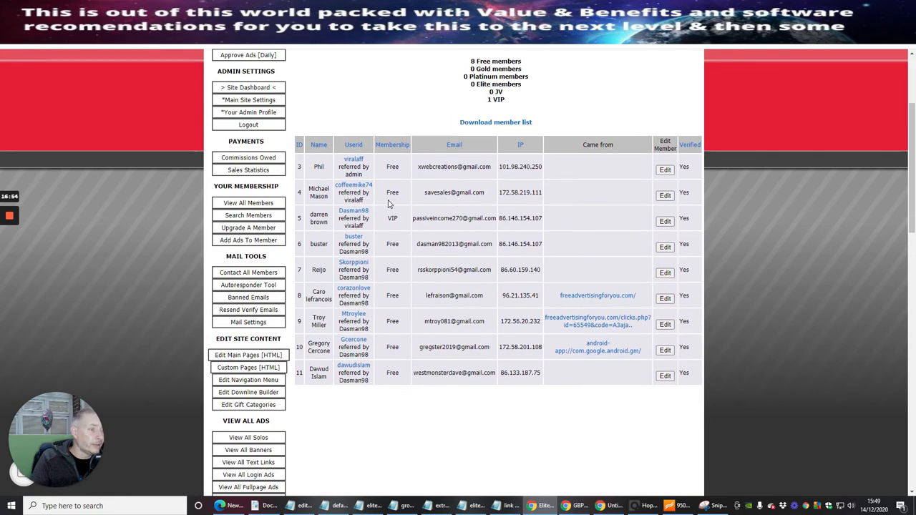
mouse_move(310, 377)
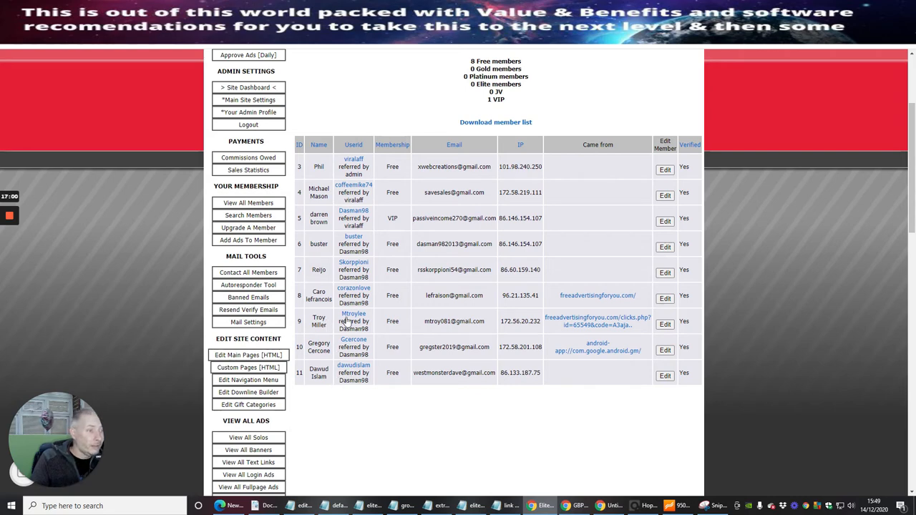
mouse_move(437, 320)
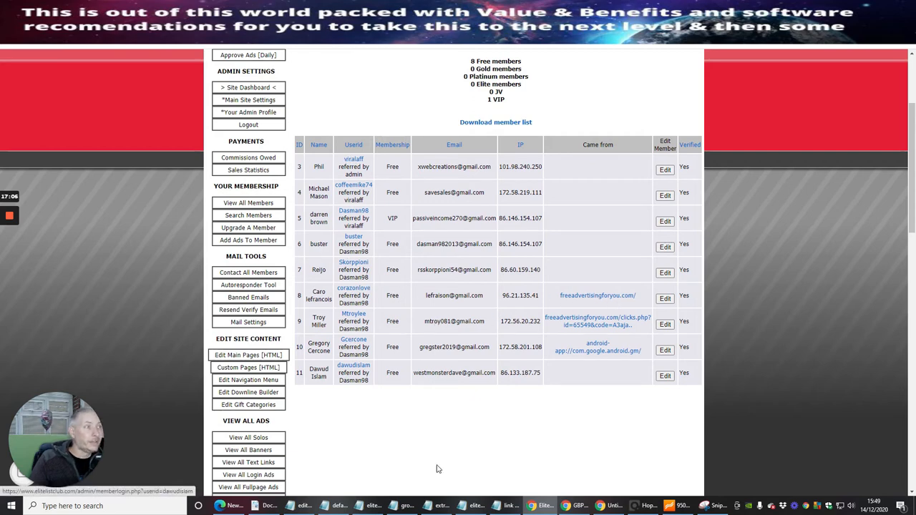
mouse_move(313, 377)
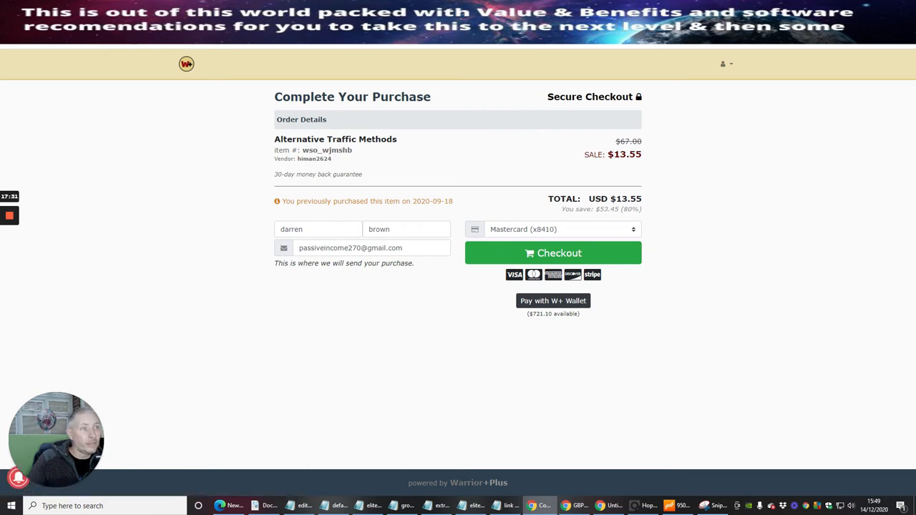
mouse_move(660, 164)
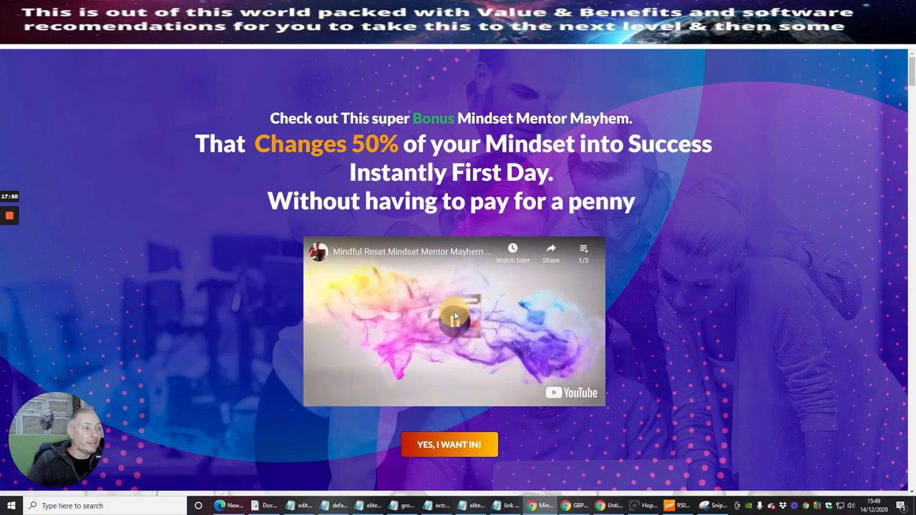
Scroll through the Mindset Mentor Mayhem sales page sections below the headline and video.
scroll(down, 3)
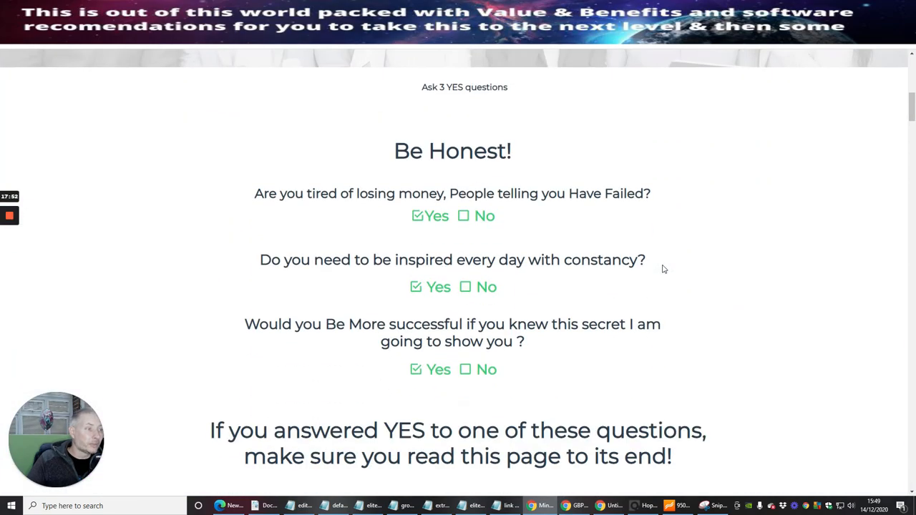
scroll(up, 3)
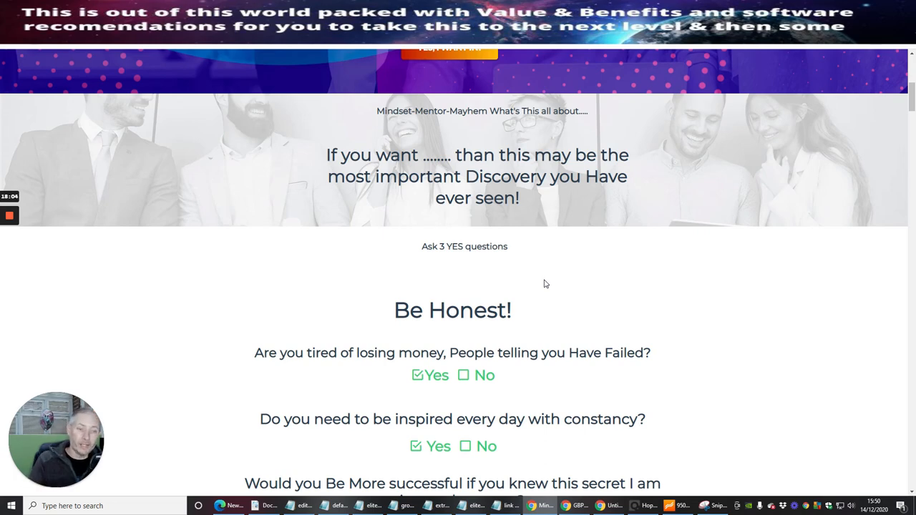
scroll(down, 3)
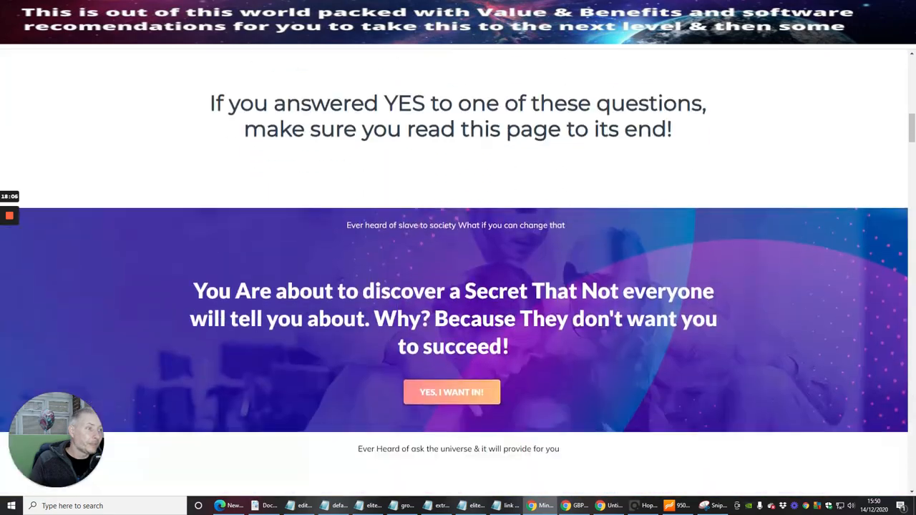
scroll(down, 3)
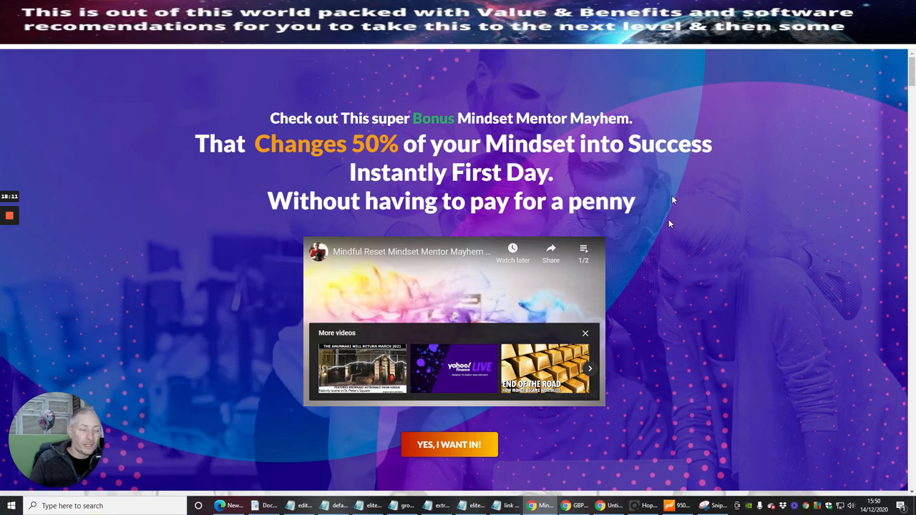
mouse_move(722, 230)
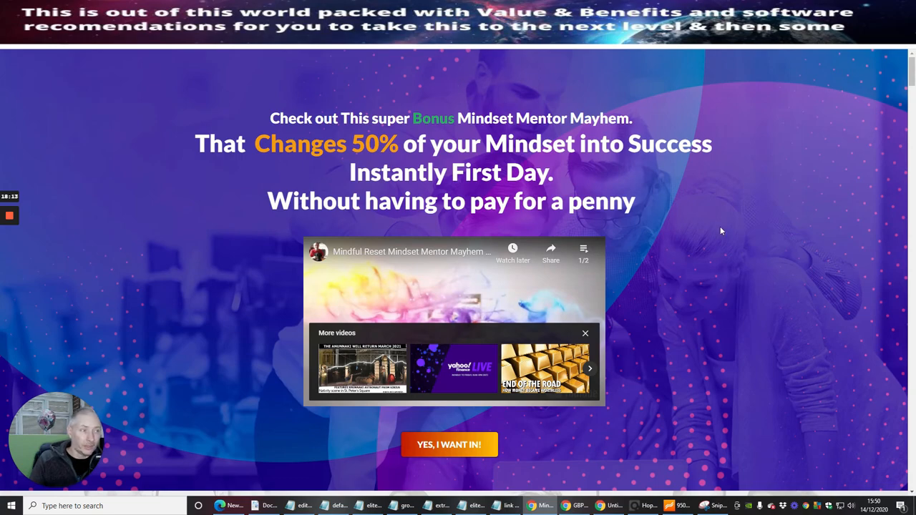
scroll(down, 3)
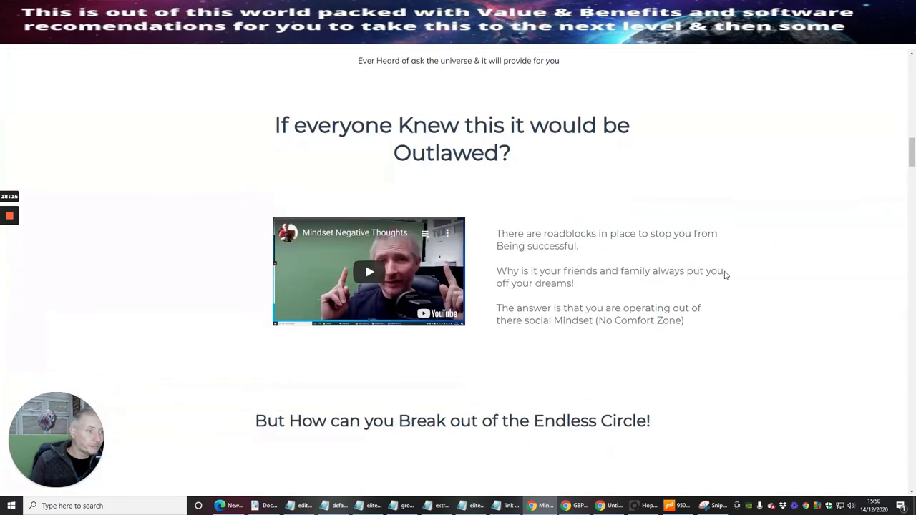
scroll(down, 3)
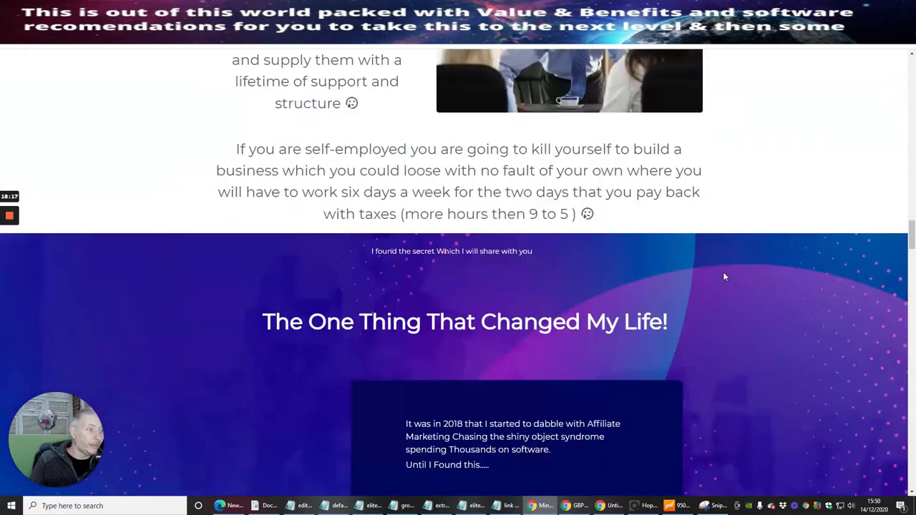
scroll(down, 3)
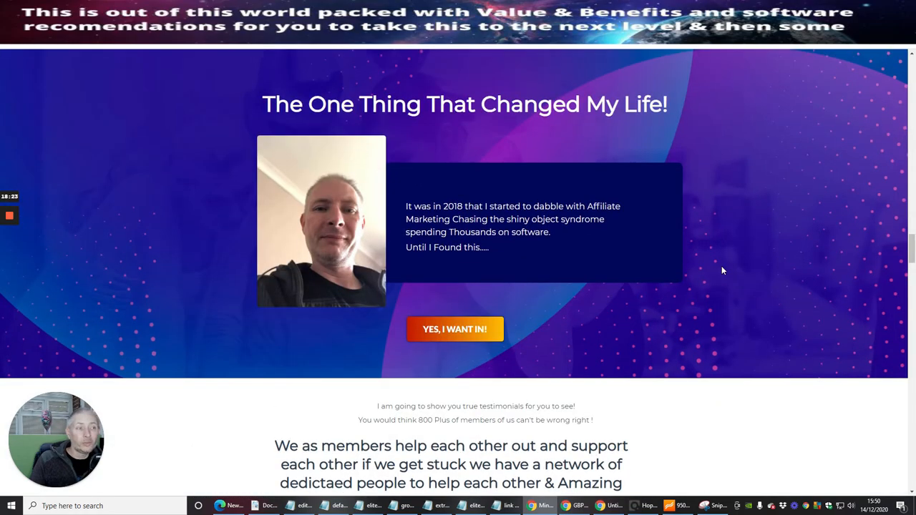
scroll(down, 3)
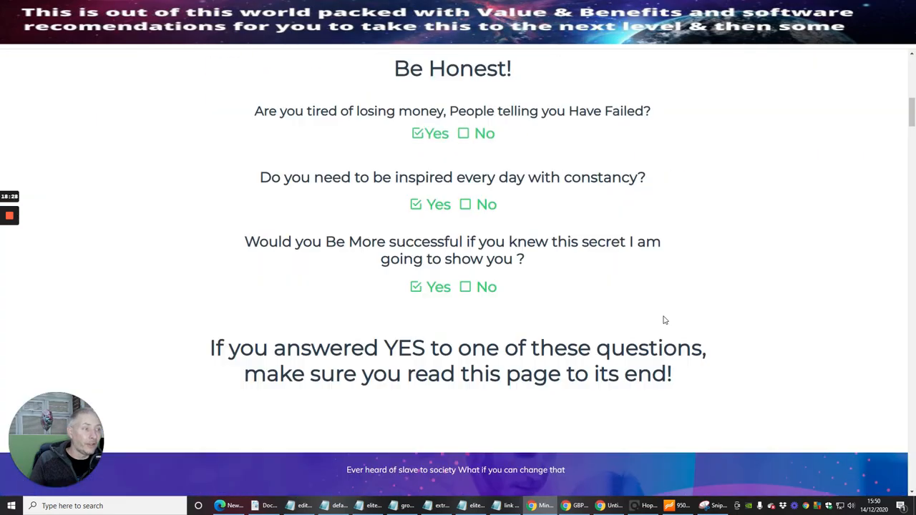
scroll(down, 3)
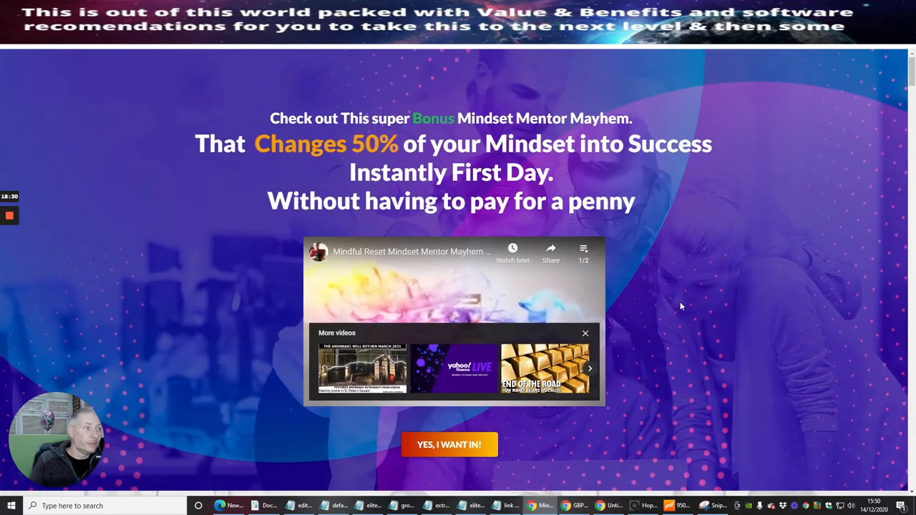
mouse_move(199, 251)
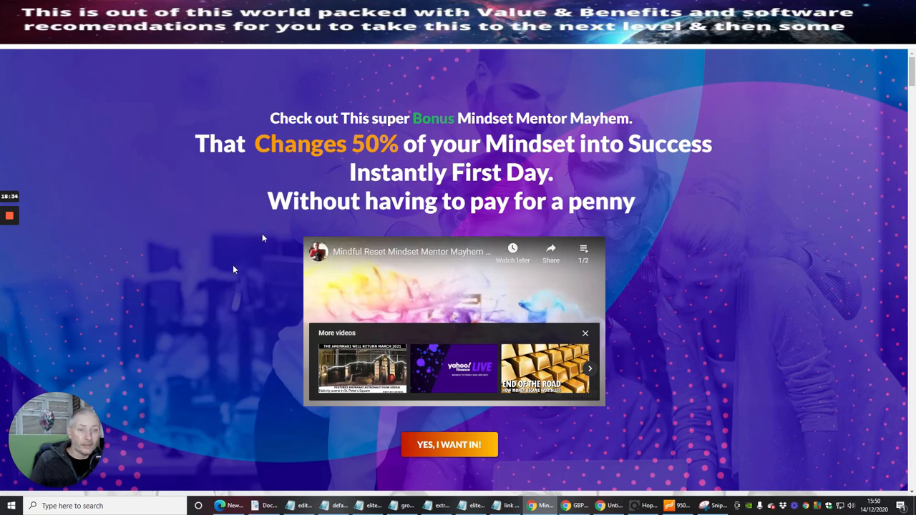
mouse_move(752, 290)
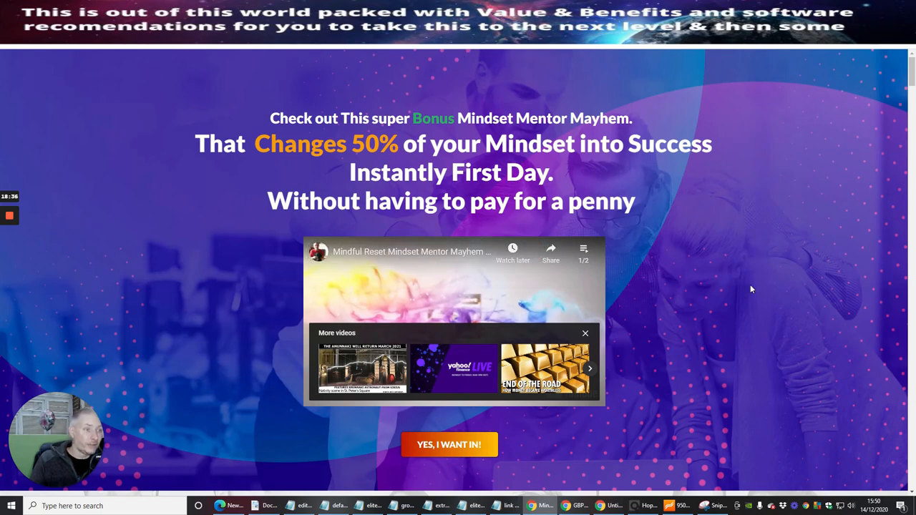
mouse_move(727, 335)
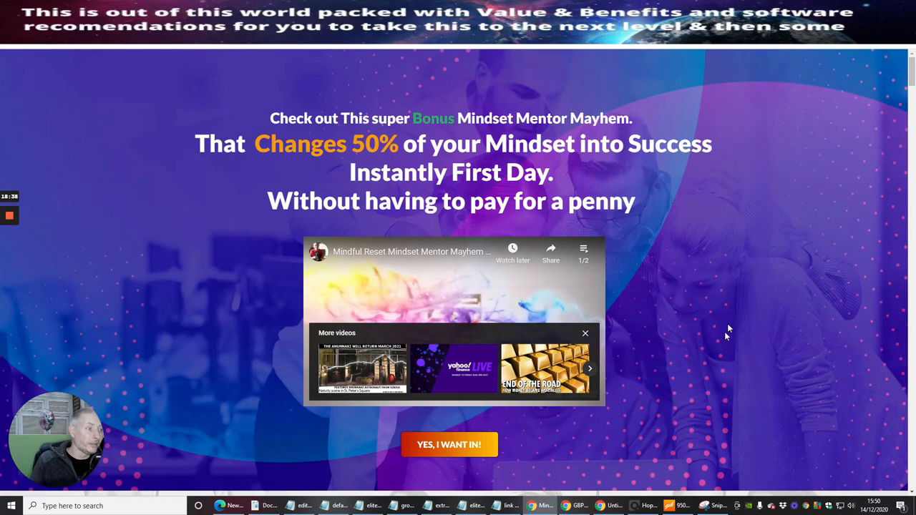
mouse_move(718, 106)
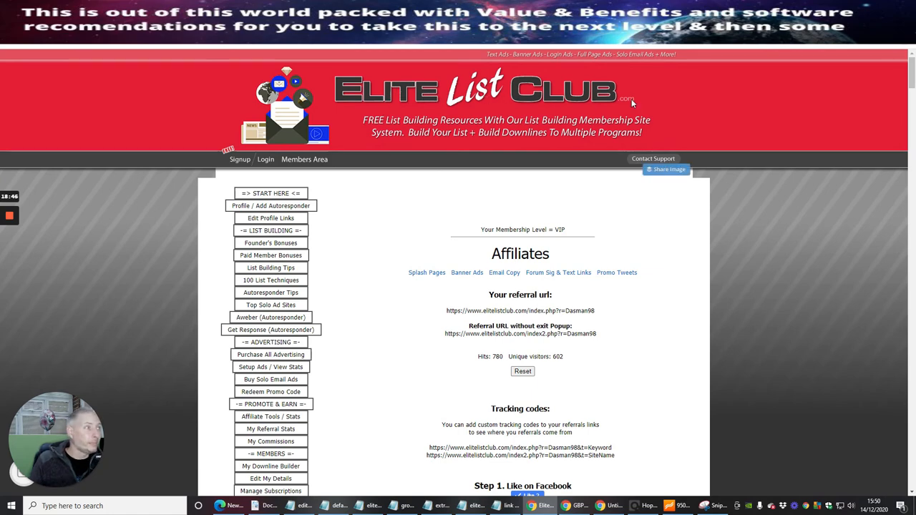
mouse_move(358, 365)
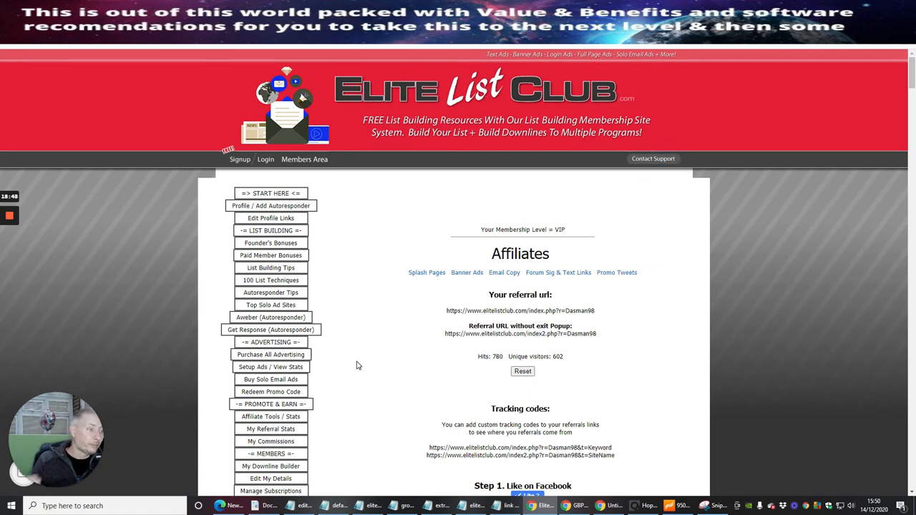
Scroll the members Affiliates page to show referral URLs, hit counts and tracking codes.
scroll(down, 3)
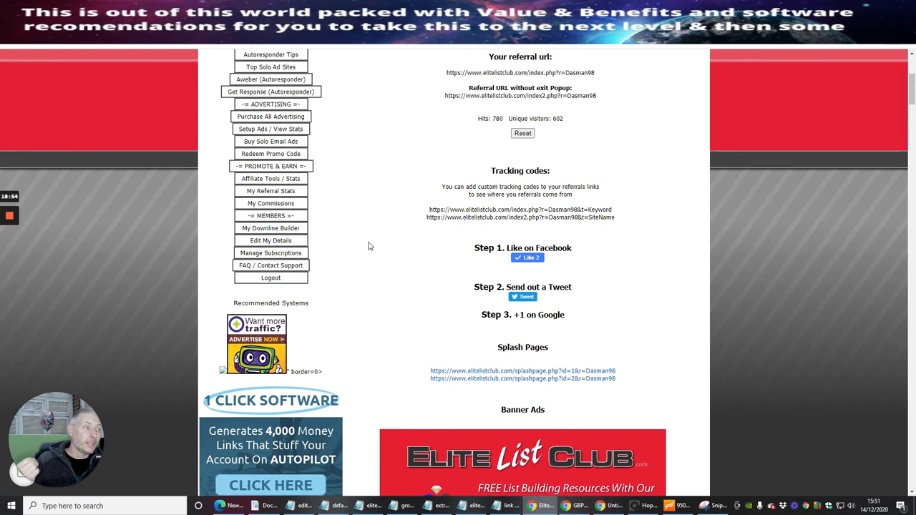
mouse_move(375, 277)
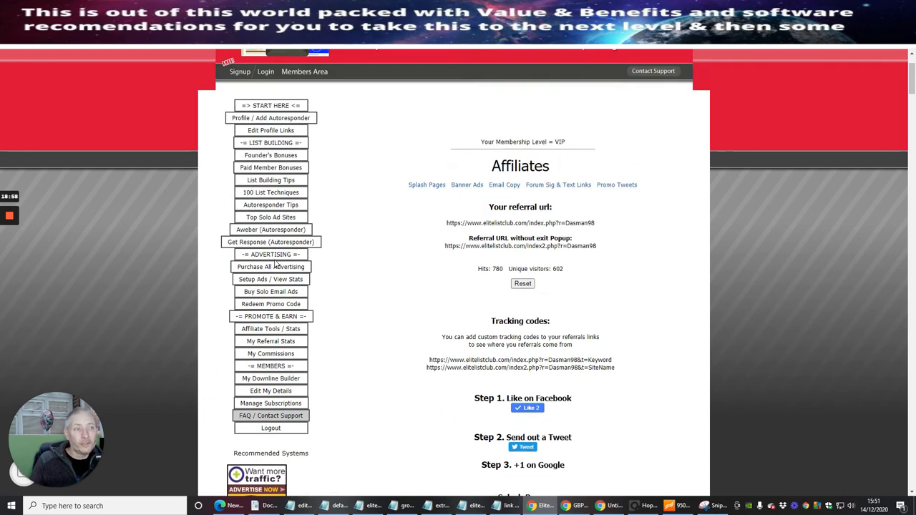
scroll(down, 3)
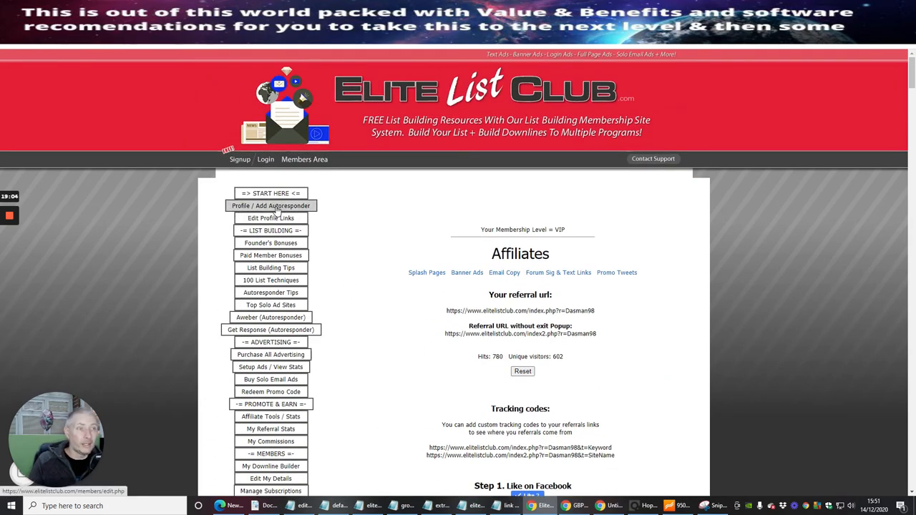
Open 'Profile / Add Autoresponder' and scroll through the Upload Picture and Edit My Details form.
click(271, 206)
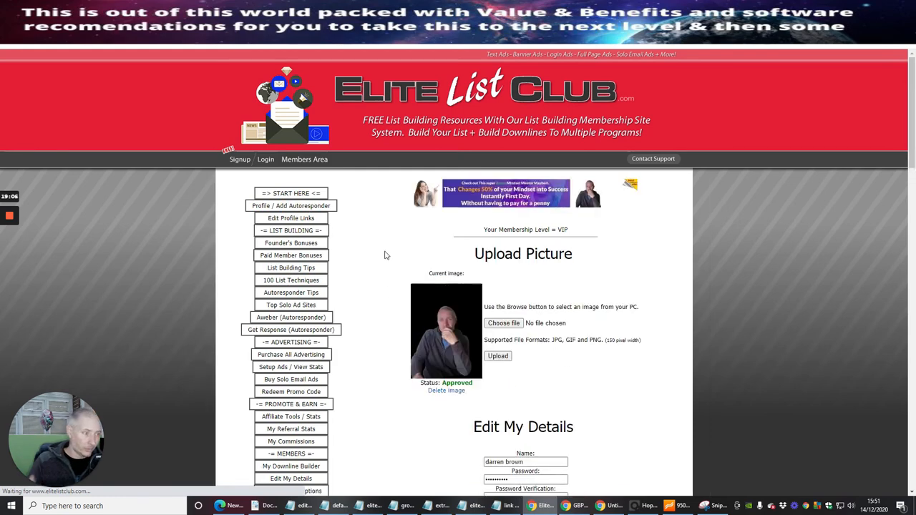
scroll(down, 3)
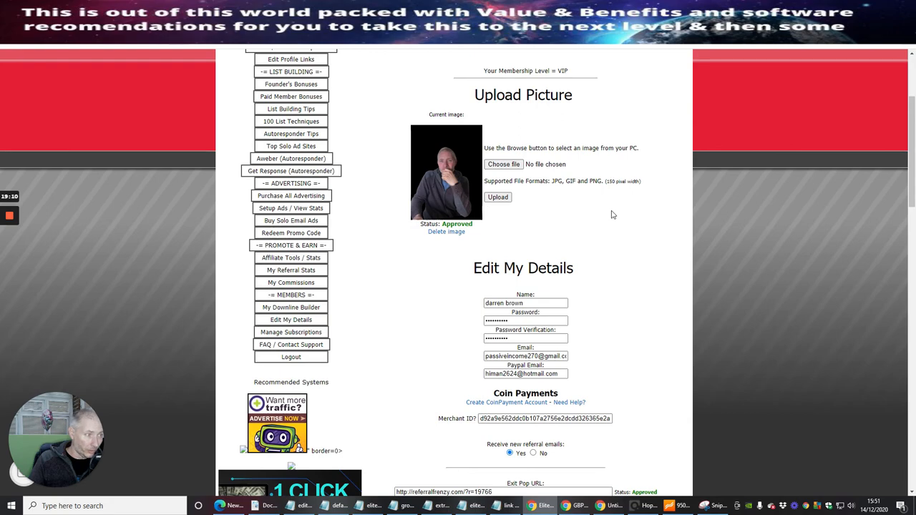
scroll(down, 3)
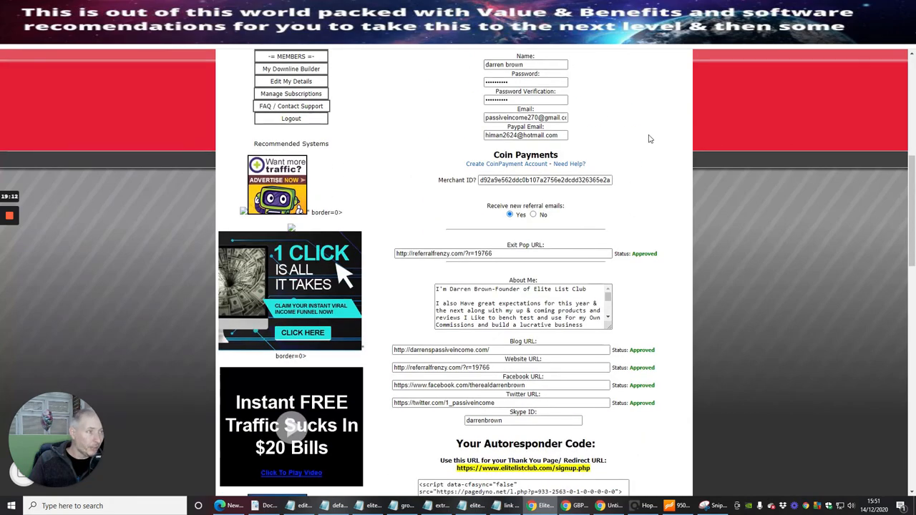
mouse_move(568, 164)
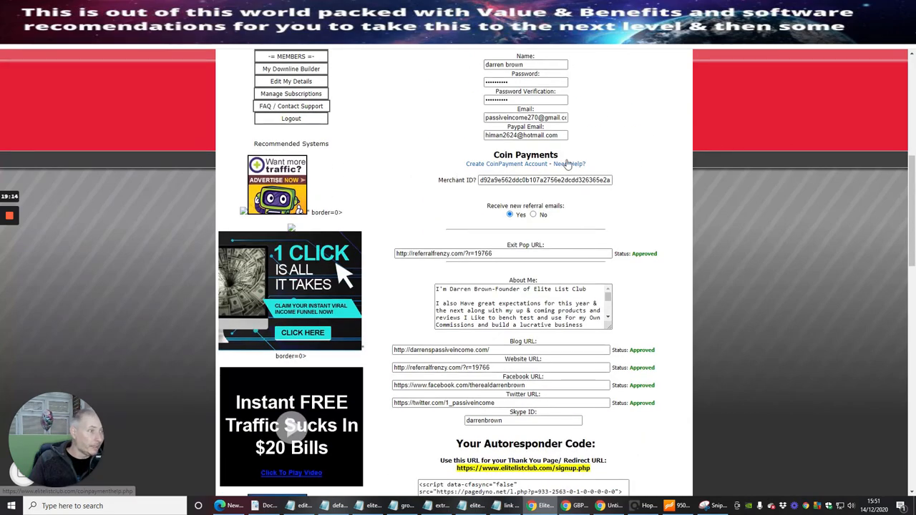
scroll(down, 3)
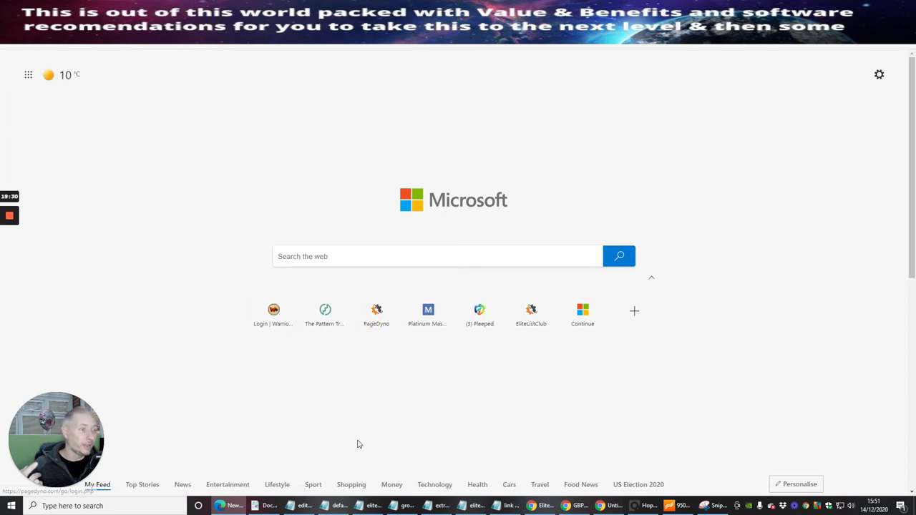
mouse_move(376, 311)
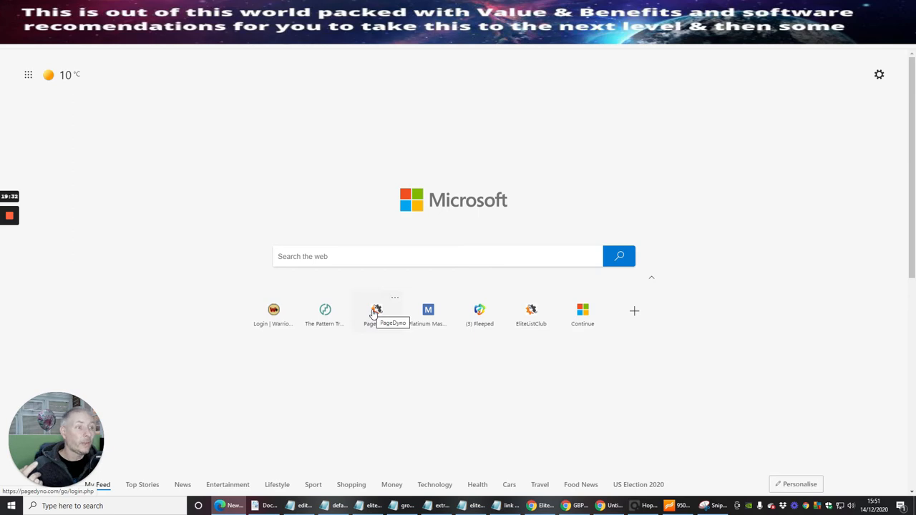
Open PageDyno from the Edge new-tab quick link tile.
click(377, 310)
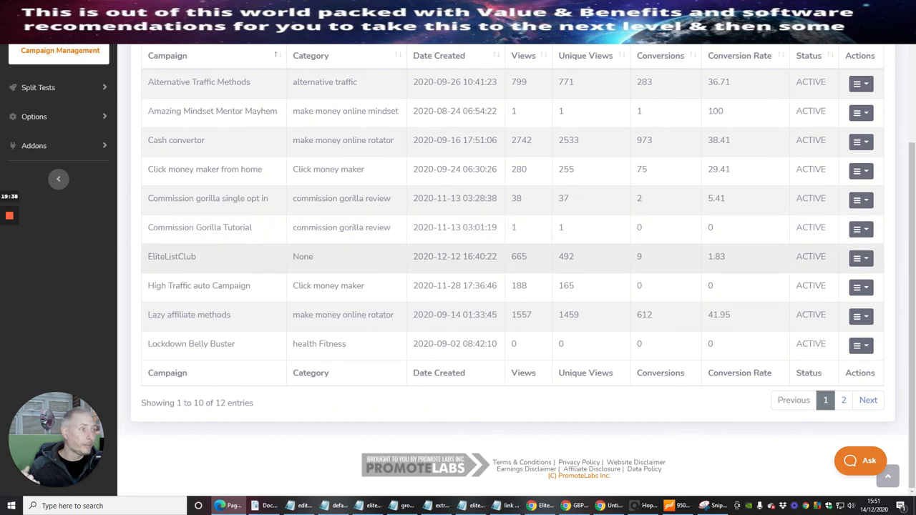
mouse_move(533, 263)
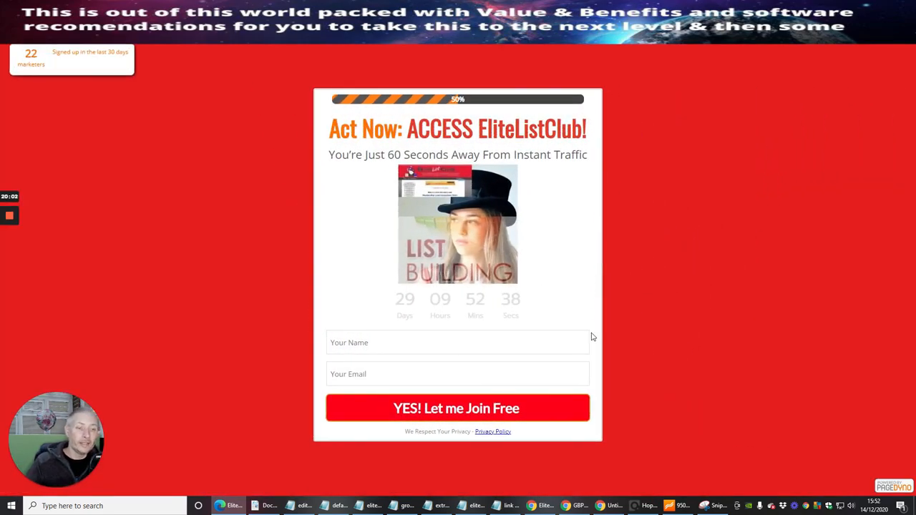
mouse_move(699, 320)
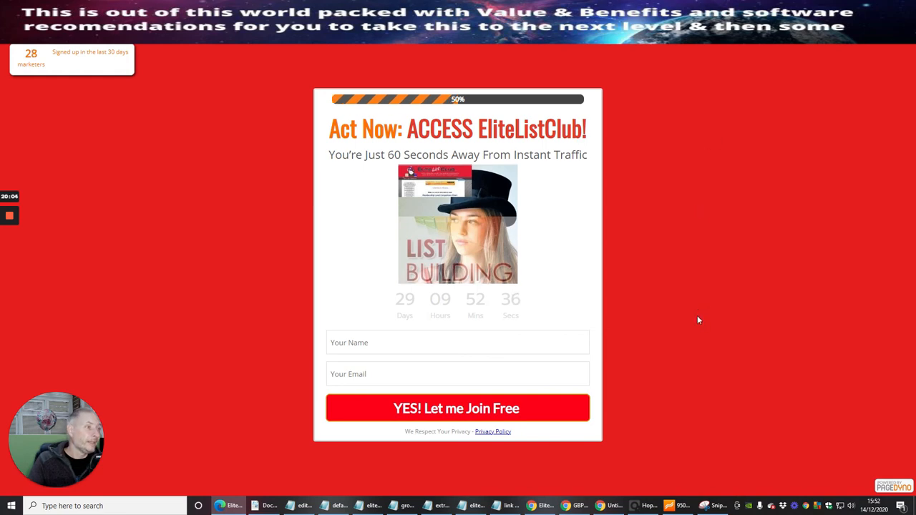
mouse_move(485, 127)
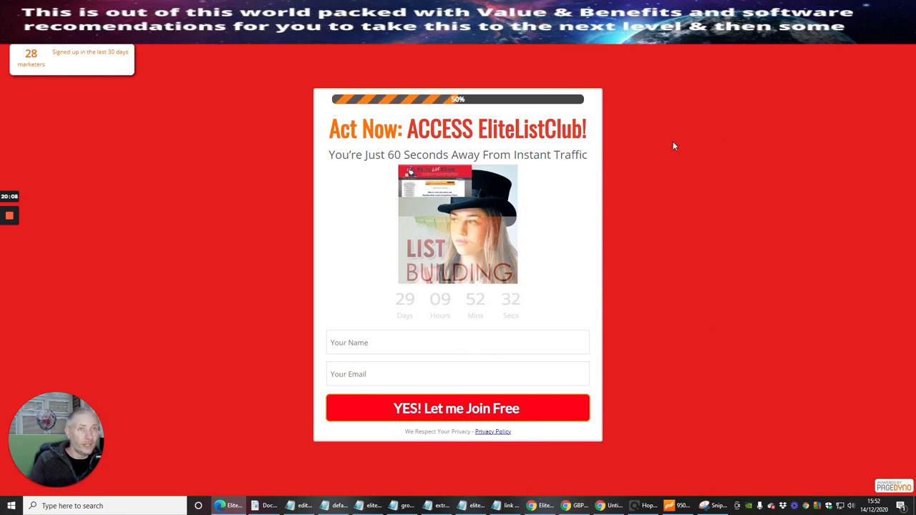
mouse_move(674, 172)
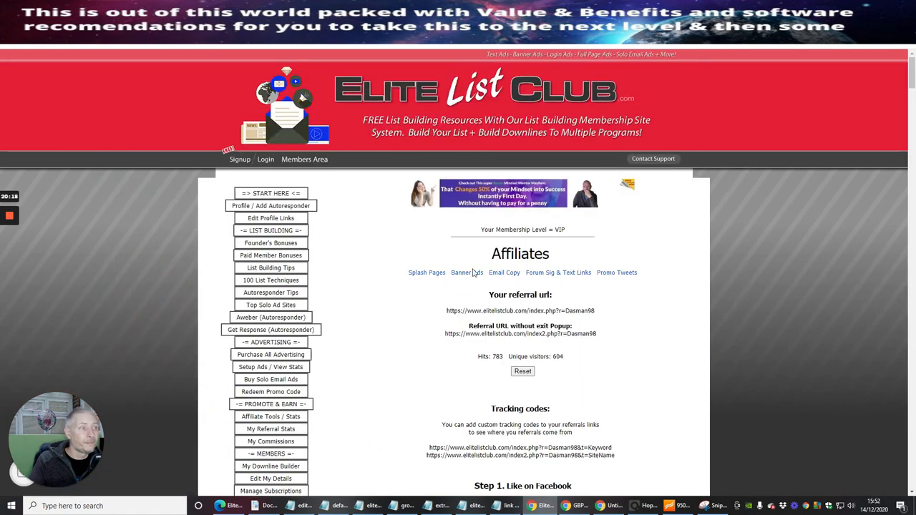
Scroll the Affiliates page to reveal the Facebook like, tweet and Google +1 sharing steps.
scroll(down, 3)
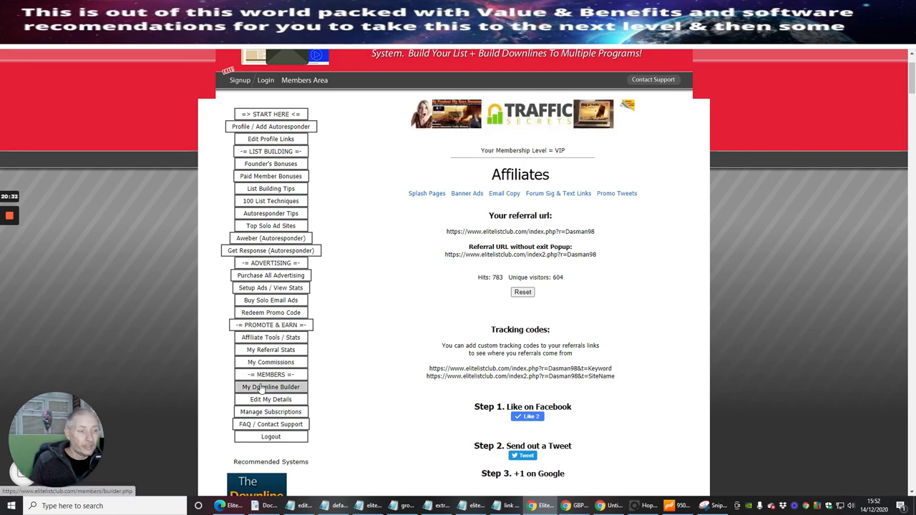
Open My Downline Builder and scroll to the CloakLinks and AutoPostClassifieds referral link fields.
click(271, 386)
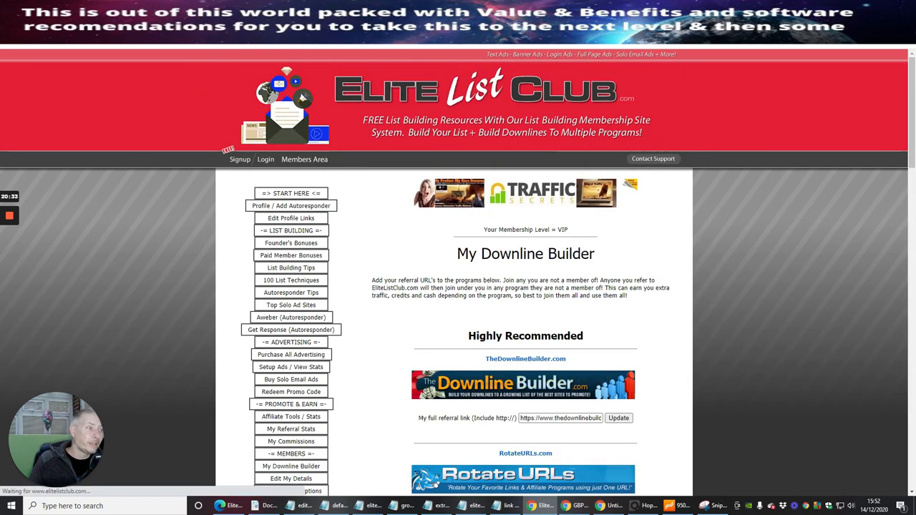
scroll(down, 3)
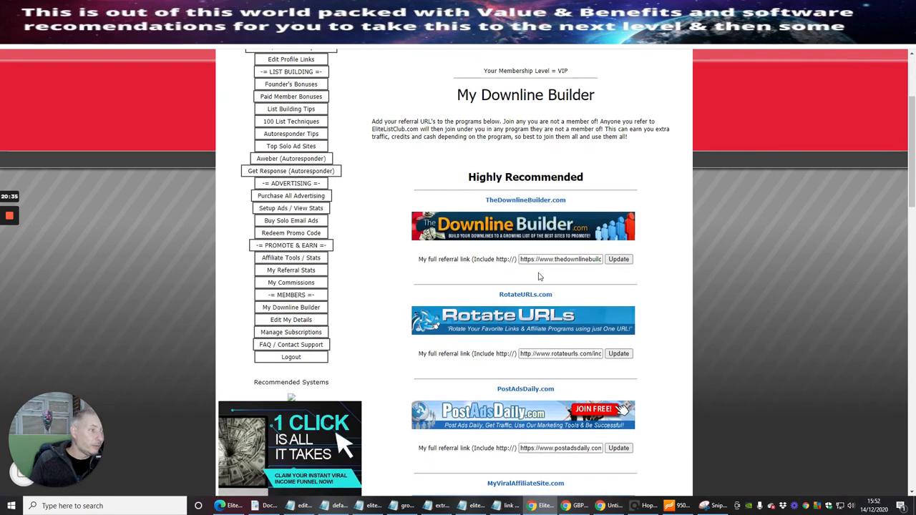
scroll(down, 3)
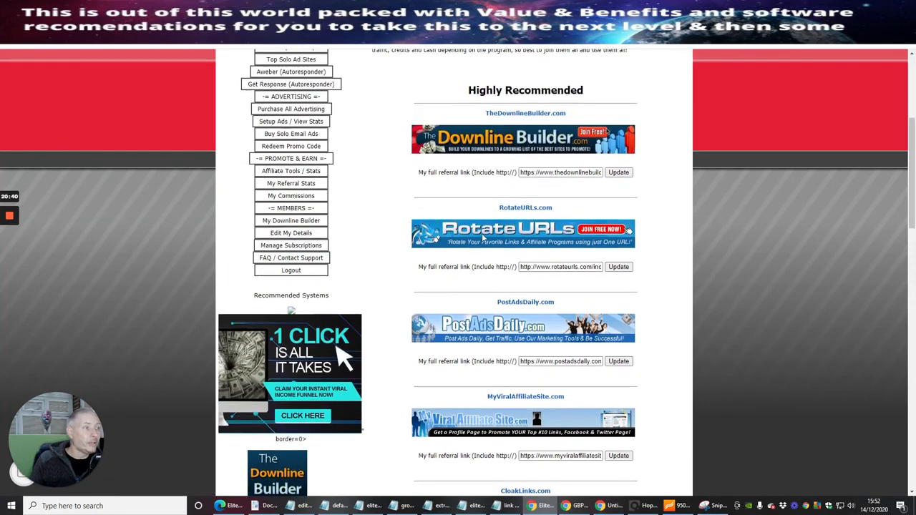
scroll(down, 3)
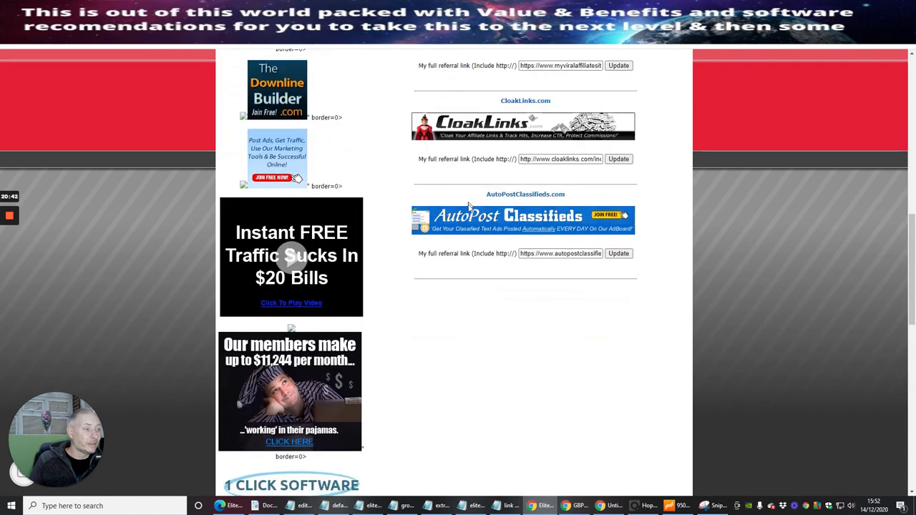
mouse_move(478, 346)
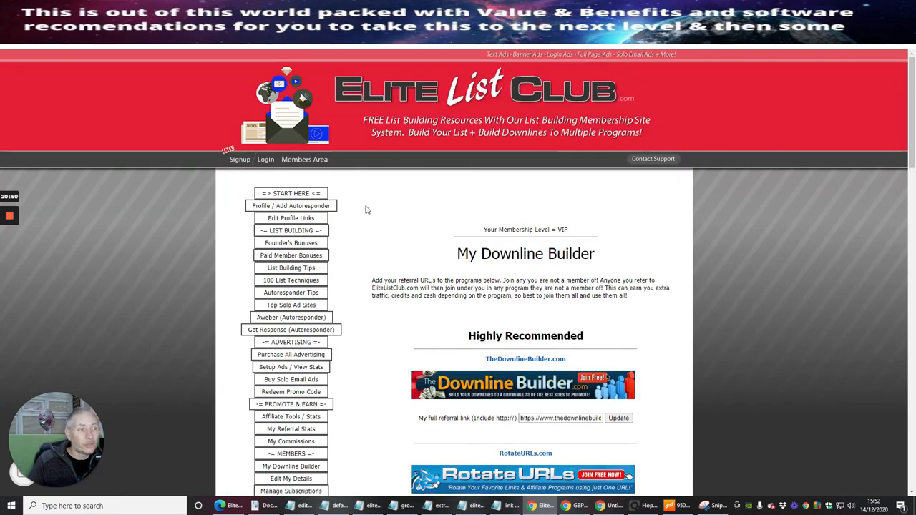
mouse_move(31, 238)
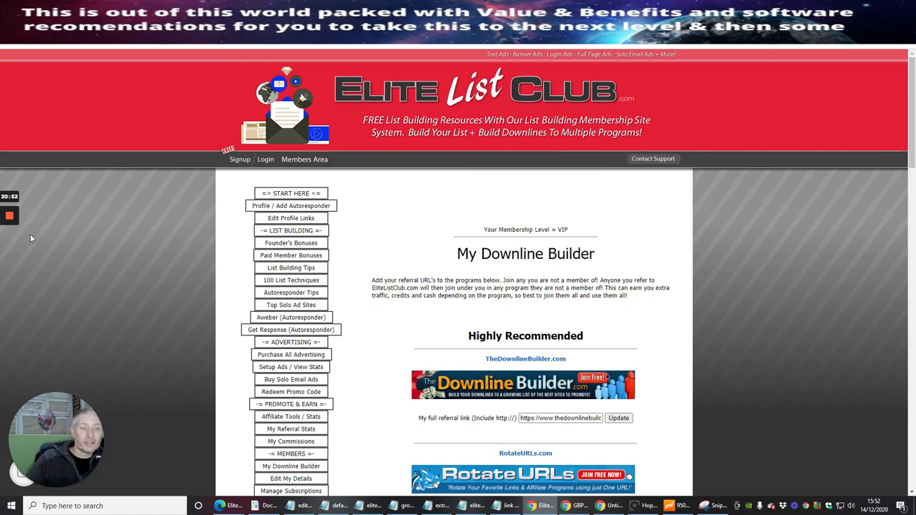